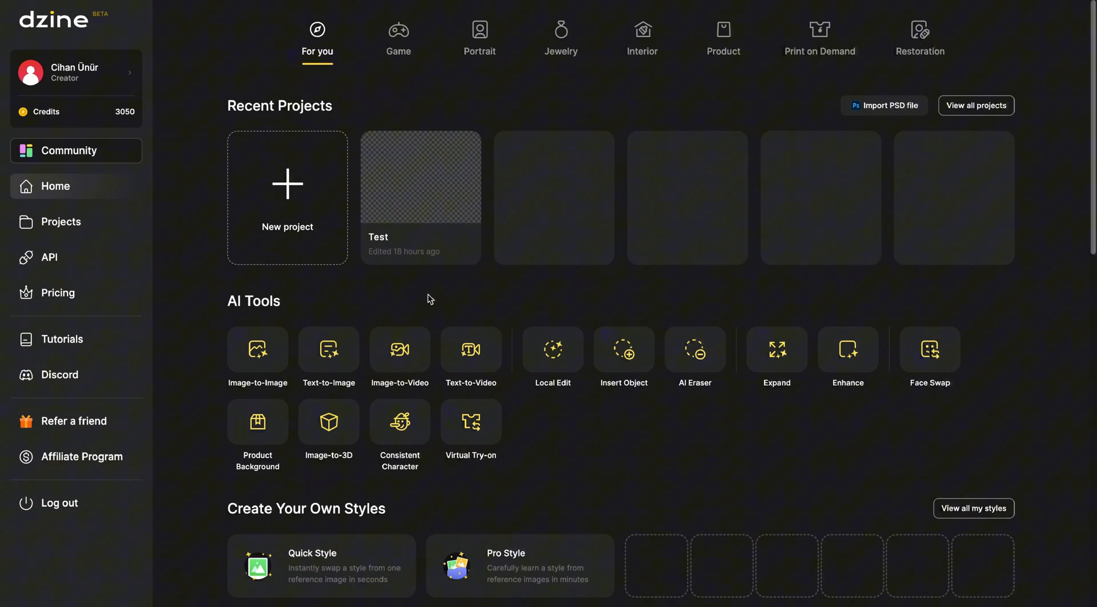
# Create a new project named 'Consistent Character' with a 16:9 canvas.
pyautogui.click(287, 183)
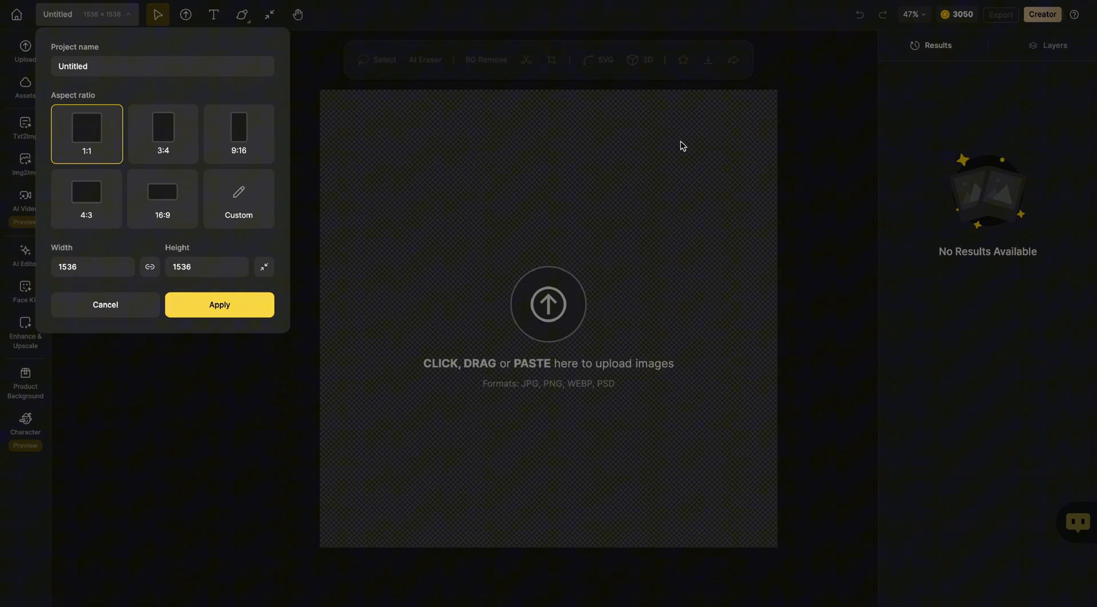
pyautogui.write('Consistent Character')
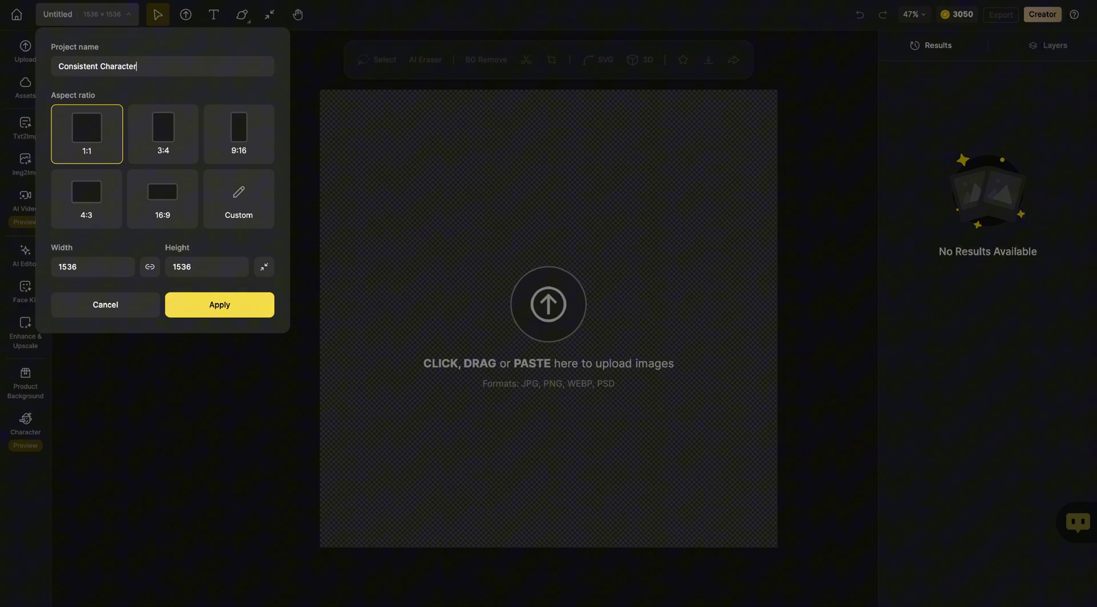
pyautogui.click(163, 198)
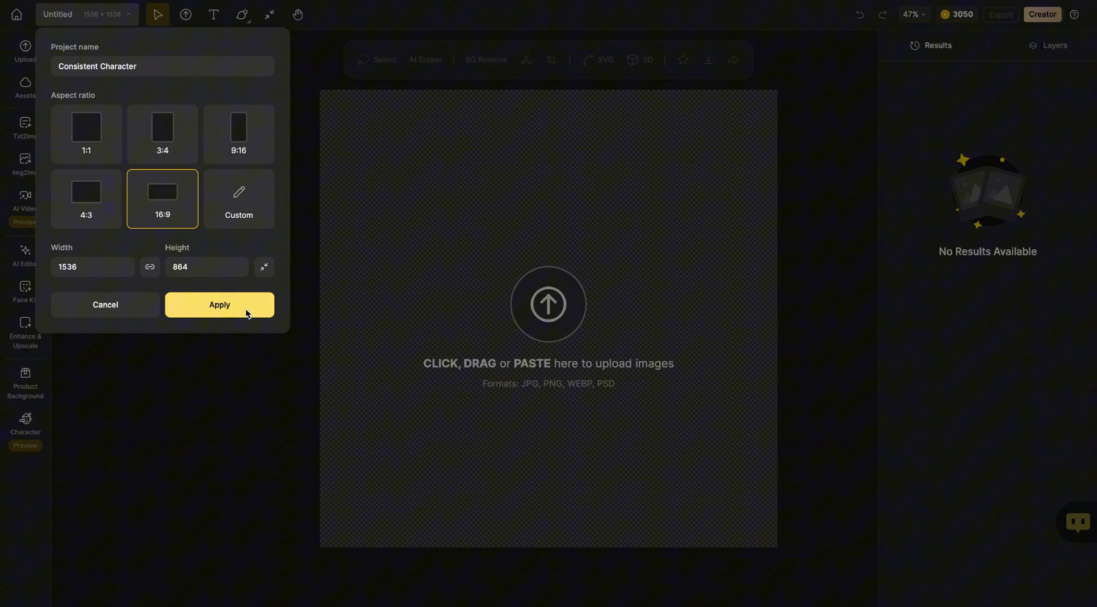
pyautogui.click(219, 305)
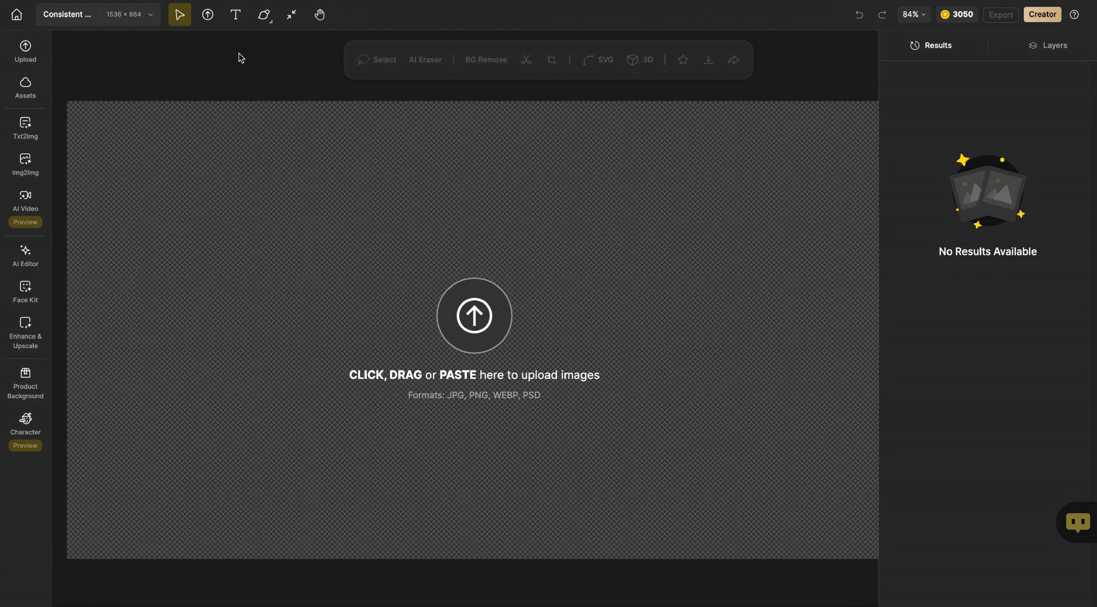
# Enter the Txt2Img prompt for a cinematic full-body ancient warrior woman in a red outfit.
pyautogui.click(25, 129)
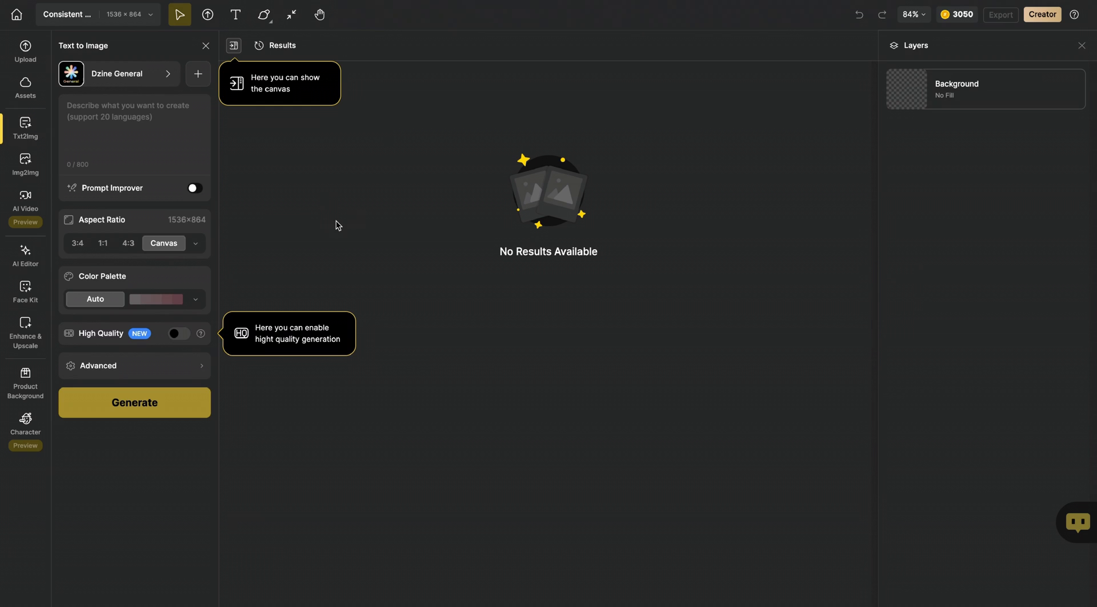
pyautogui.moveTo(146, 133)
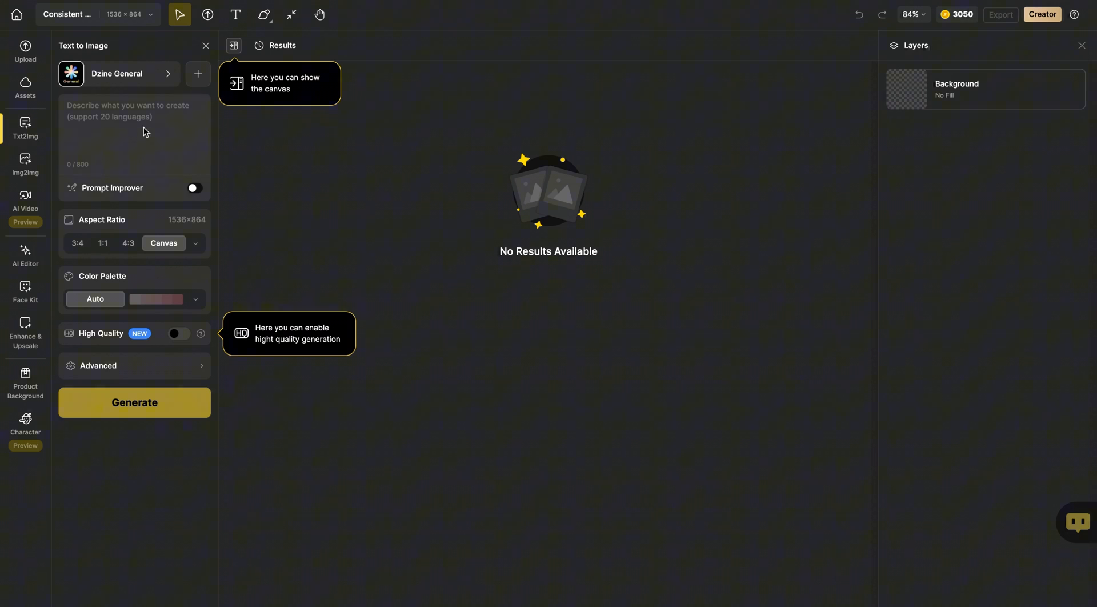
pyautogui.write('Cinematic, full-body shot of an ancient warrior woman in a flowing, red outfit with high slits, adorned with golden jewelry and arm bands, standing confidently in front of a simple white background')
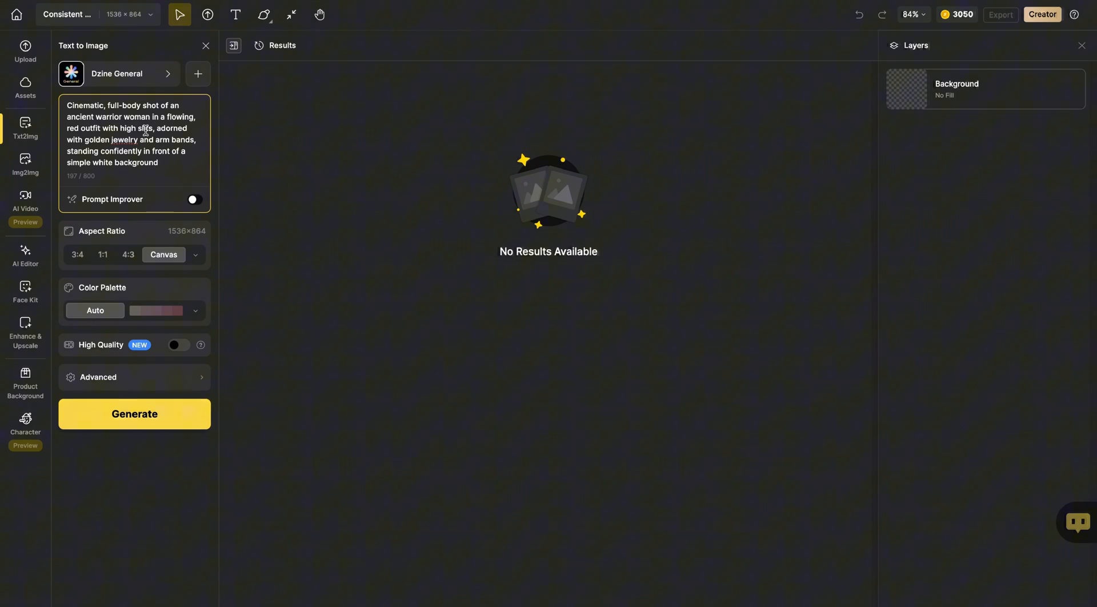
pyautogui.moveTo(118, 136)
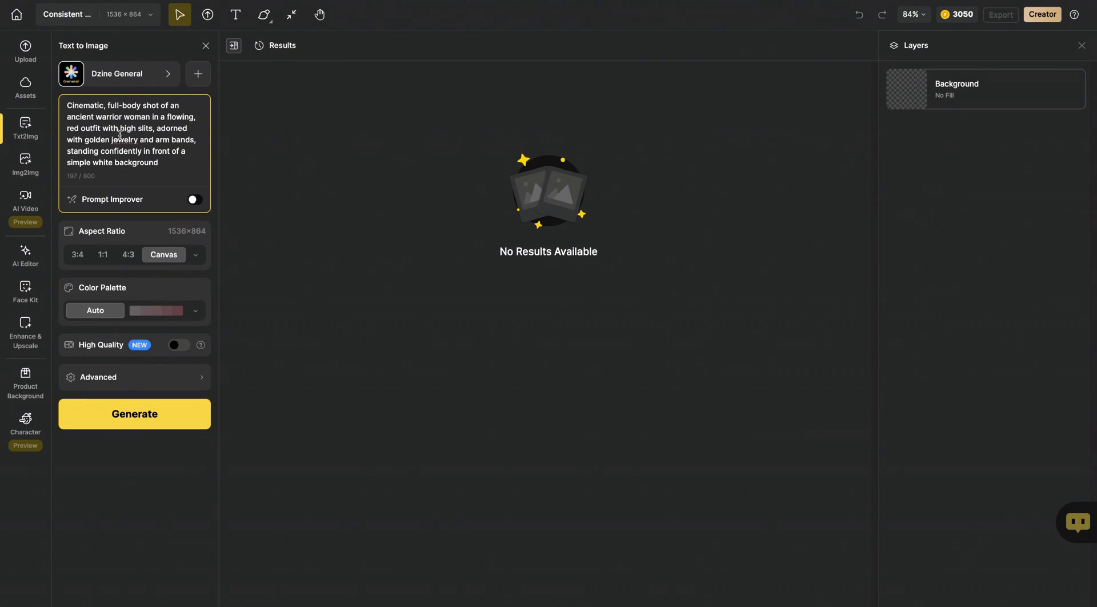
pyautogui.moveTo(85, 152)
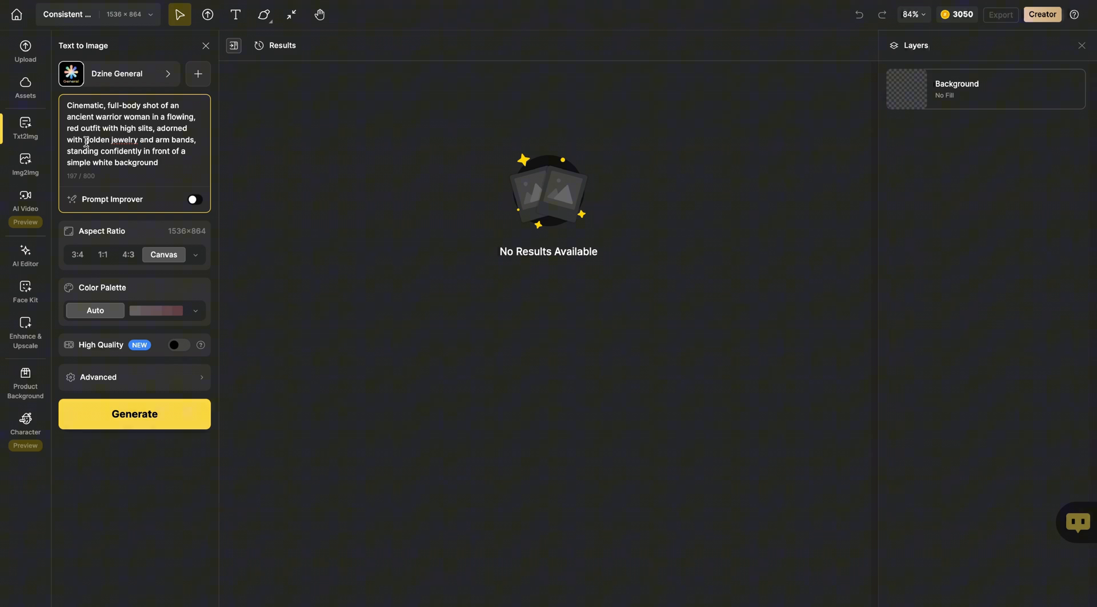
pyautogui.moveTo(113, 164)
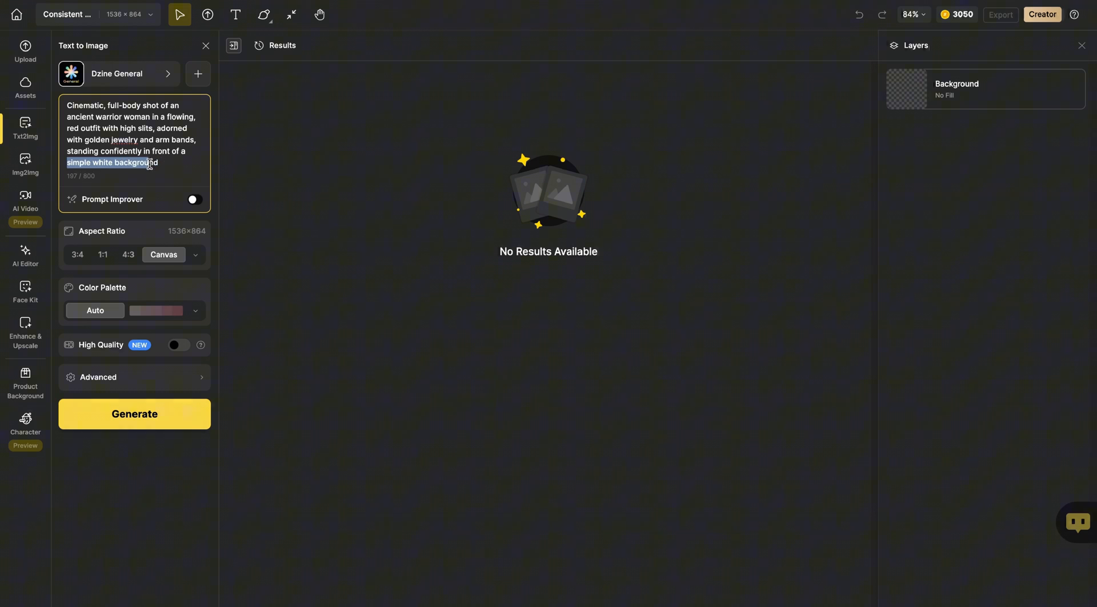
pyautogui.click(149, 171)
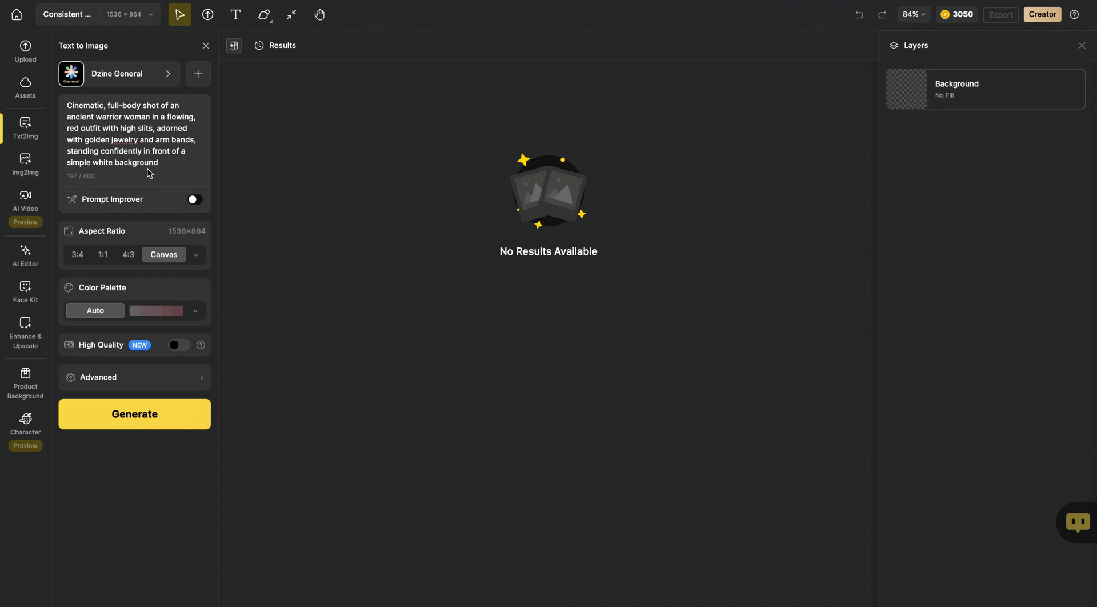
# Generate it with Dzine Realistic v2 style, 9:16 ratio and High Quality enabled.
pyautogui.click(118, 74)
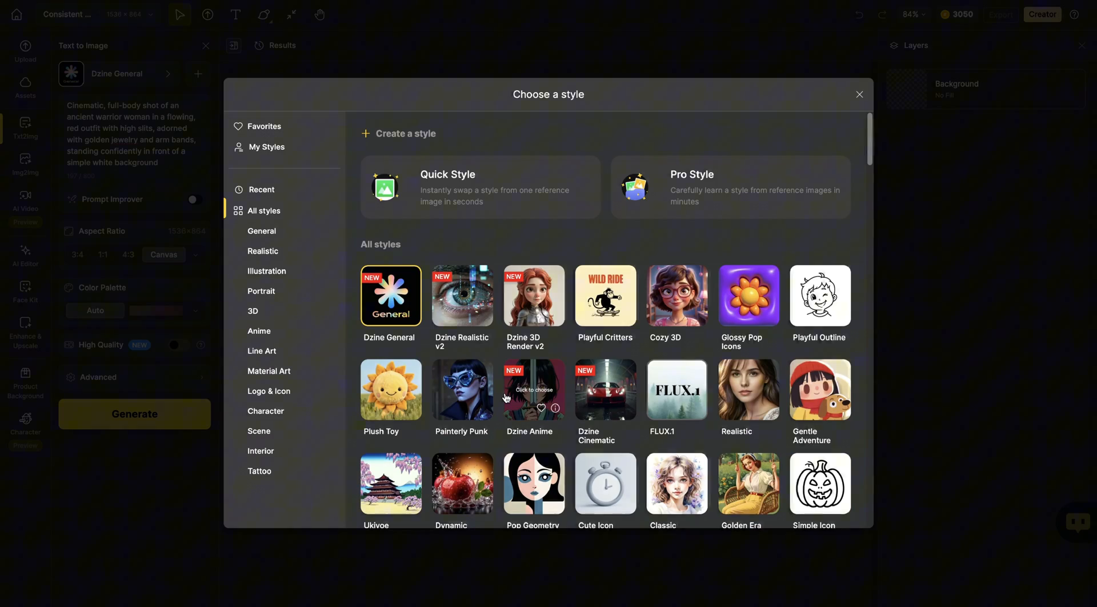
pyautogui.click(461, 296)
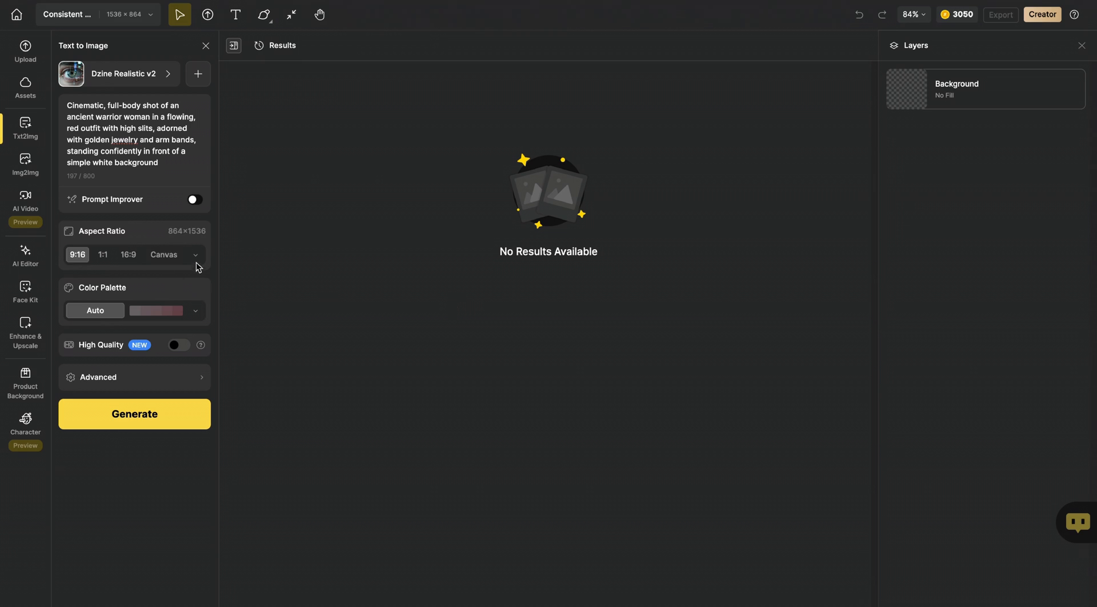
pyautogui.click(195, 255)
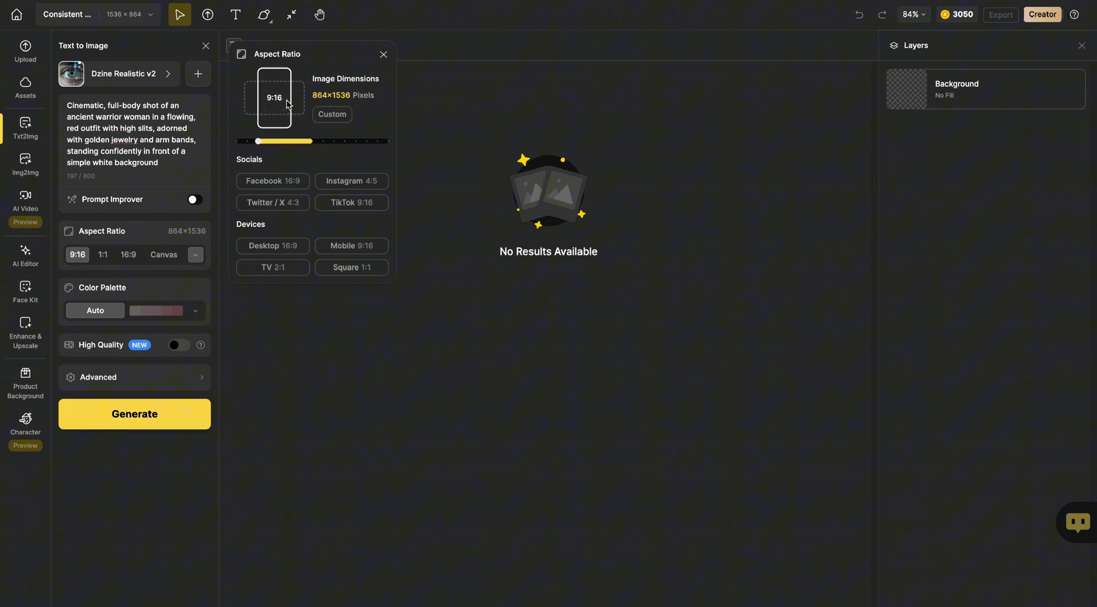
pyautogui.click(384, 55)
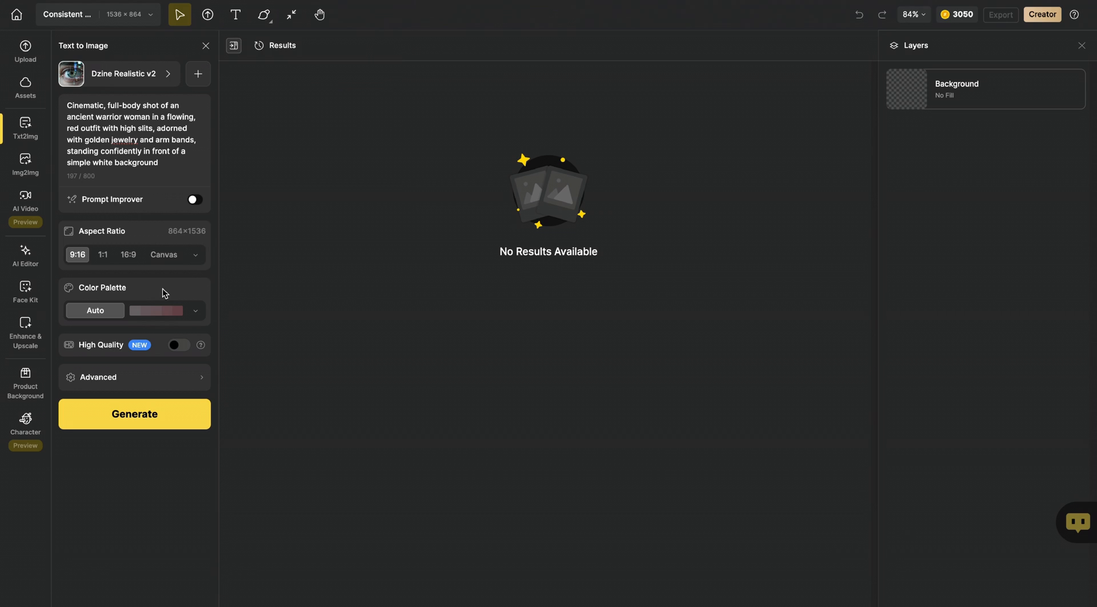
pyautogui.moveTo(199, 286)
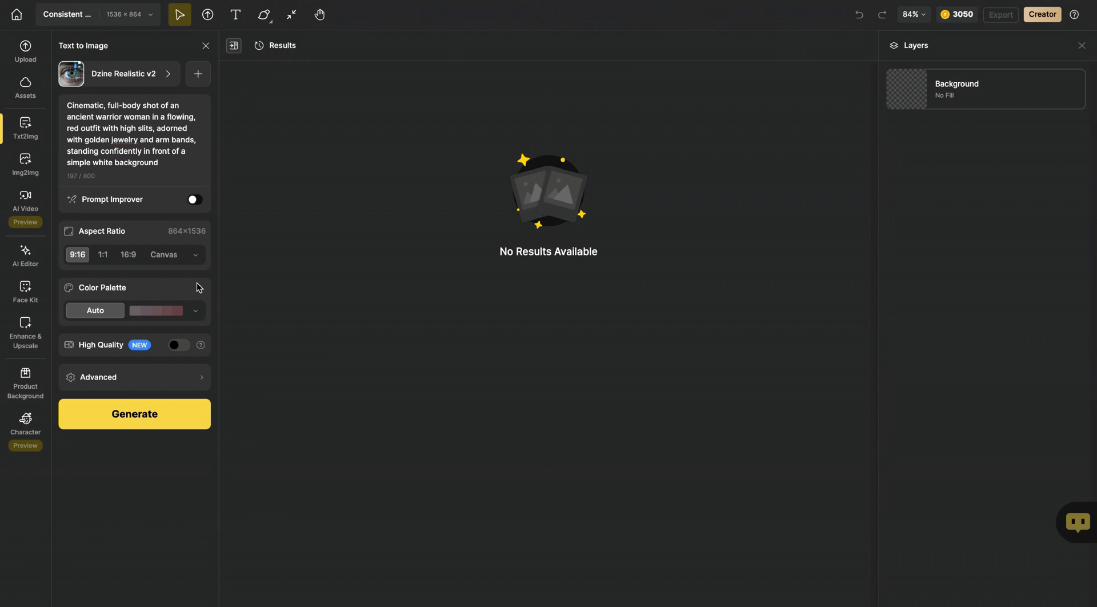
pyautogui.click(178, 345)
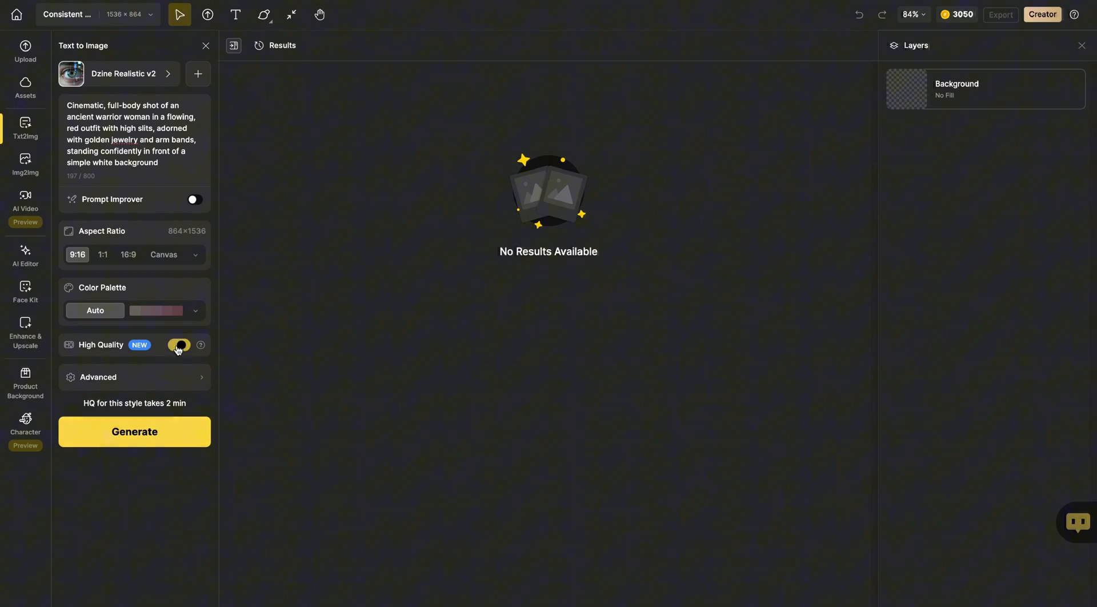
pyautogui.click(135, 431)
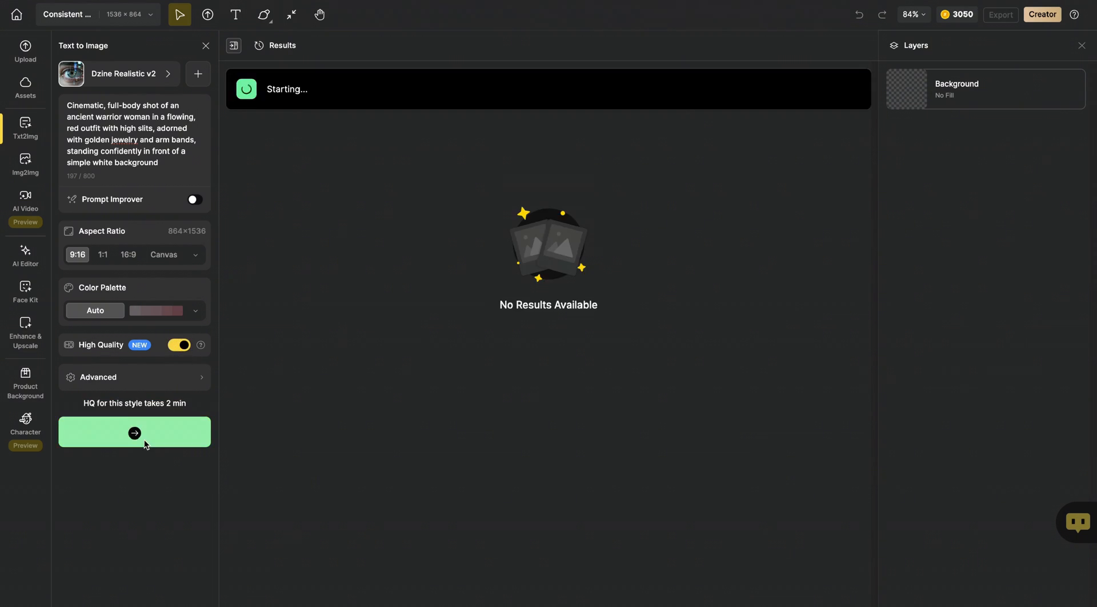
# Place the first warrior-woman result on the canvas with the image-to-video tool open.
pyautogui.click(134, 433)
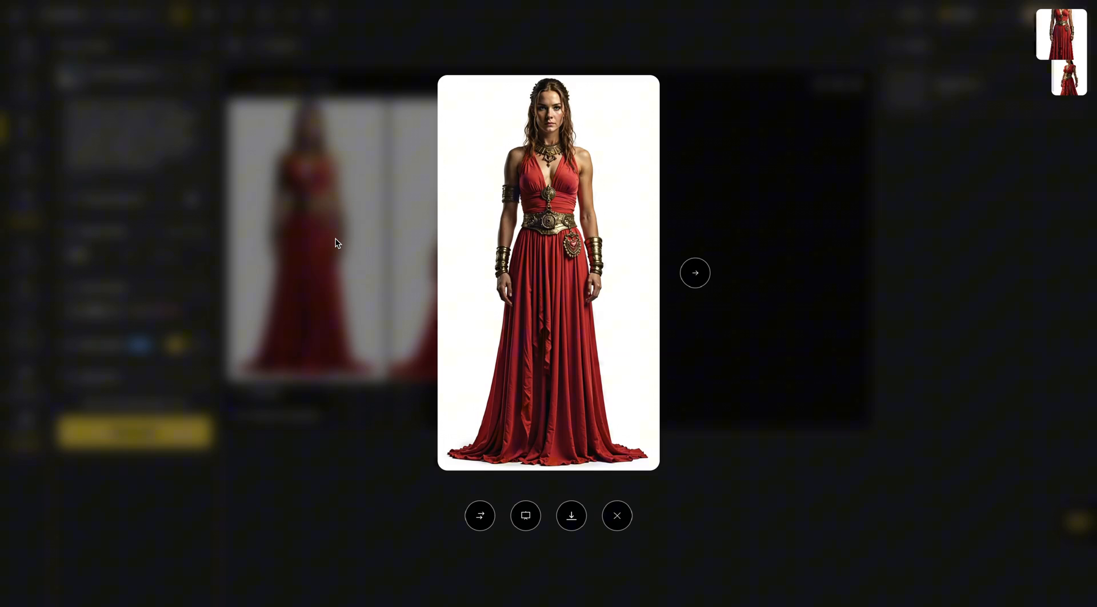
pyautogui.click(616, 516)
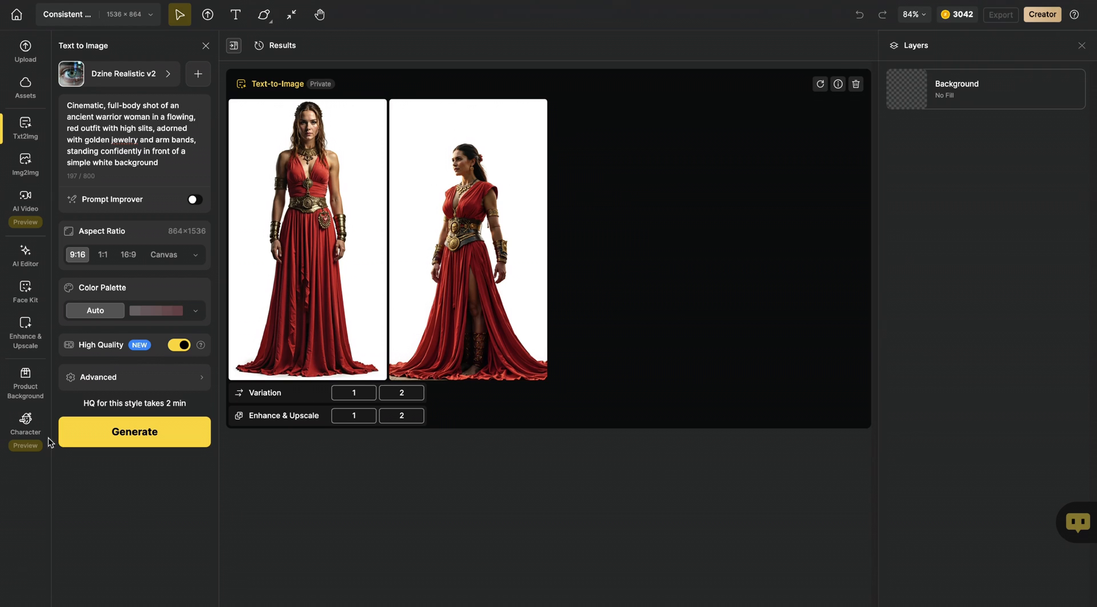
pyautogui.click(25, 419)
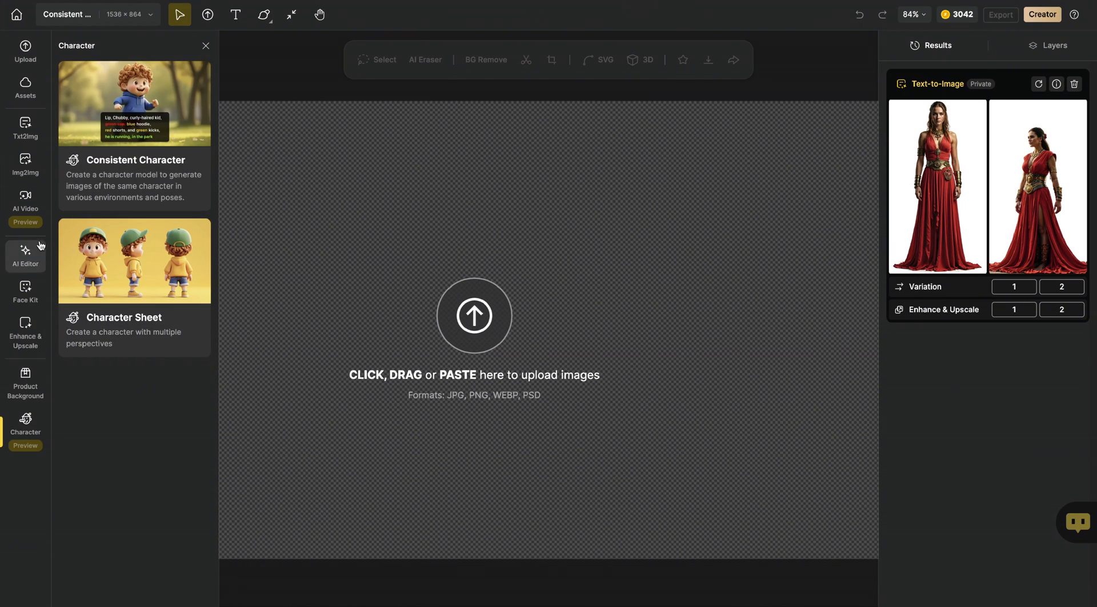
pyautogui.click(25, 198)
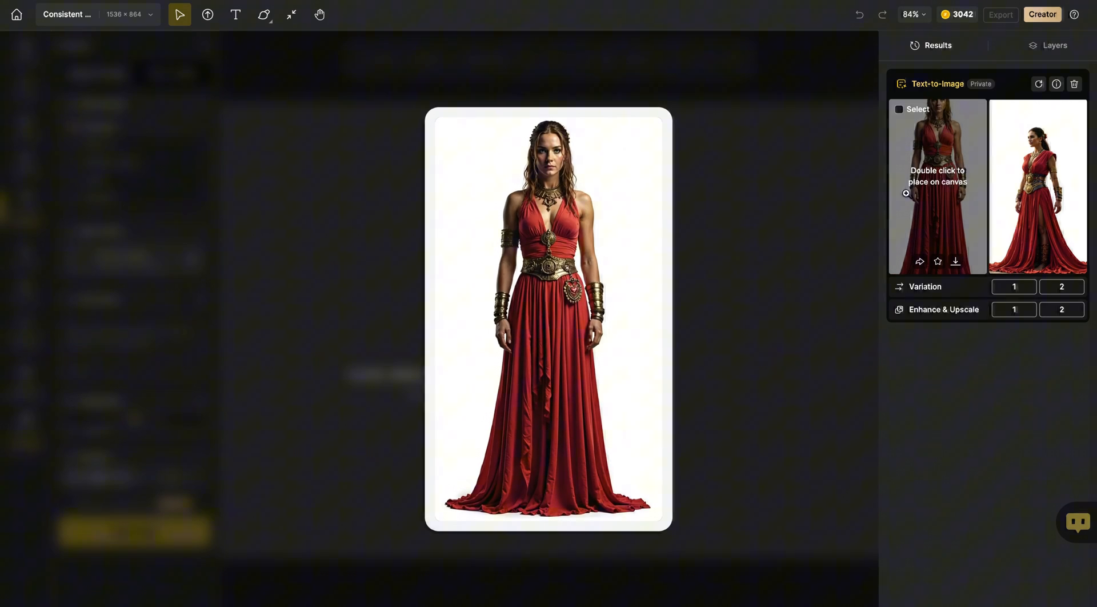
pyautogui.doubleClick(937, 183)
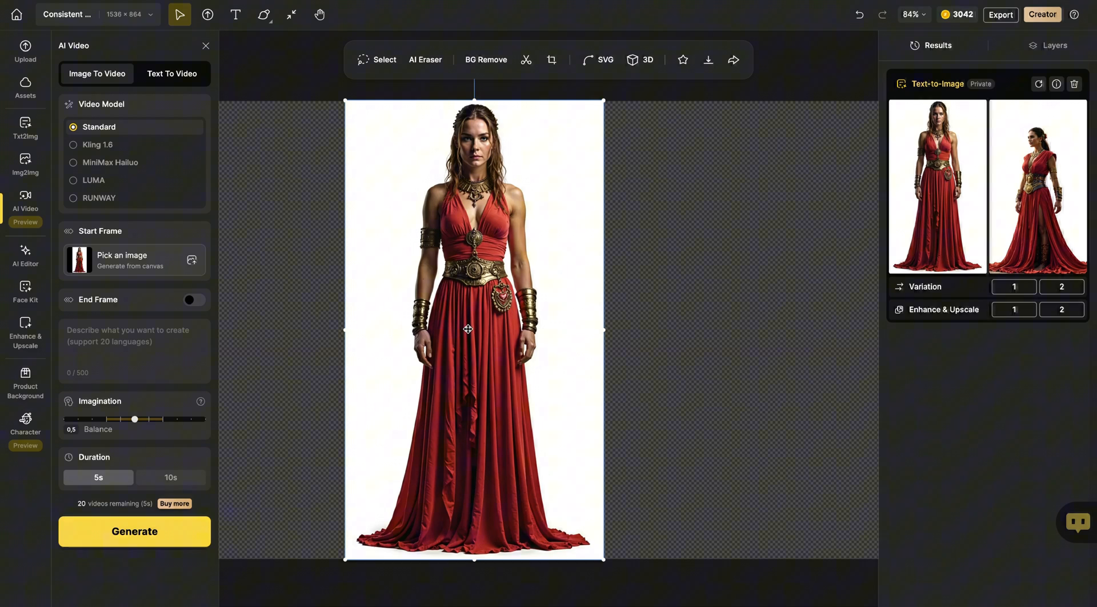
pyautogui.moveTo(164, 163)
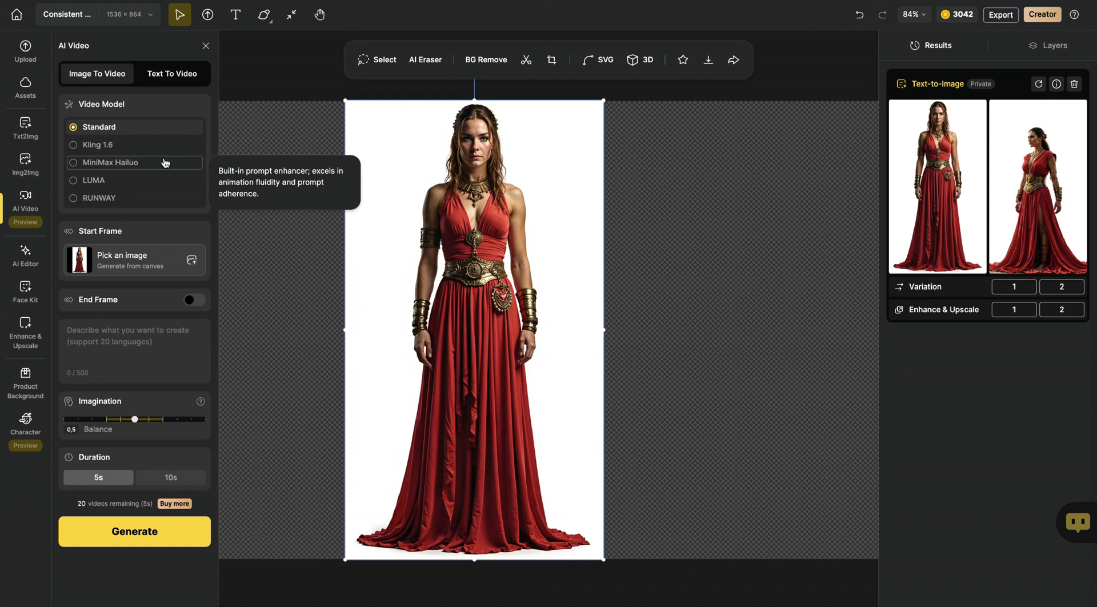
pyautogui.moveTo(164, 196)
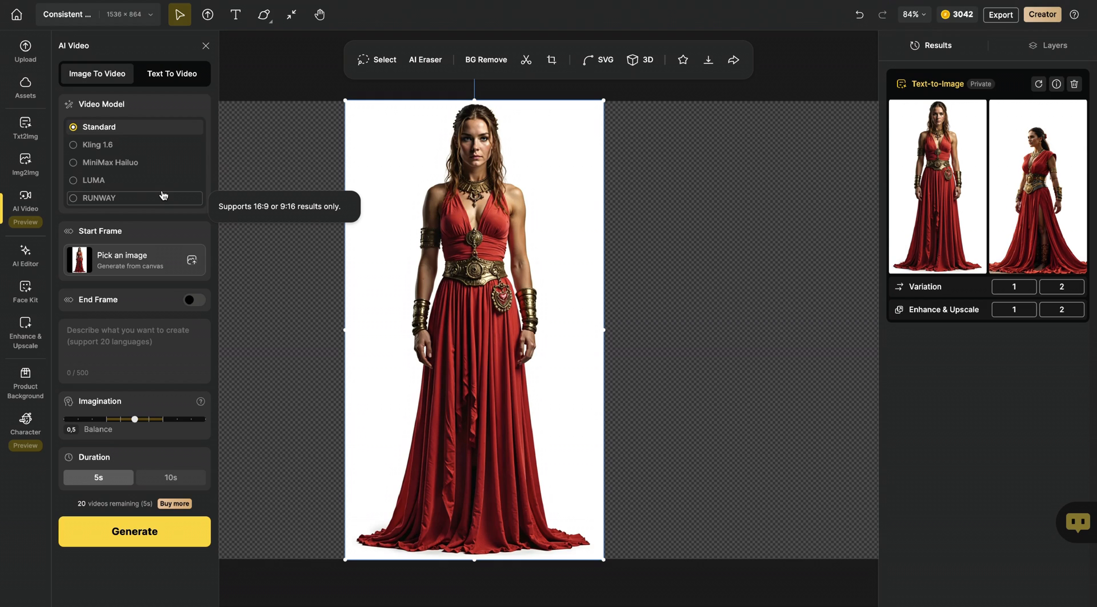
pyautogui.moveTo(86, 163)
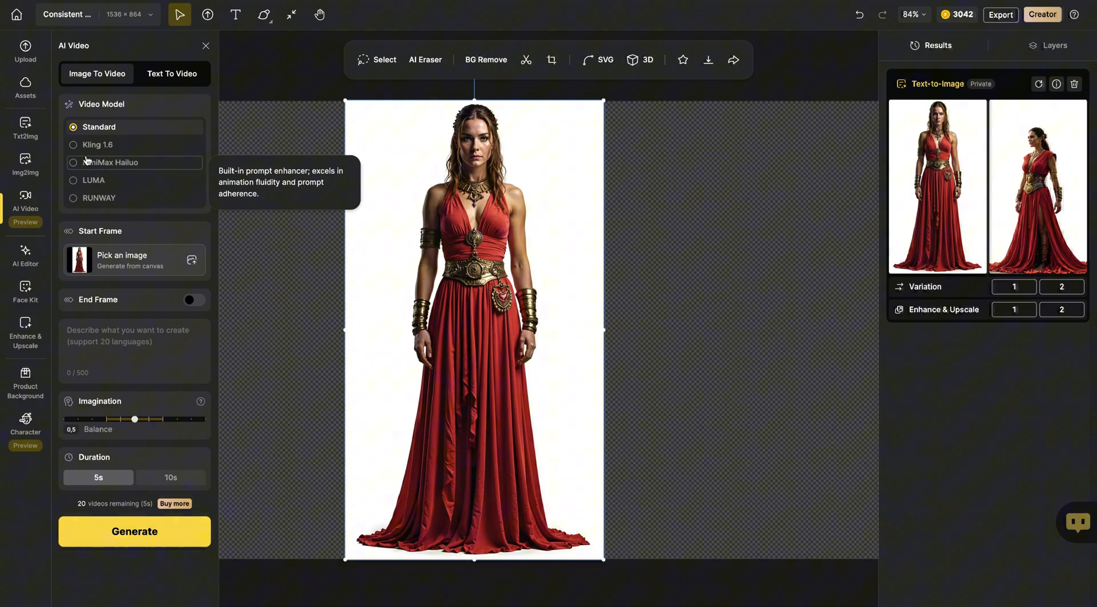
# Generate a Kling 1.6 video from the prompt 'she turns around to show her outfit'.
pyautogui.click(73, 145)
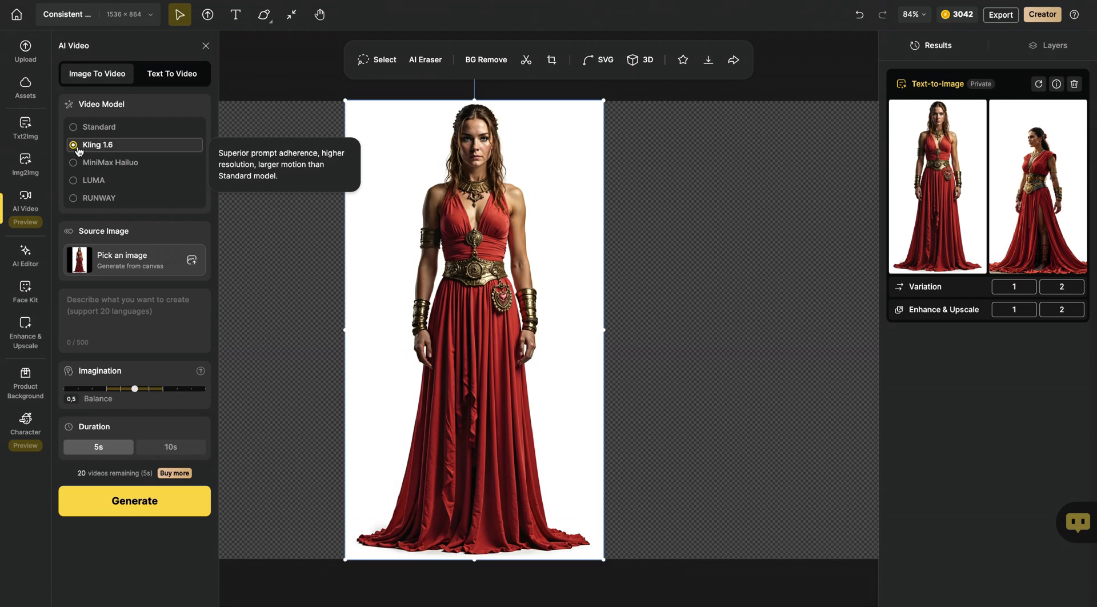
pyautogui.write('she turns around to show her outfit')
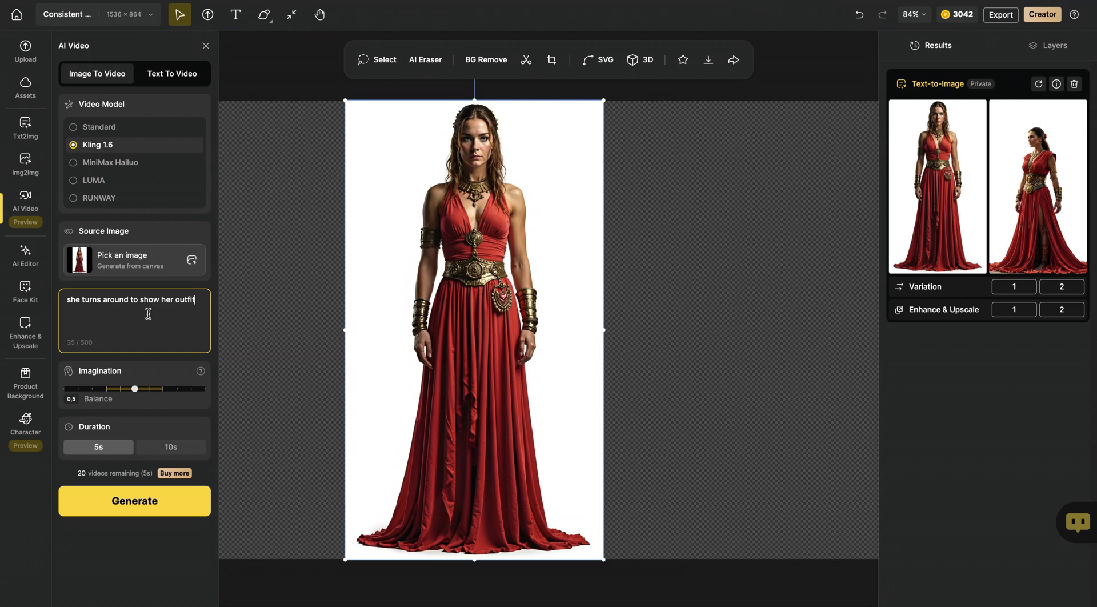
pyautogui.click(135, 502)
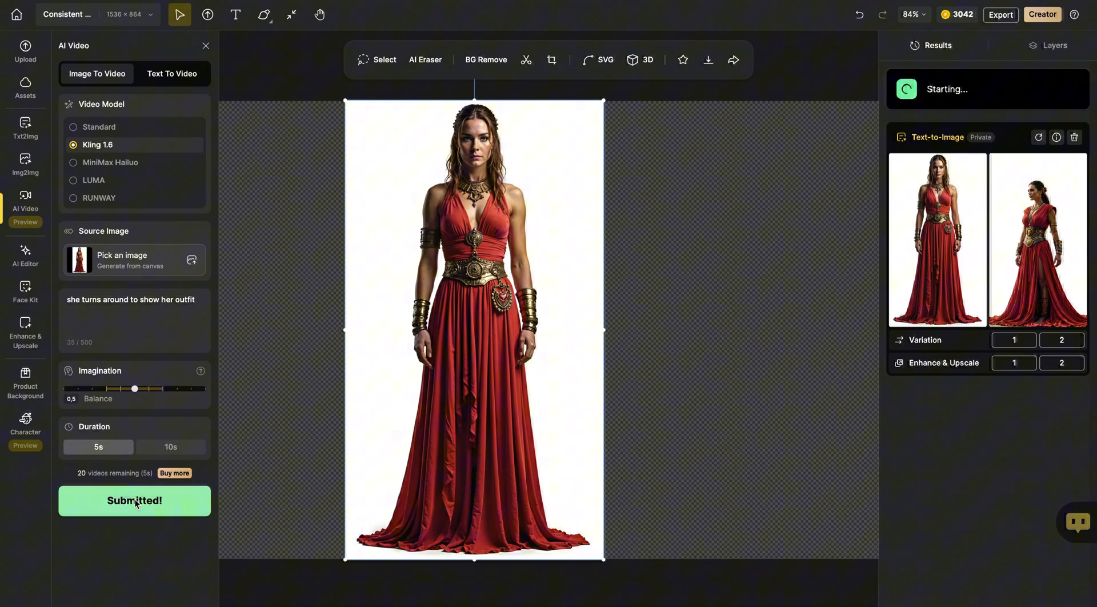
# Generate a second clip from 'she looks surprised by something she saw'.
pyautogui.write('she looks surprised by something she saw')
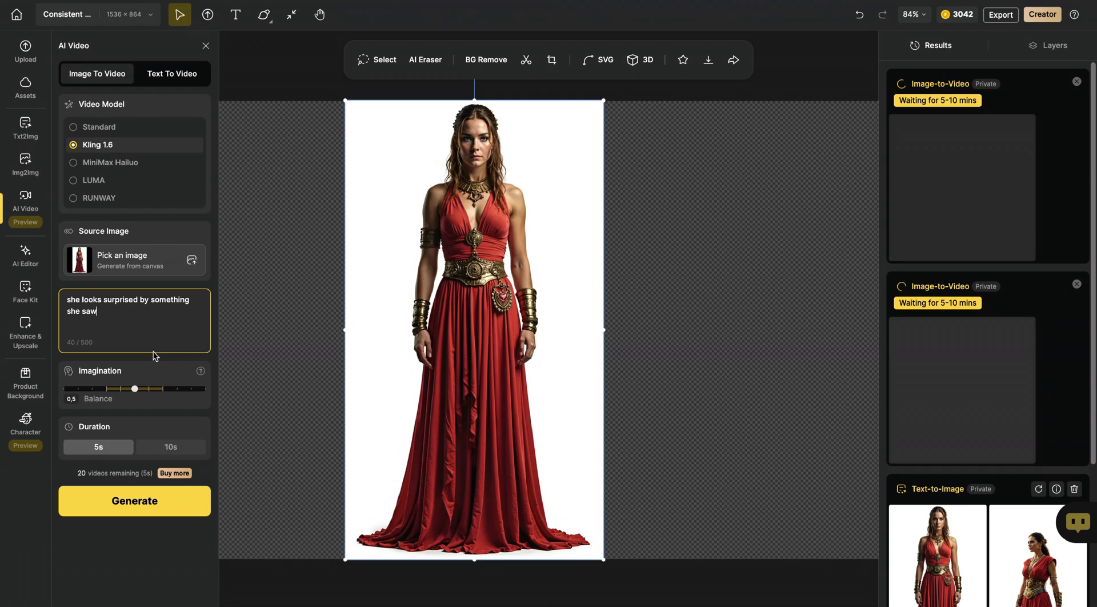
pyautogui.click(133, 500)
pyautogui.write('she looks sad')
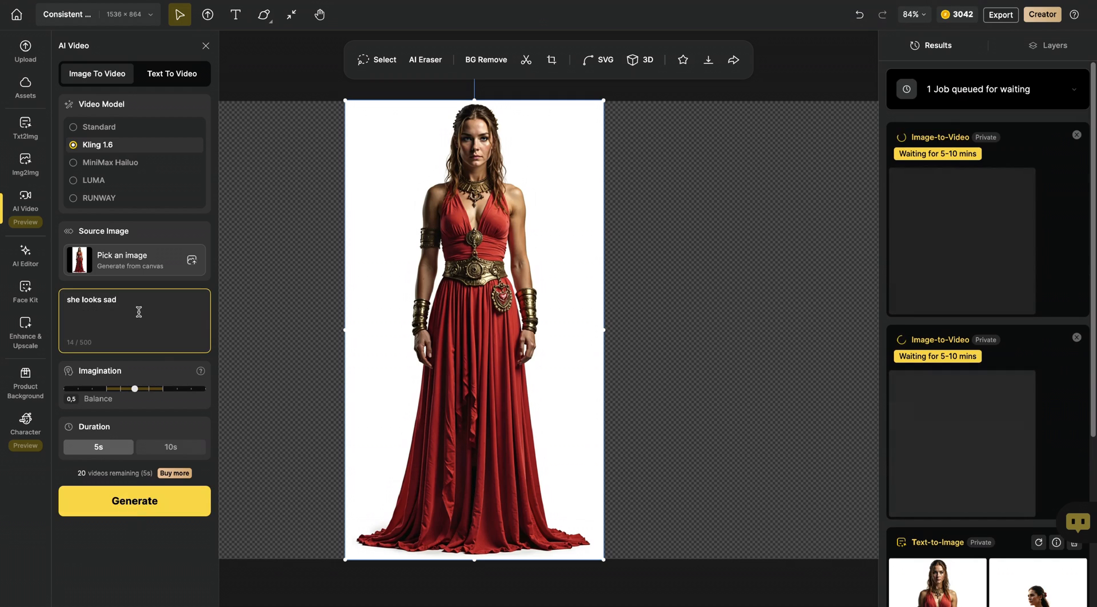
pyautogui.click(135, 502)
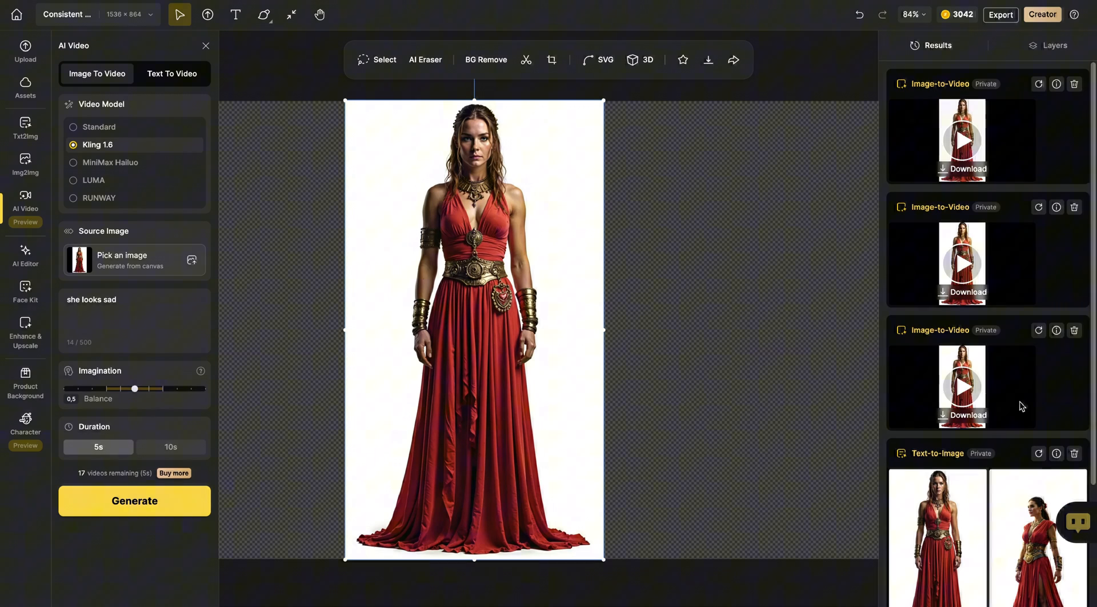
# Preview the turnaround clip full-size, watching the side, back and front views.
pyautogui.click(937, 537)
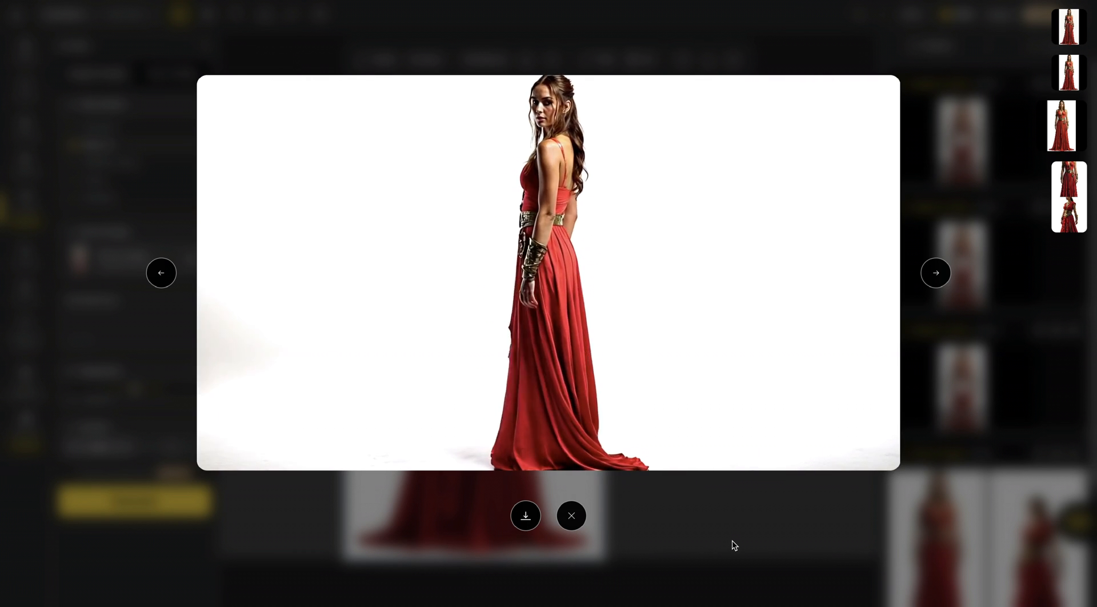
pyautogui.click(934, 273)
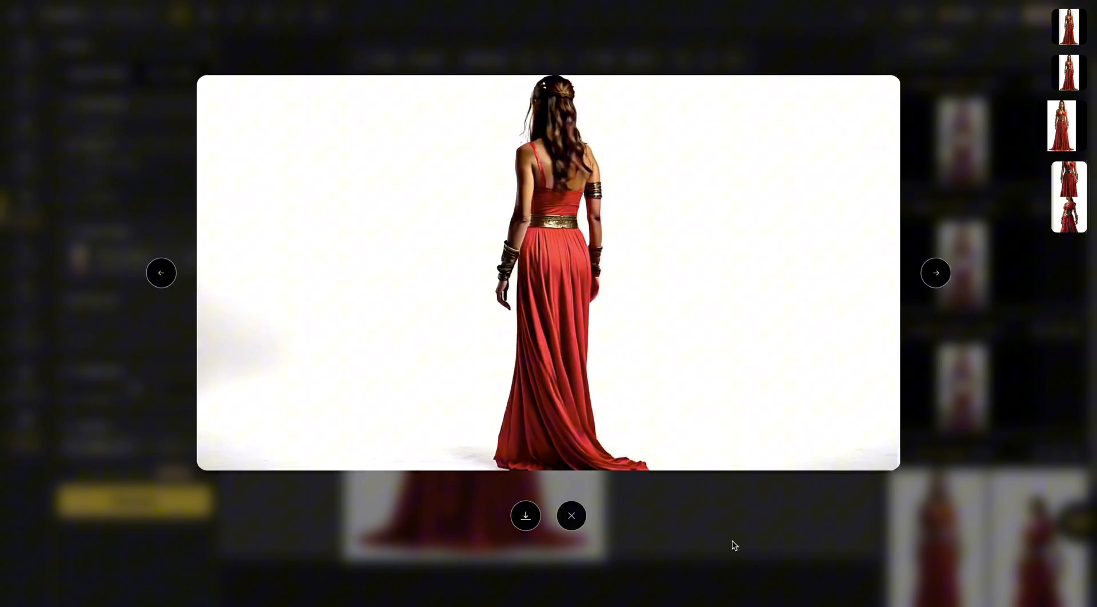
pyautogui.click(935, 273)
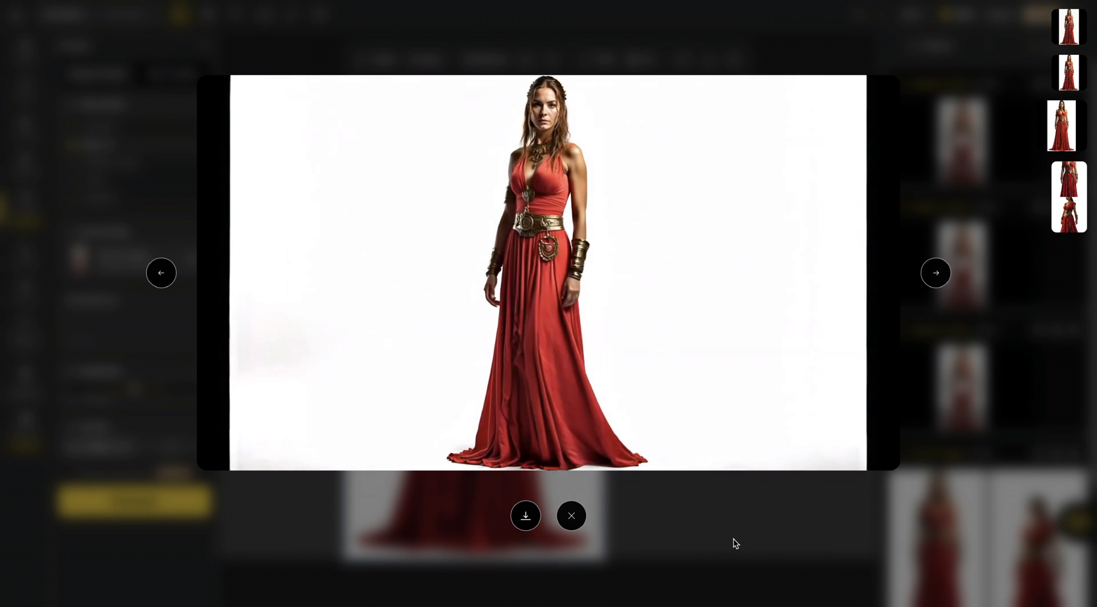
pyautogui.click(935, 273)
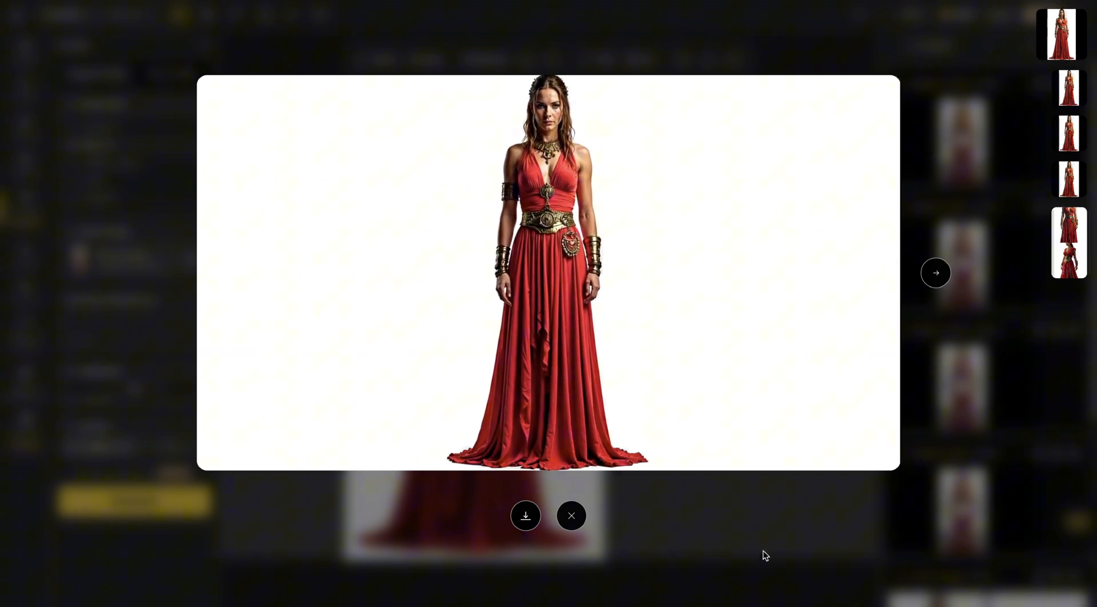
pyautogui.click(571, 516)
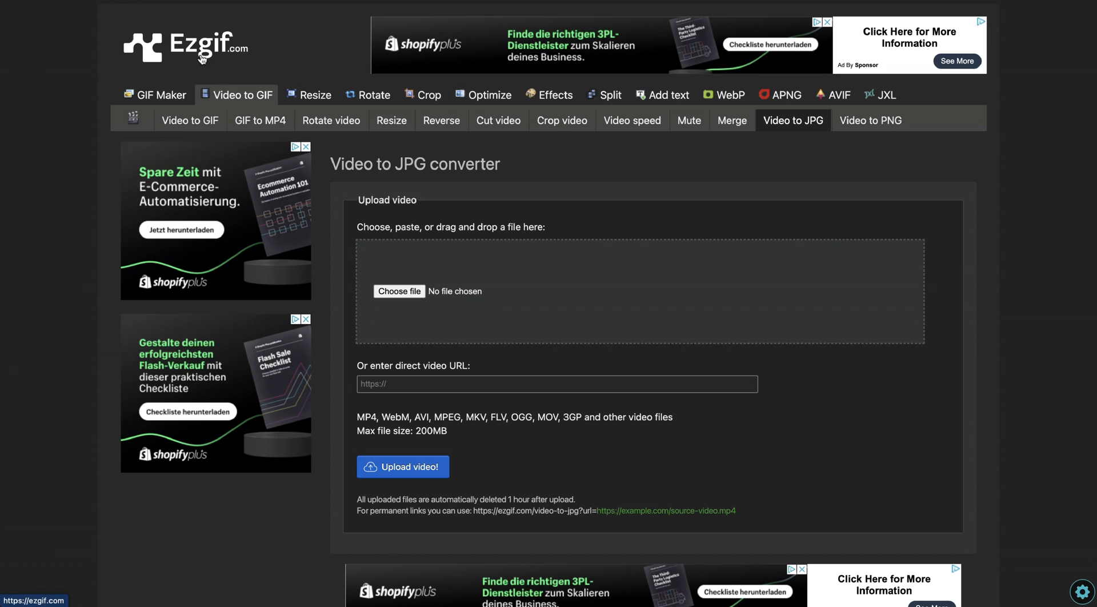
pyautogui.moveTo(248, 102)
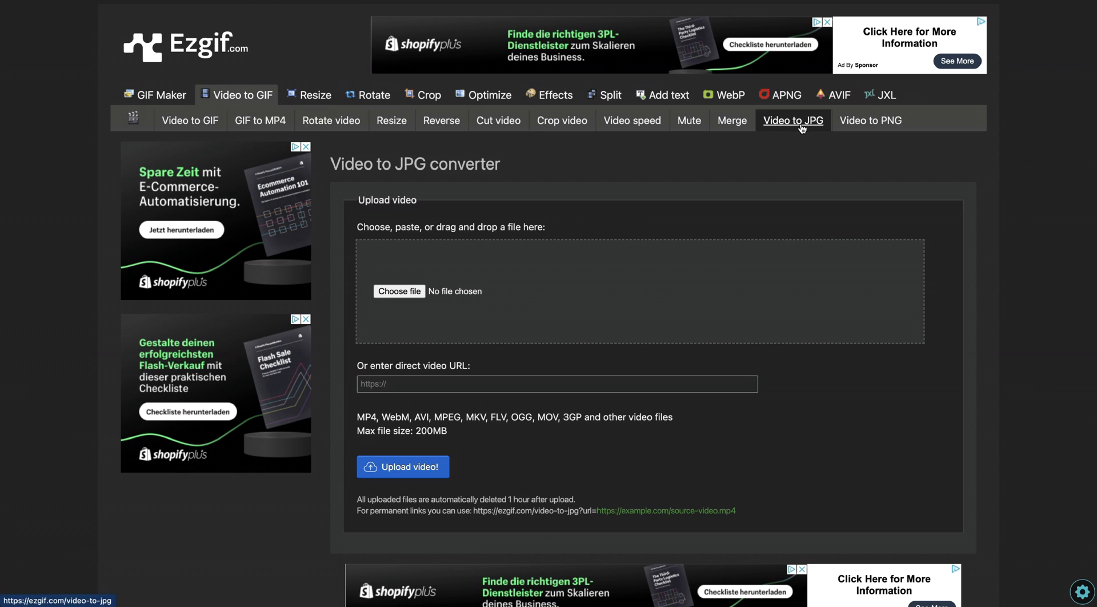
# Upload Consistent Character.mp4 to Ezgif's Video to JPG converter.
pyautogui.click(400, 291)
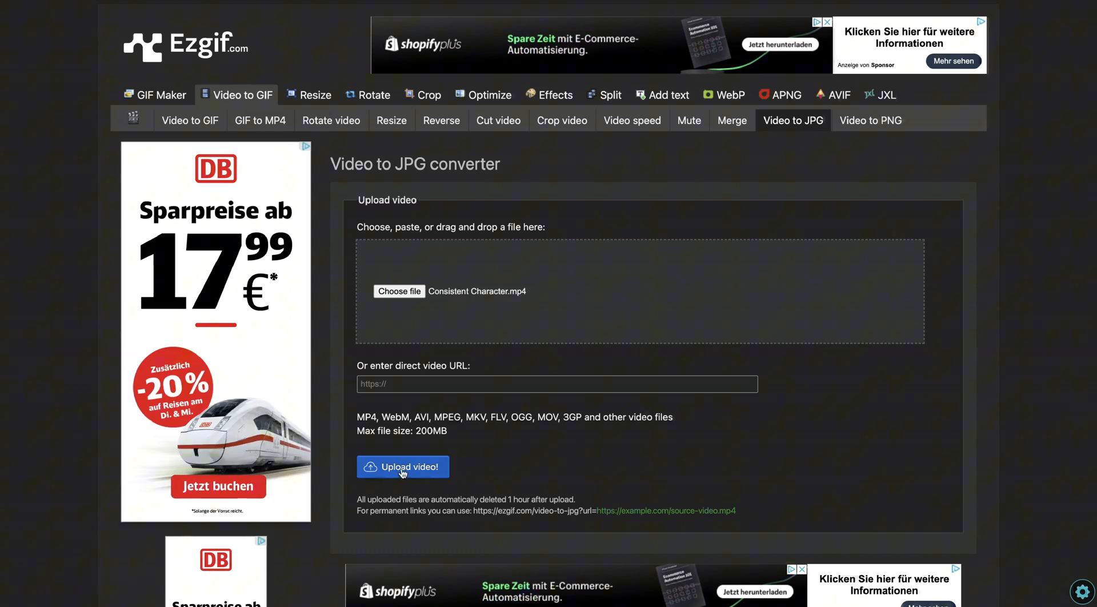
pyautogui.click(402, 468)
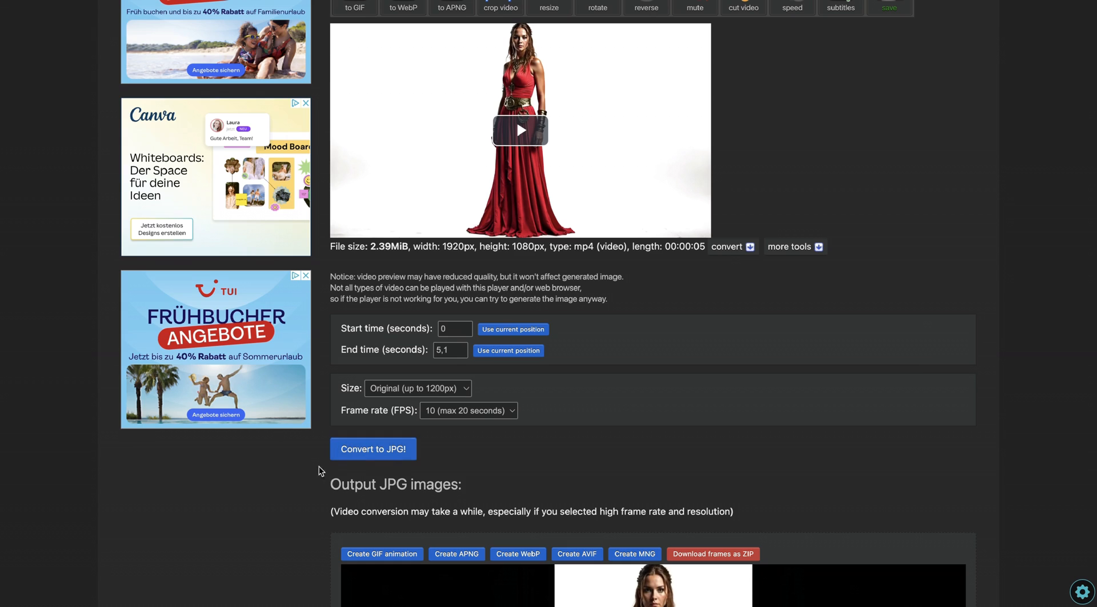
pyautogui.scroll(-3)
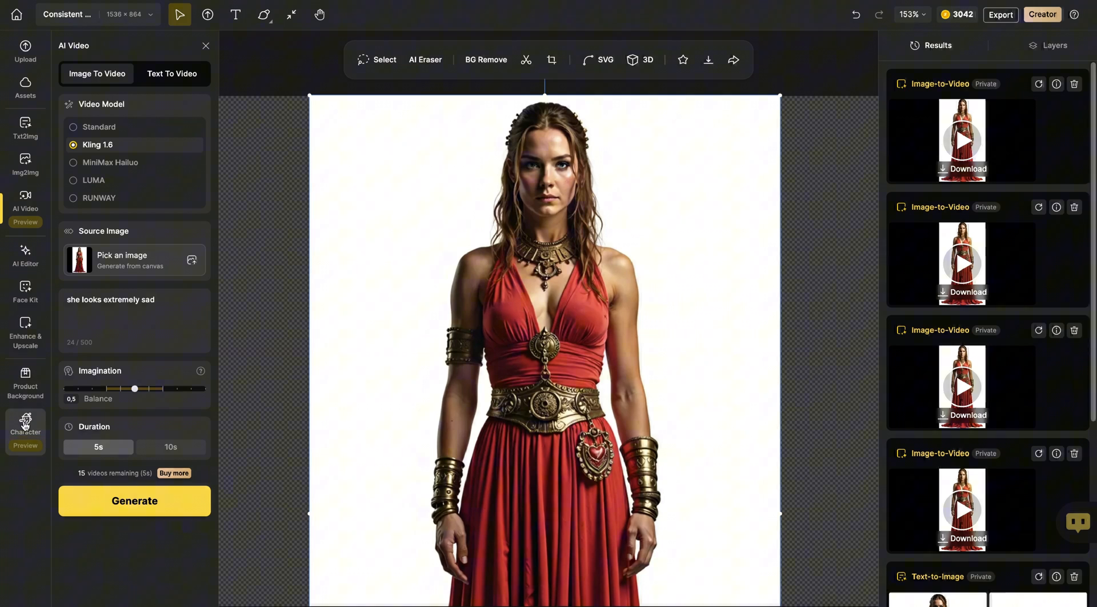
# Open the Consistent Character generator from the Character tools.
pyautogui.click(25, 424)
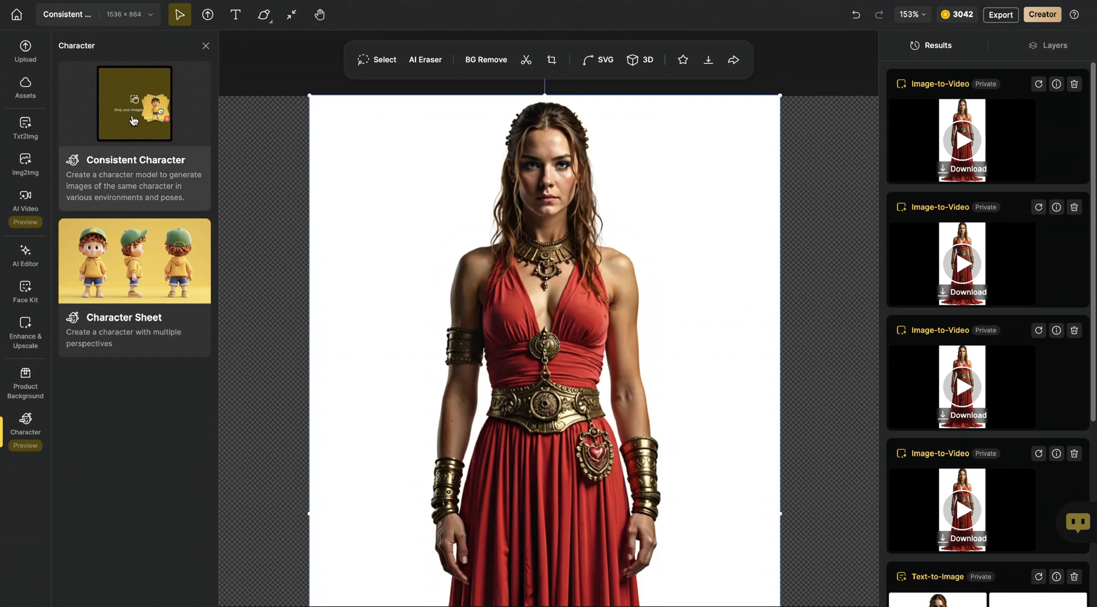
pyautogui.click(134, 105)
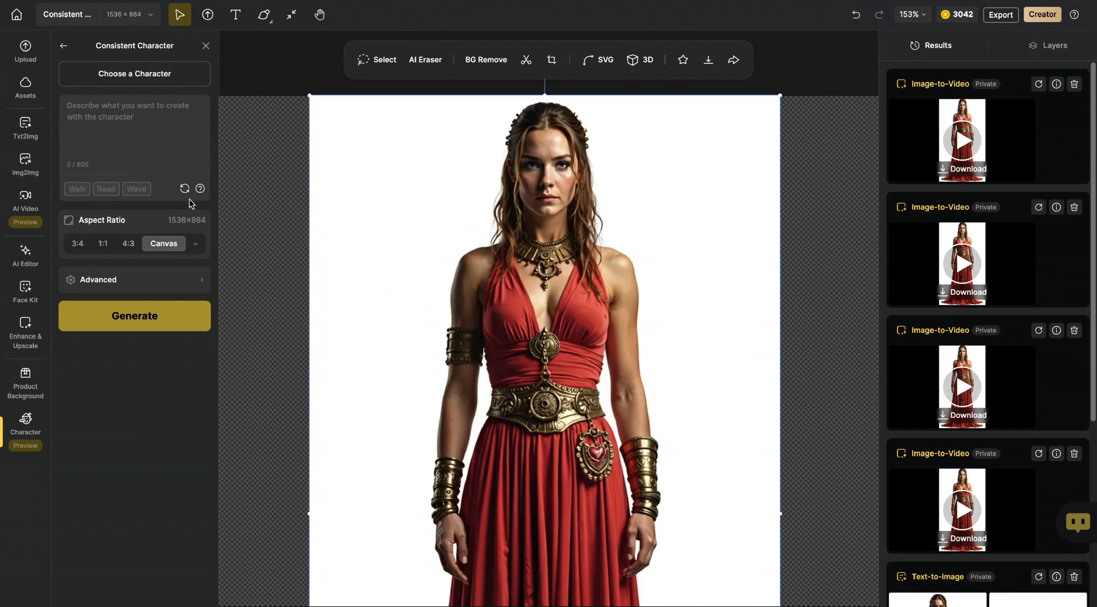
pyautogui.click(25, 333)
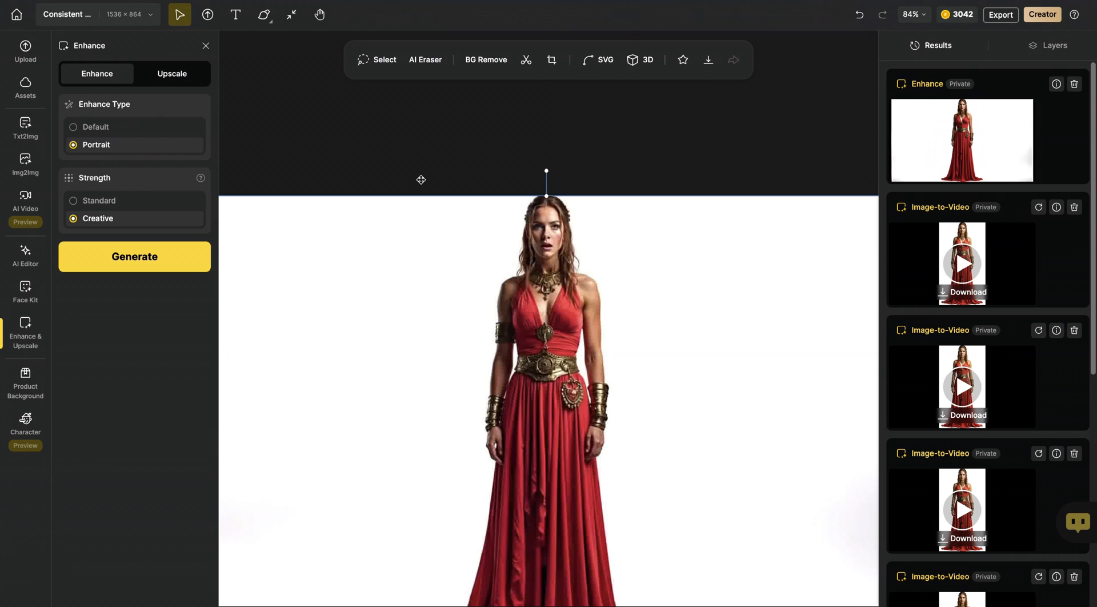
pyautogui.moveTo(98, 152)
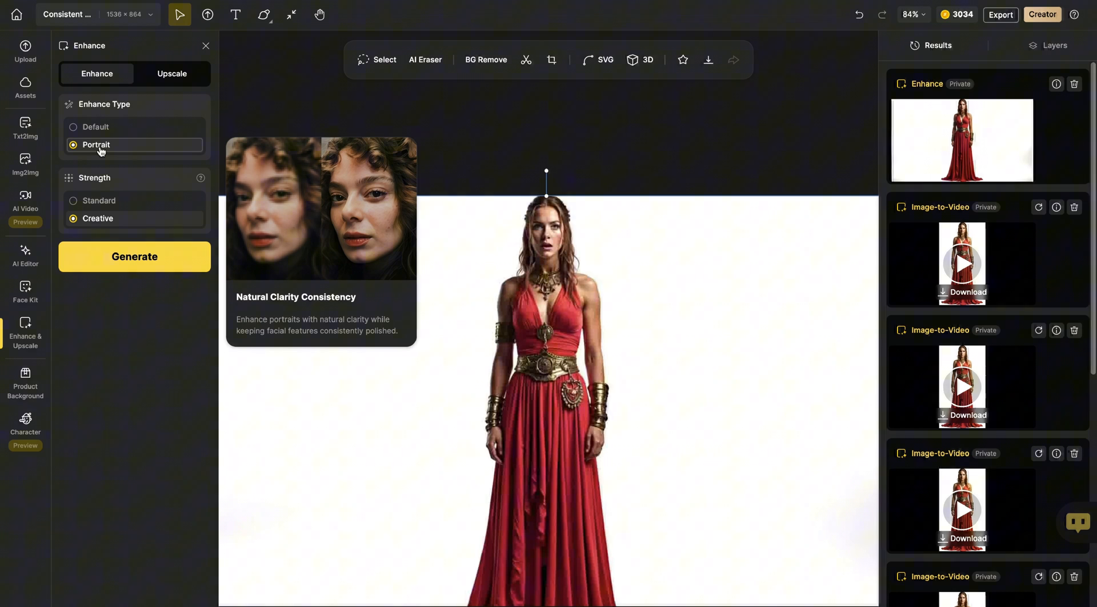
# Enhance the extracted frames as Portrait type and show the results.
pyautogui.click(961, 141)
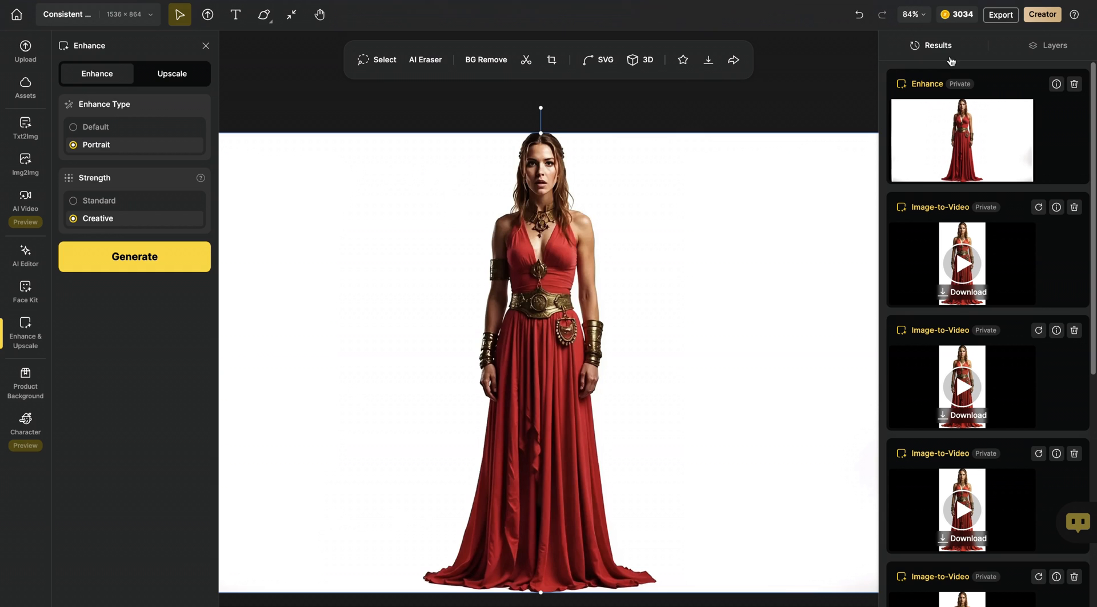
pyautogui.click(135, 257)
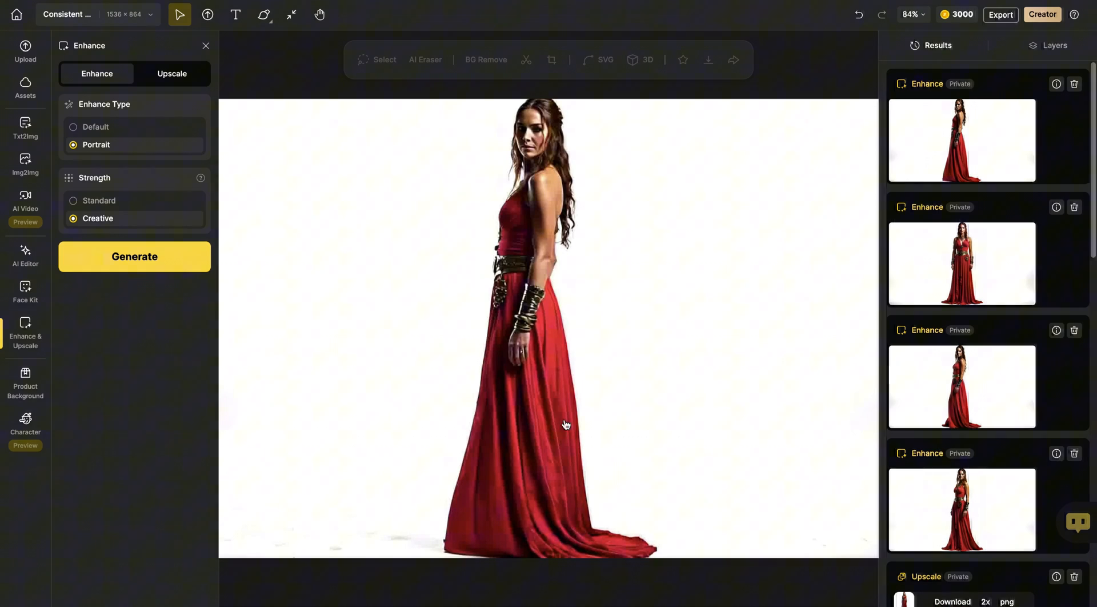
pyautogui.moveTo(89, 467)
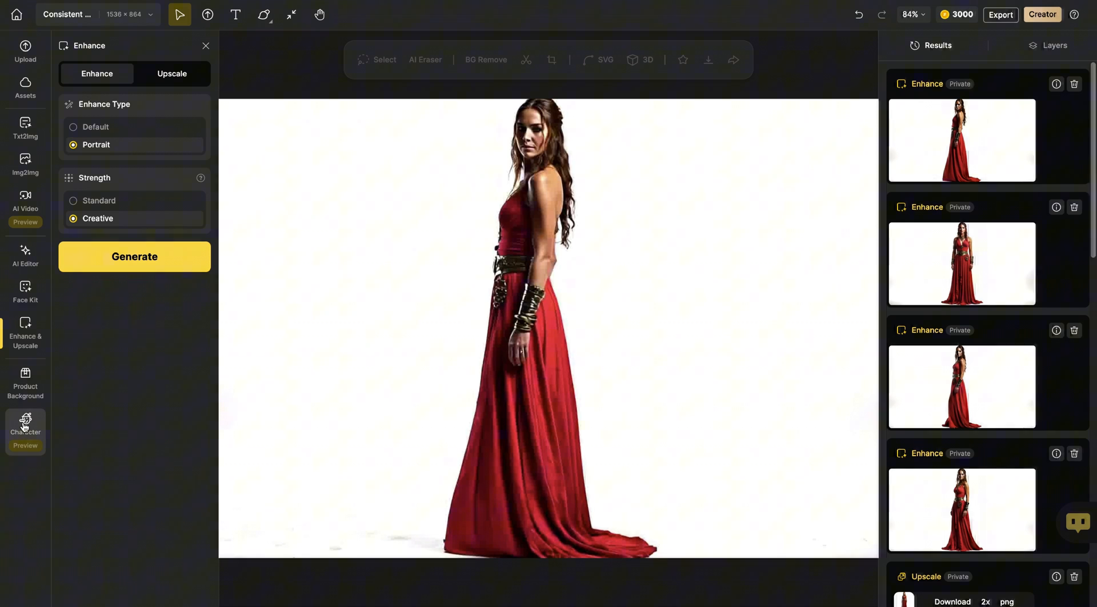
# Create a new character 'Venus' from five enhanced images and start training.
pyautogui.click(25, 426)
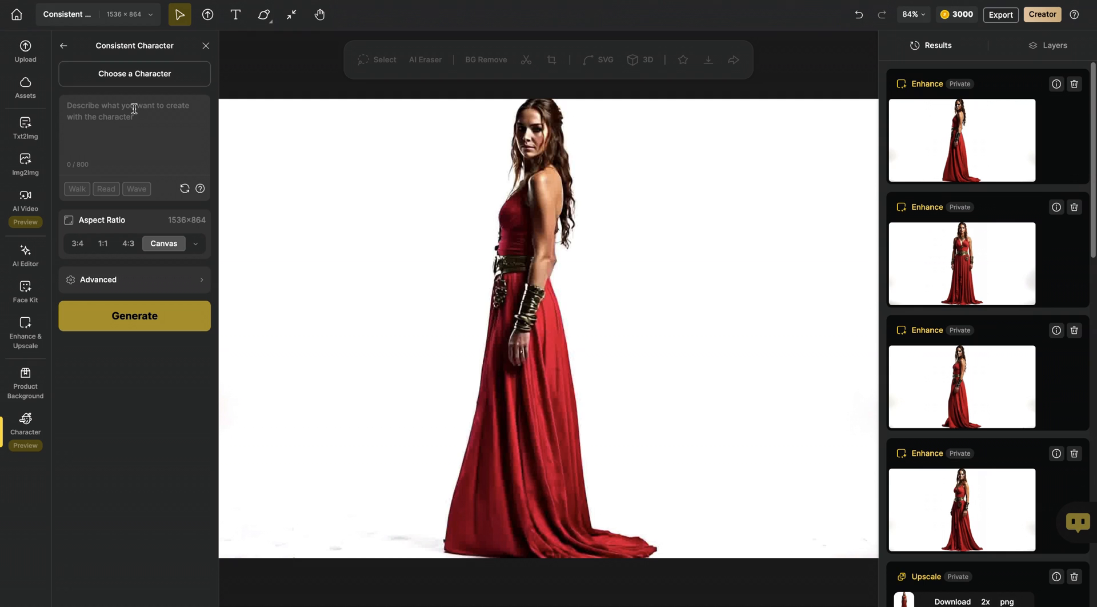
pyautogui.click(135, 73)
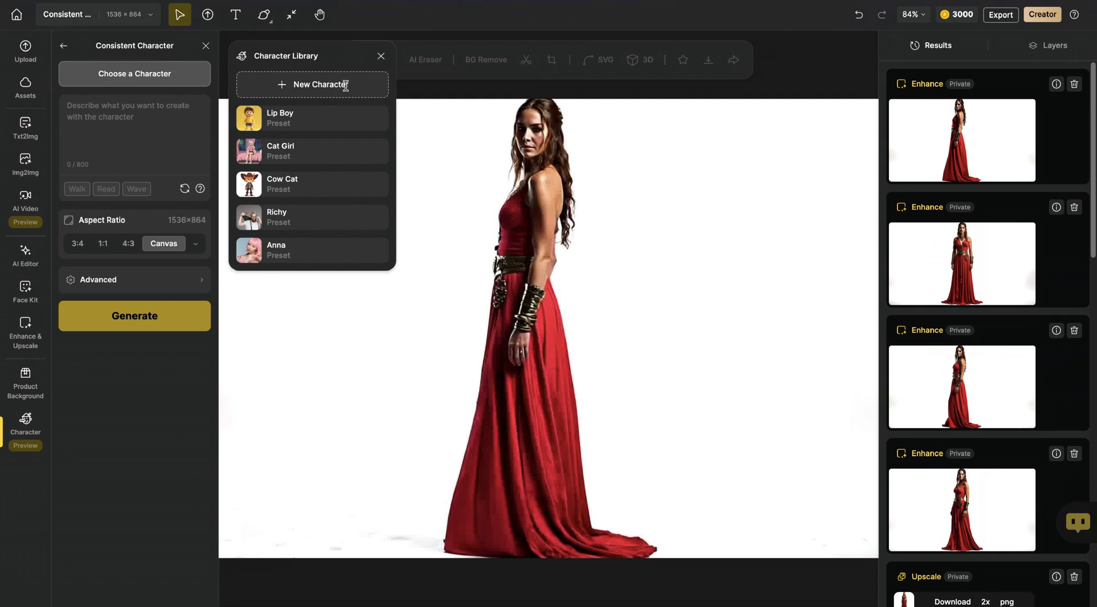
pyautogui.click(312, 84)
pyautogui.write('Venus')
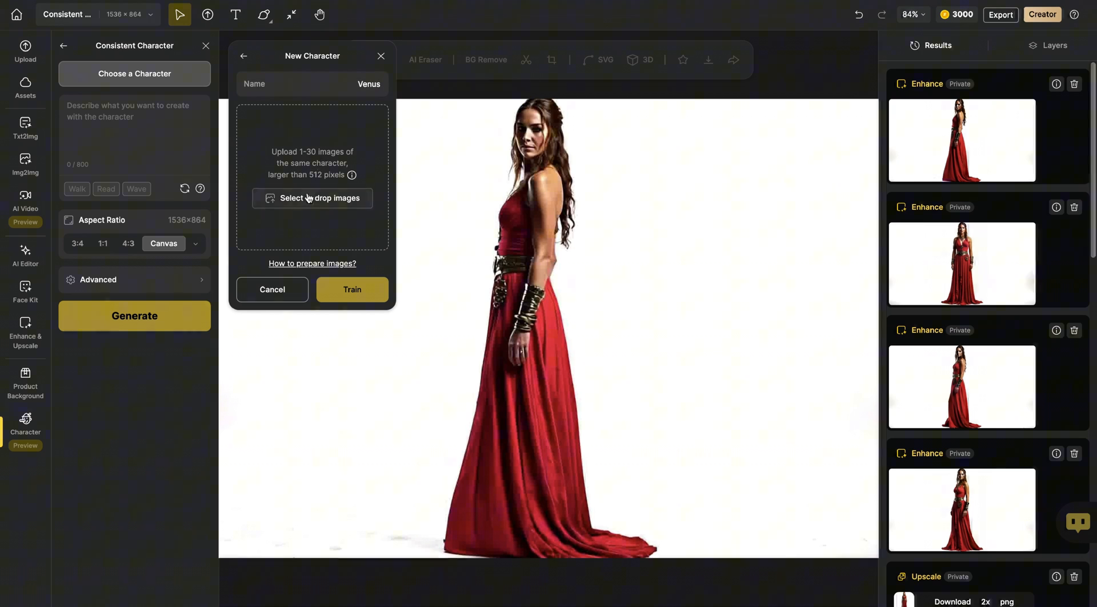
pyautogui.click(312, 198)
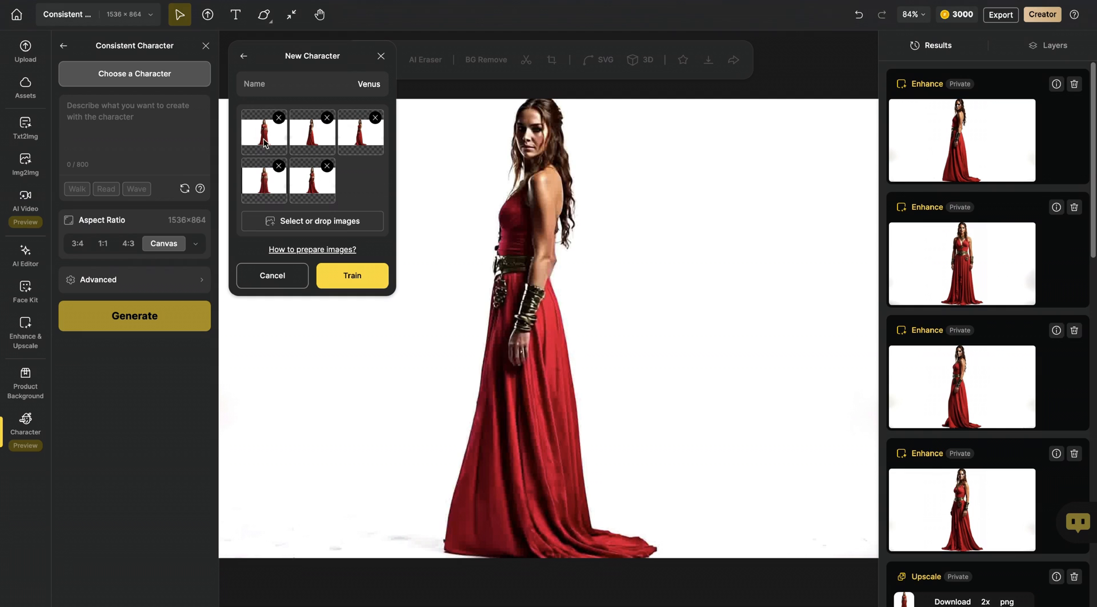
pyautogui.moveTo(366, 210)
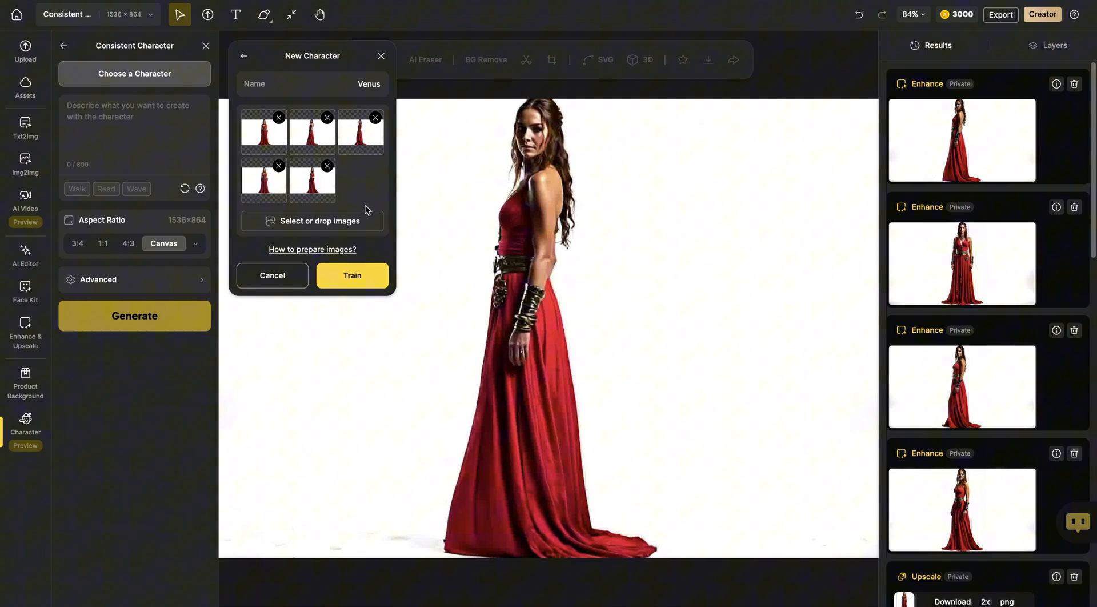
pyautogui.click(352, 276)
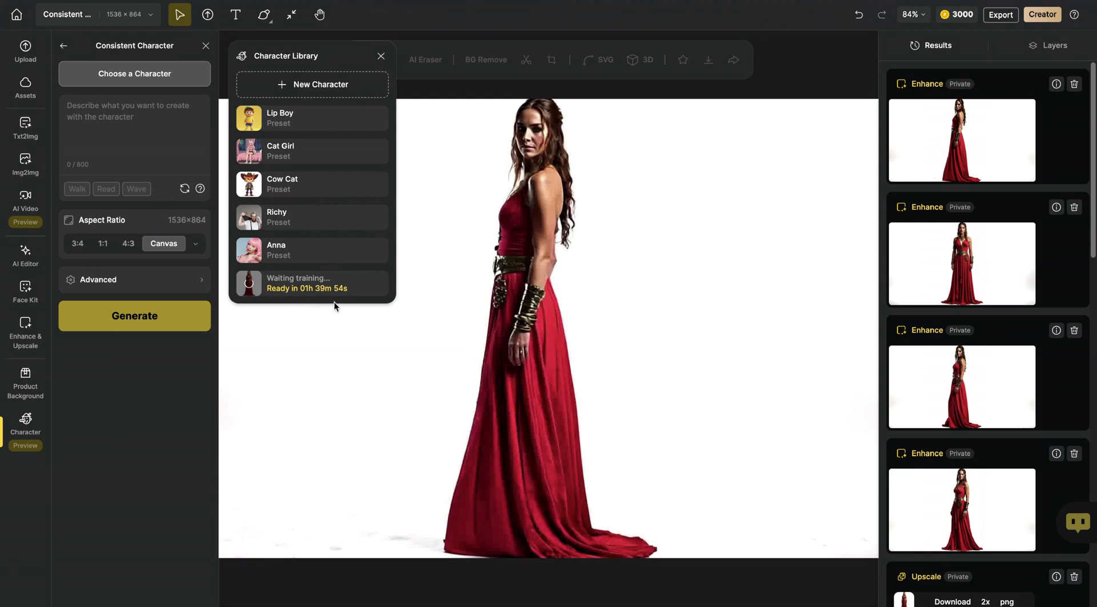
pyautogui.moveTo(307, 309)
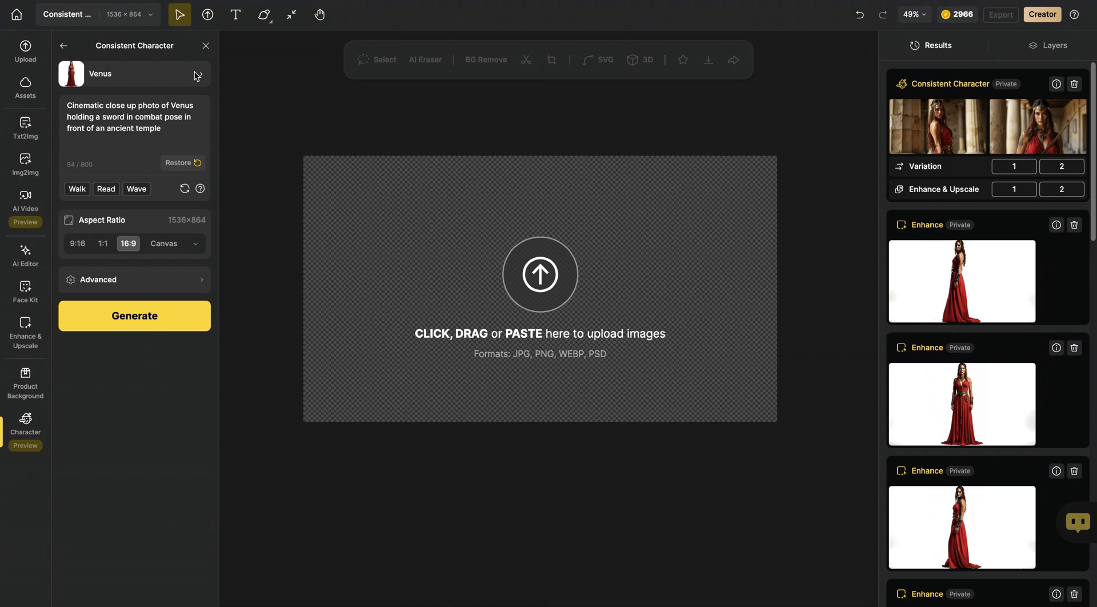
# Replace Venus's prompt with a cinematic close-up holding a sword in combat pose before an ancient temple.
pyautogui.click(201, 75)
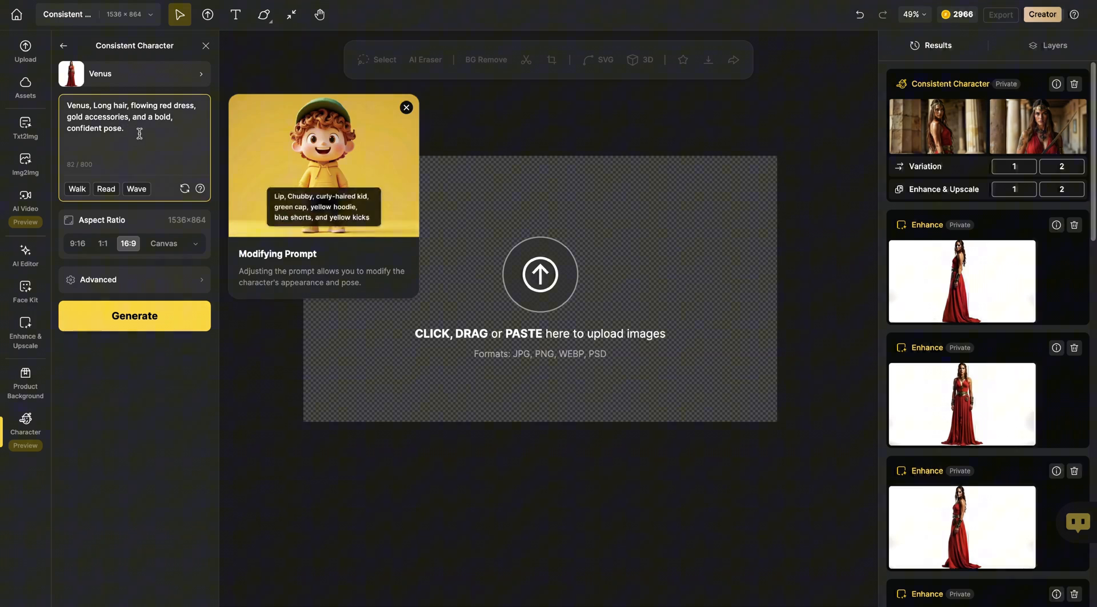
pyautogui.click(407, 108)
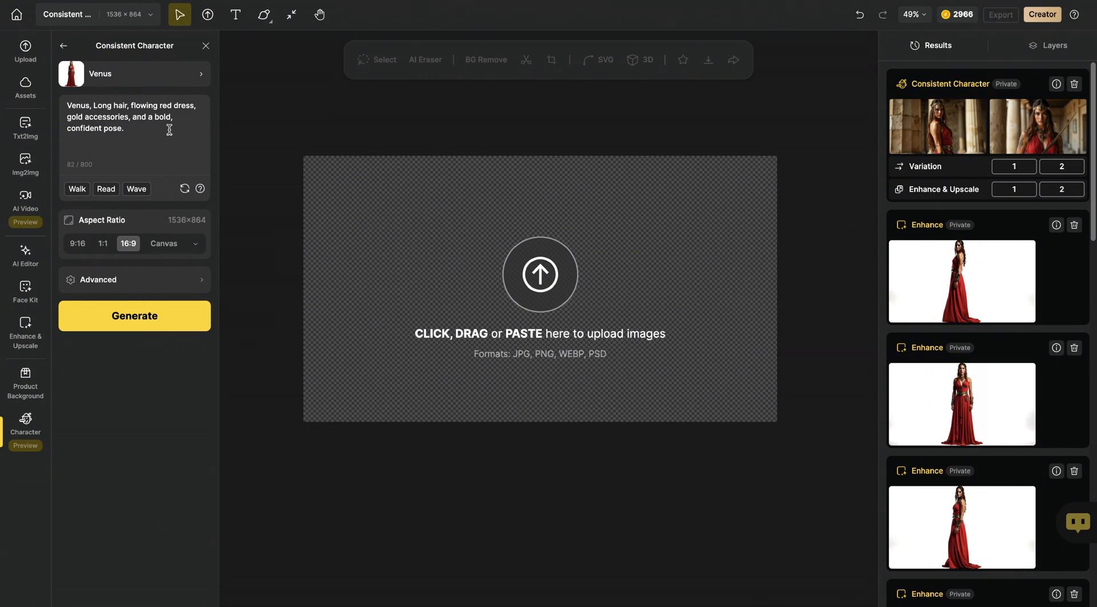
pyautogui.write('Cinematic close up photo of Venus holding a sword in combat pose in front of an ancient temple')
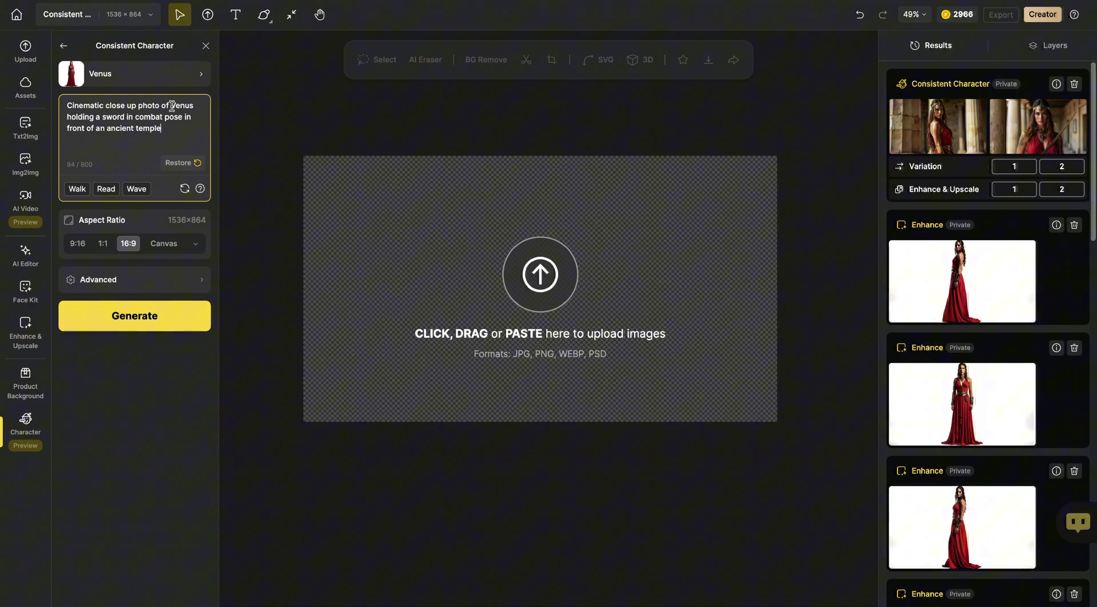
pyautogui.doubleClick(183, 105)
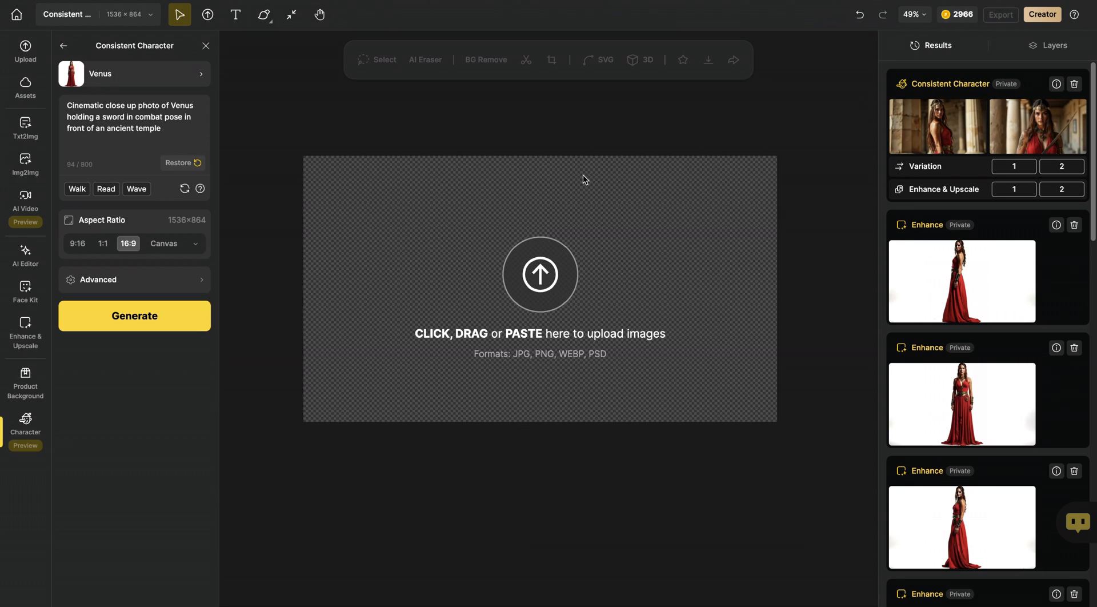
pyautogui.moveTo(491, 178)
pyautogui.write('Cinematic side view photo of Venus in new york city')
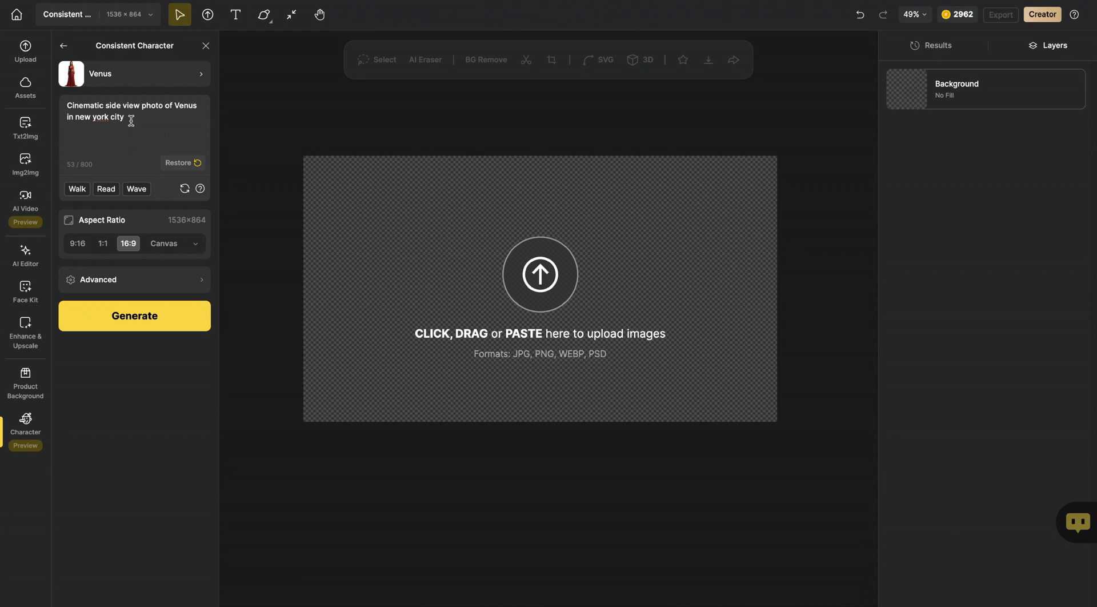
# Edit the character prompt to a cinematic side-view of Venus in New York City and generate.
pyautogui.click(131, 118)
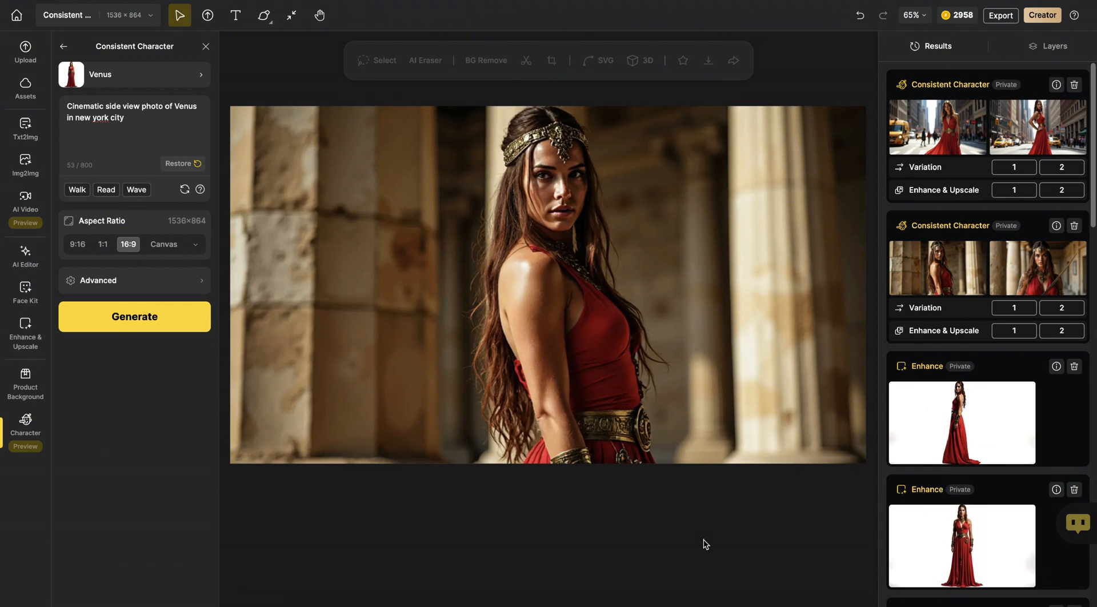
pyautogui.moveTo(416, 574)
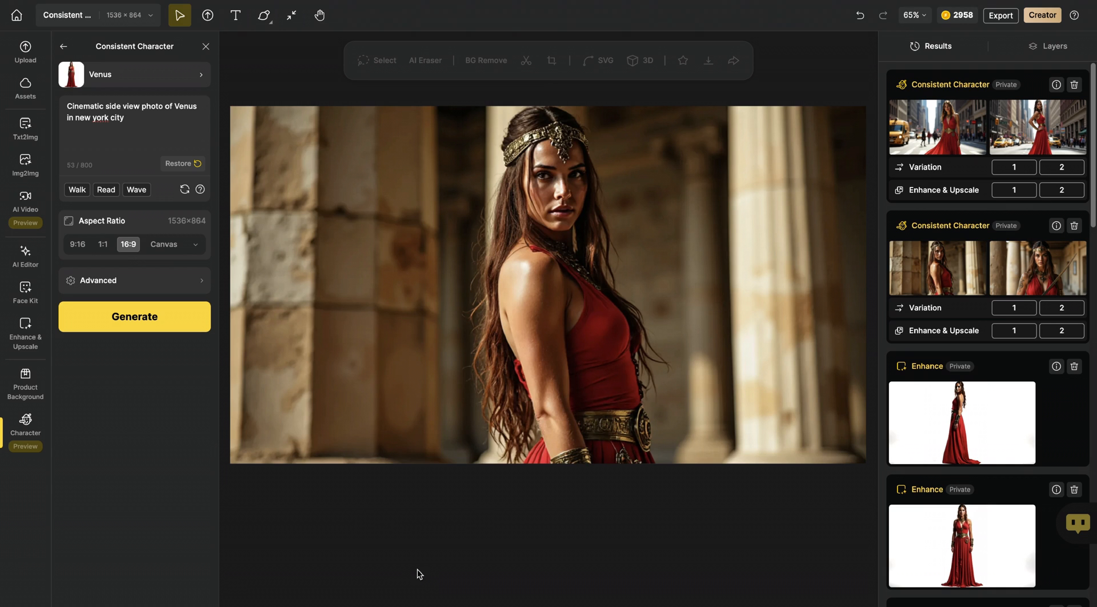
pyautogui.moveTo(25, 203)
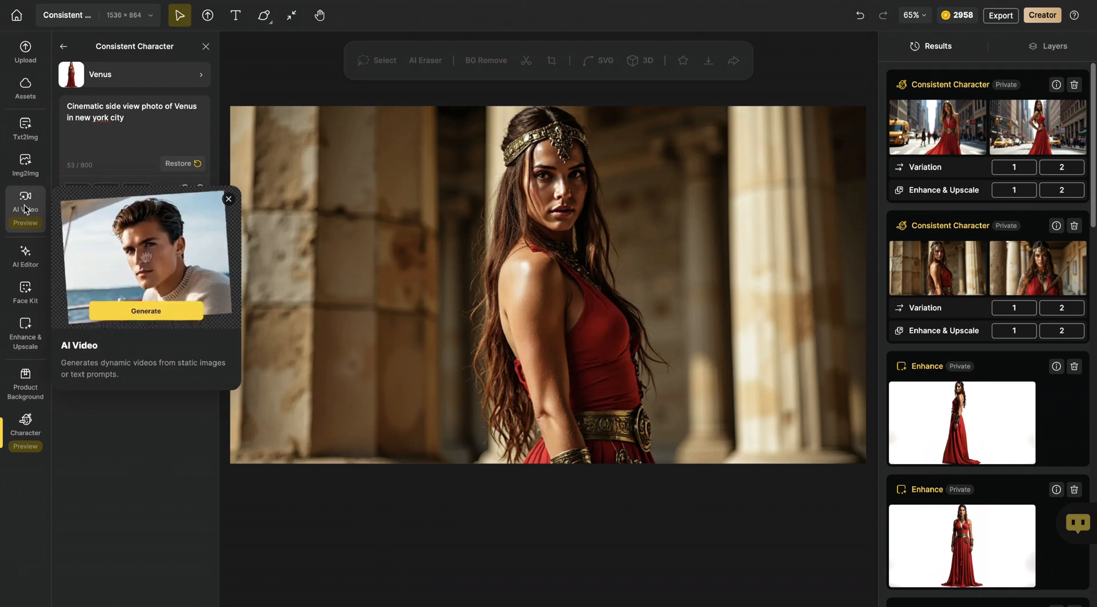
# In AI Video Image To Video, choose the RUNWAY model and enter 'Dolly in shot: natural movement'.
pyautogui.click(25, 204)
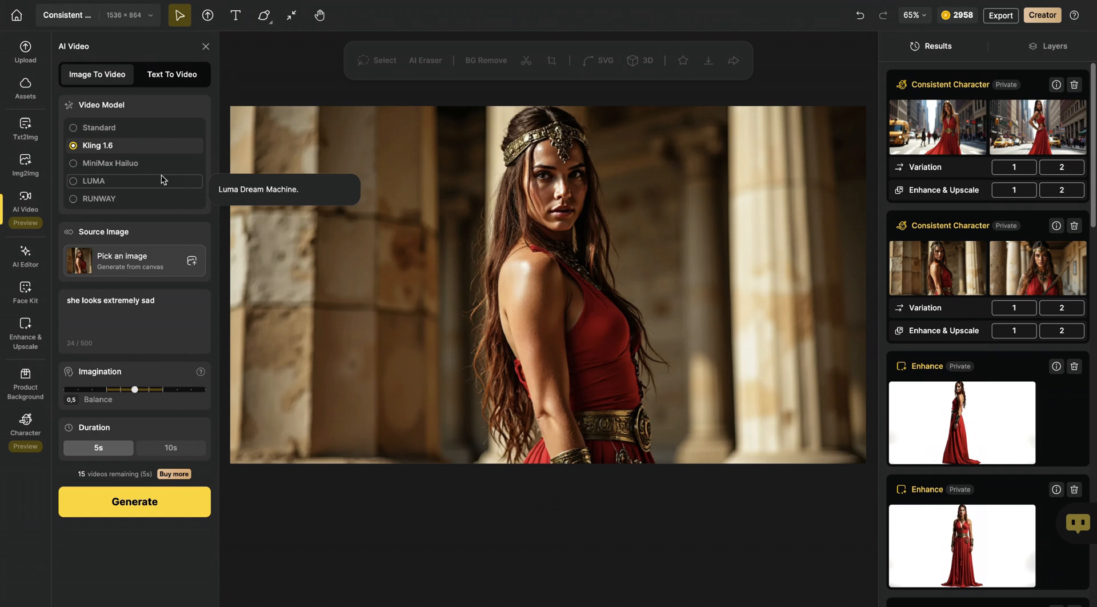
pyautogui.moveTo(146, 148)
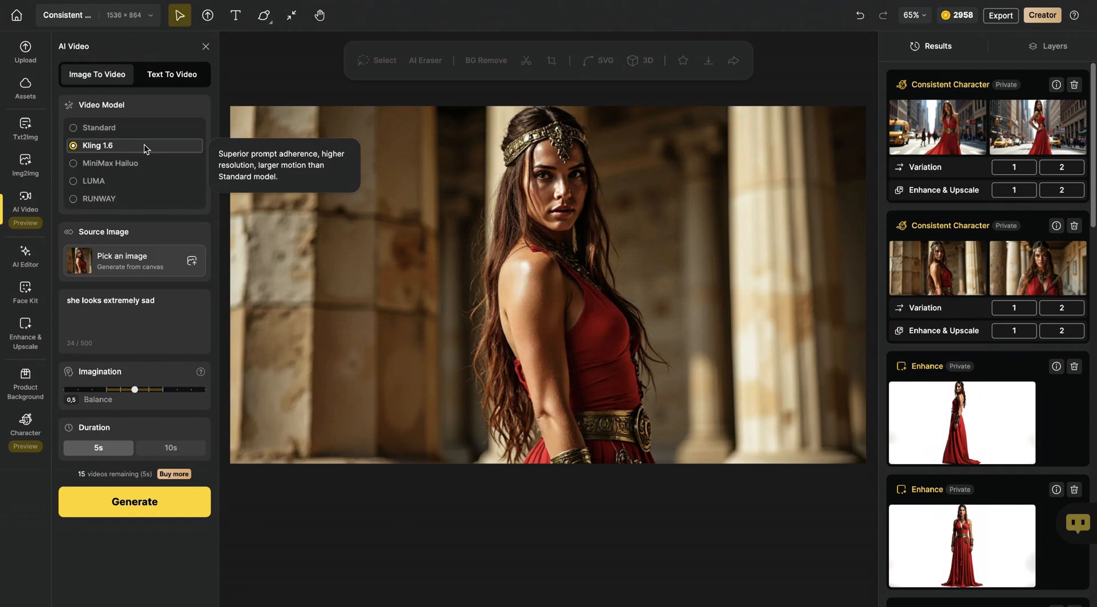
pyautogui.moveTo(112, 308)
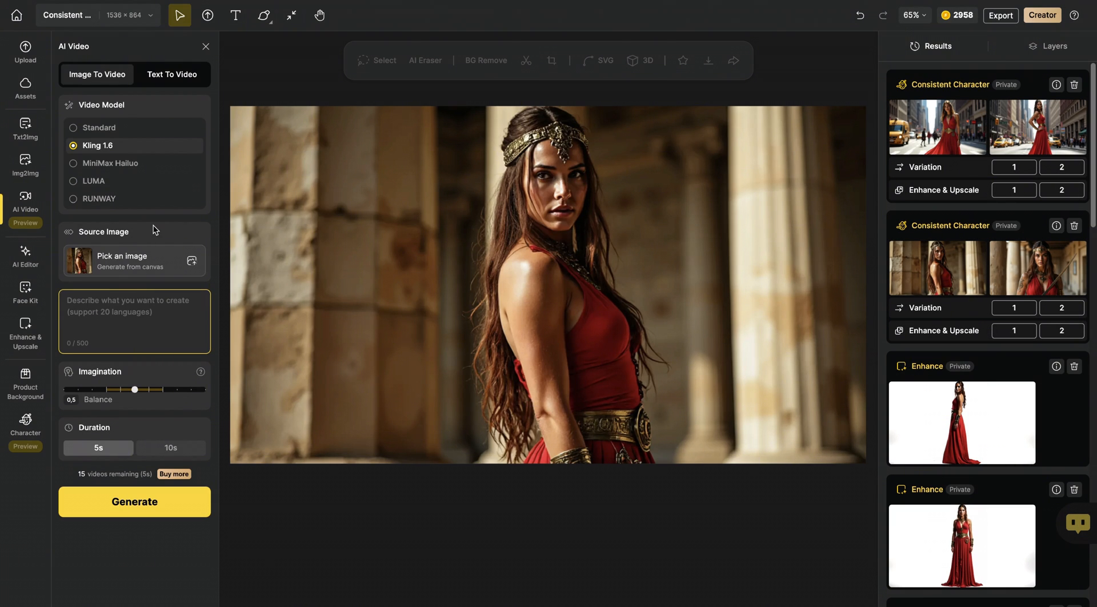
pyautogui.moveTo(78, 202)
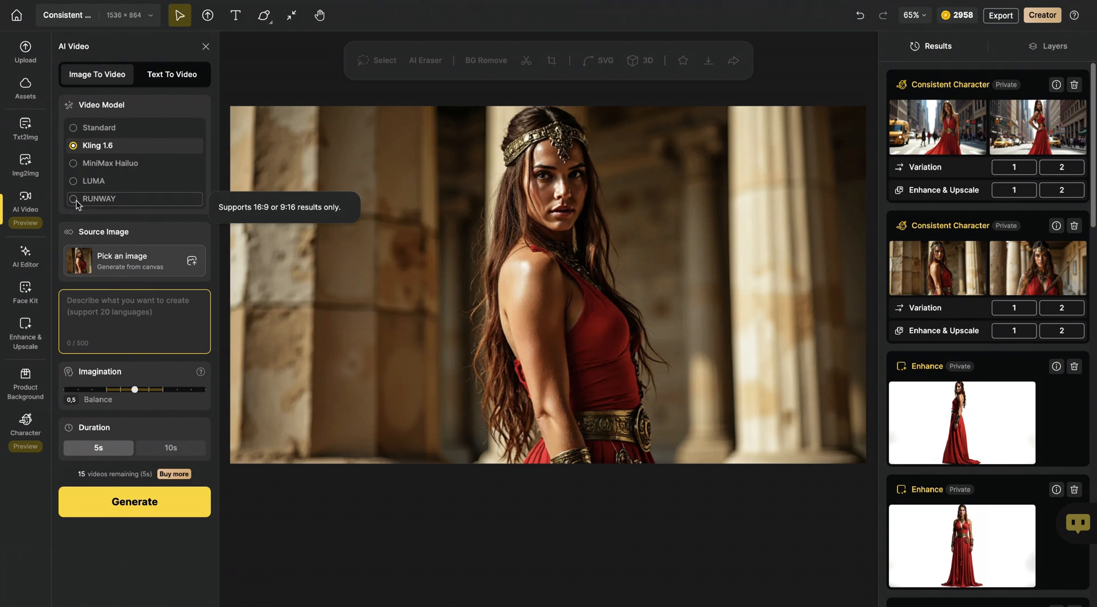
pyautogui.click(73, 198)
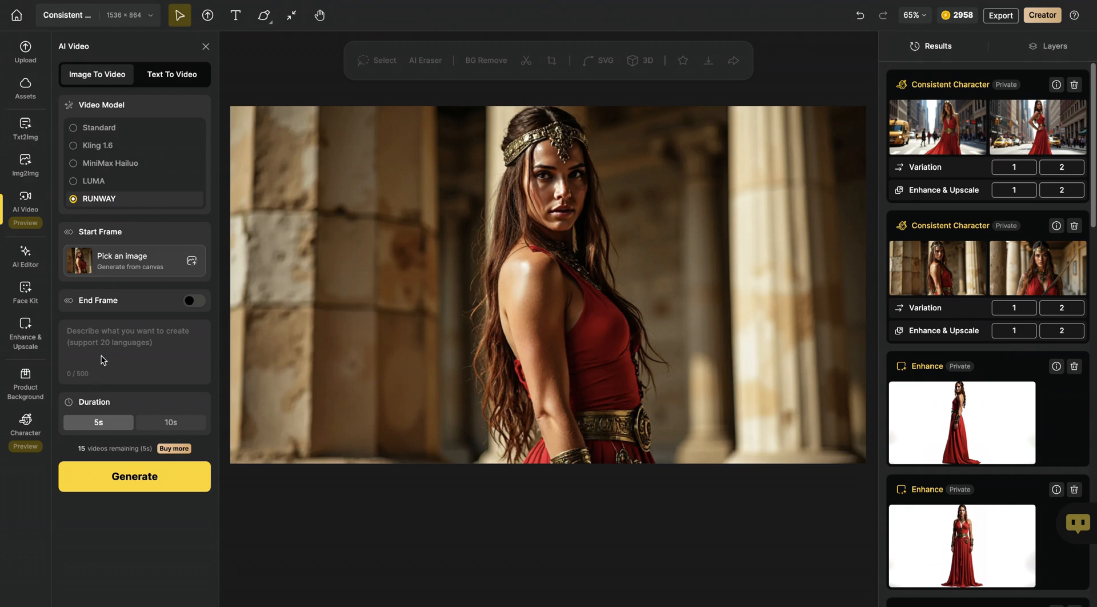
pyautogui.click(116, 344)
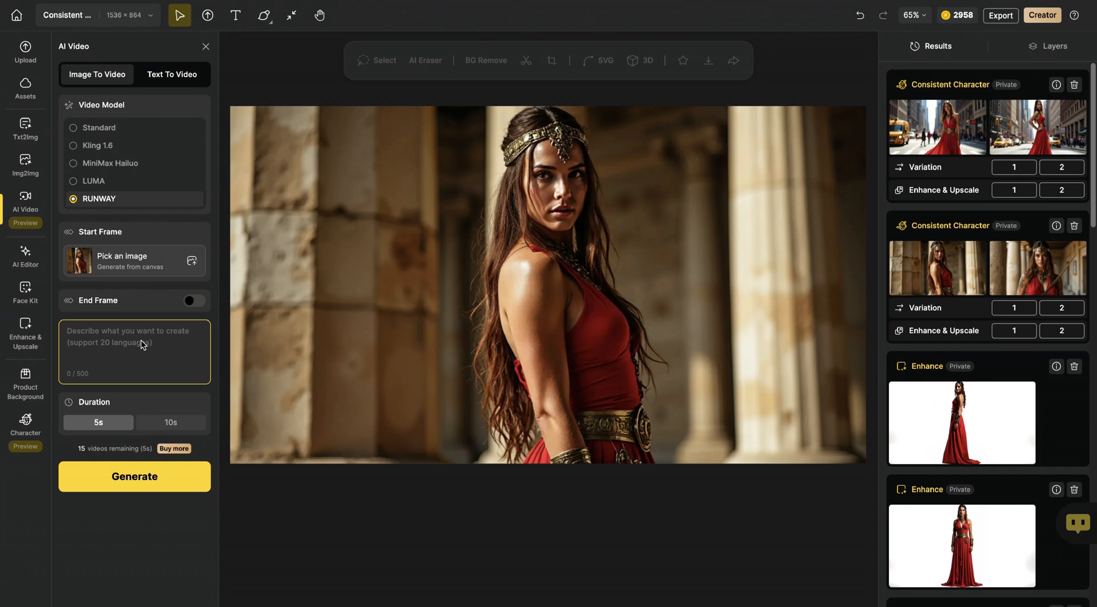
pyautogui.write('Dolly in shot:')
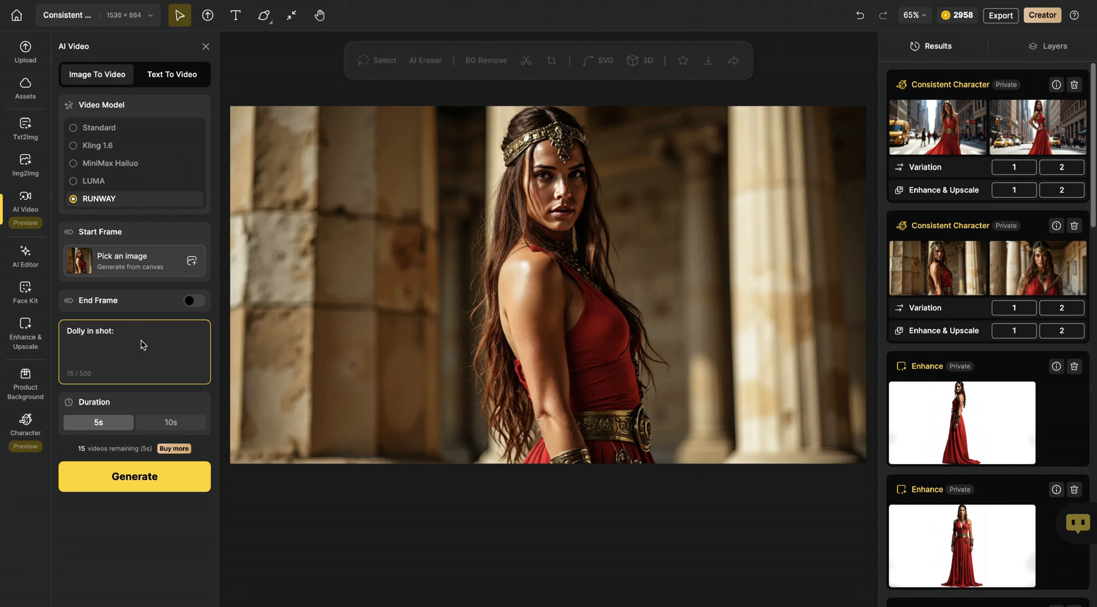
pyautogui.write('natural moveme')
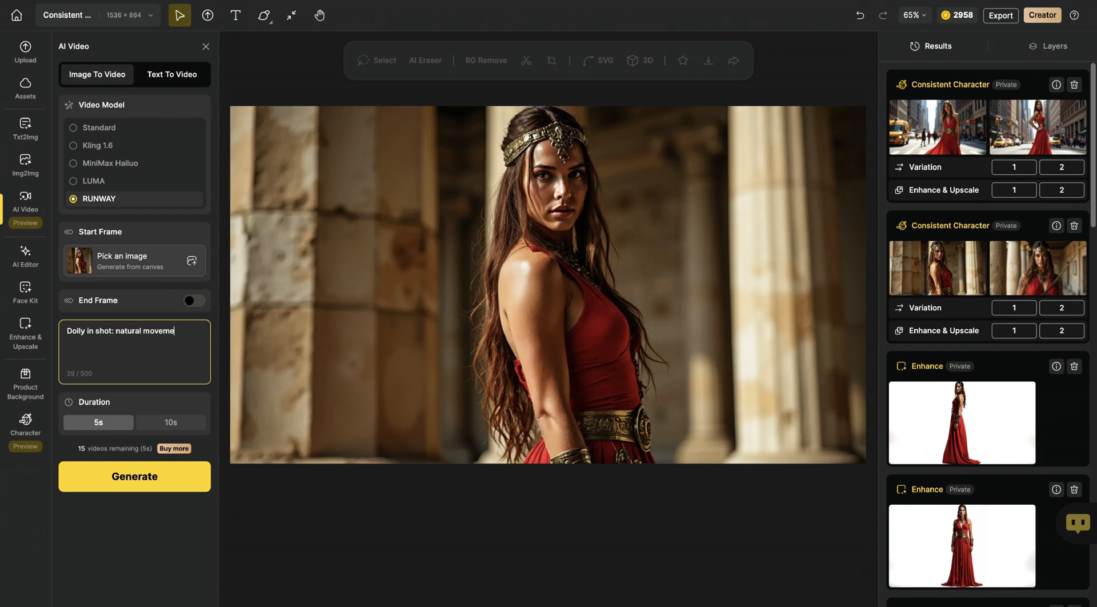
# Generate the dolly-in video, preview the result, and close the preview.
pyautogui.click(135, 476)
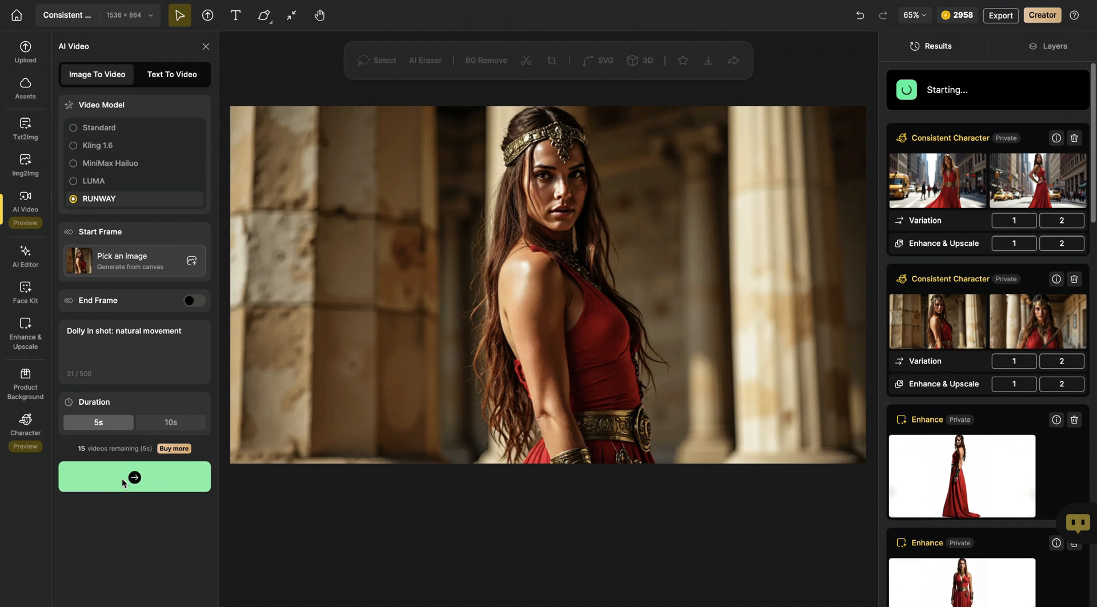
pyautogui.click(134, 476)
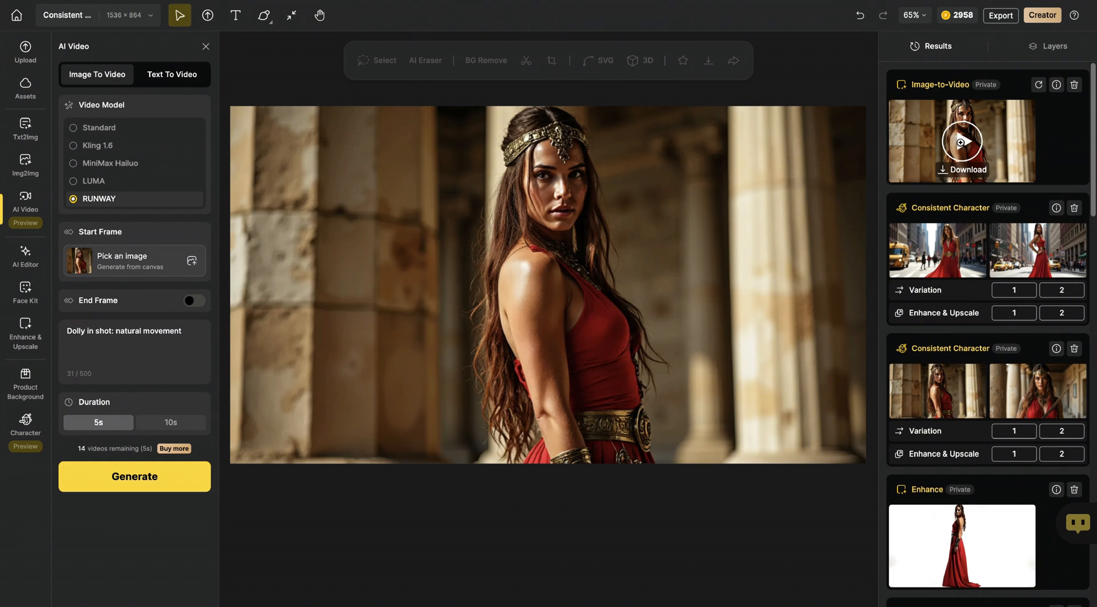
pyautogui.click(962, 141)
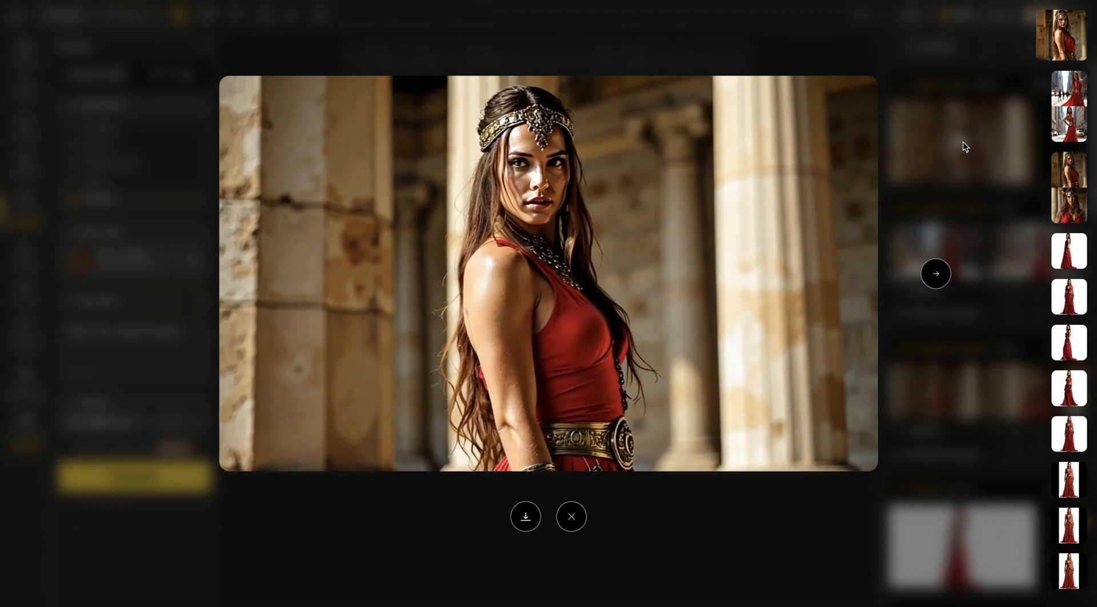
pyautogui.click(571, 516)
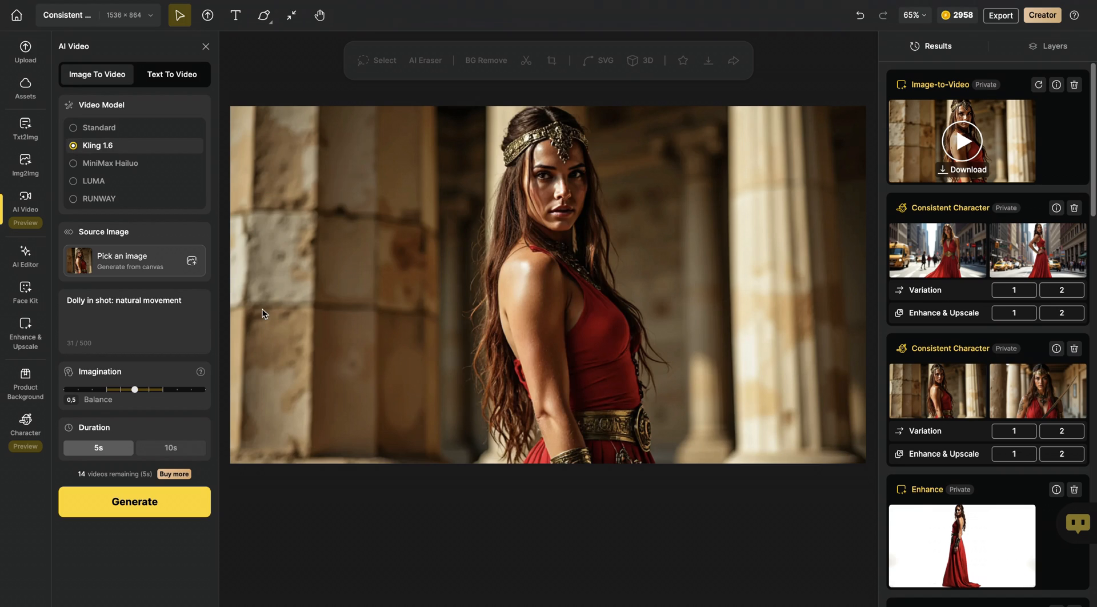
# Replace the prompt with the camera face-focus text, set Imagination to 0.7, and generate.
pyautogui.click(135, 320)
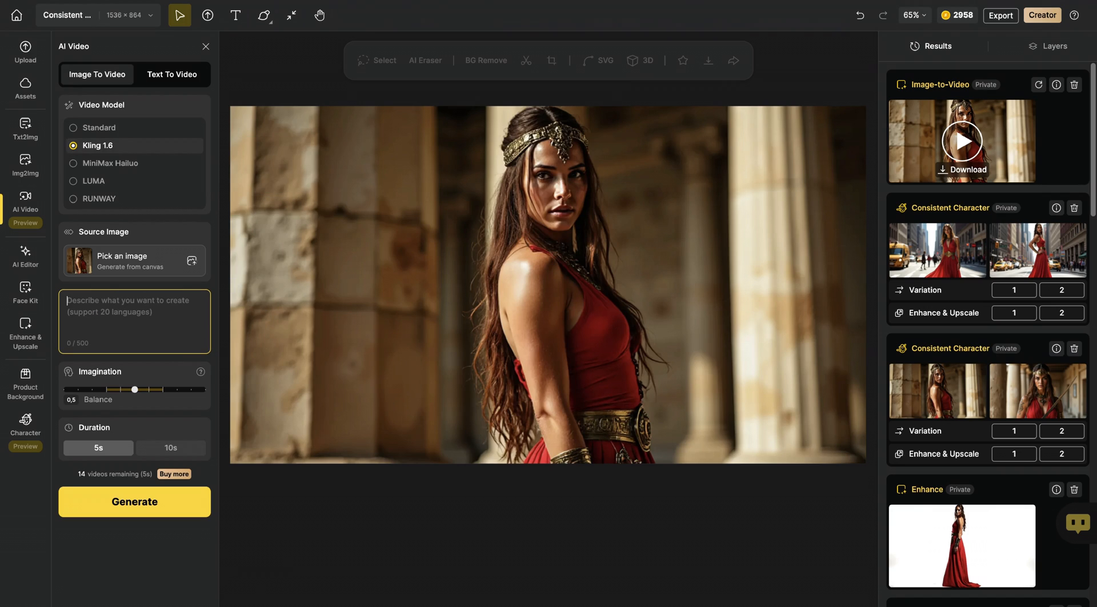
pyautogui.write('camera slowly focuses to her face')
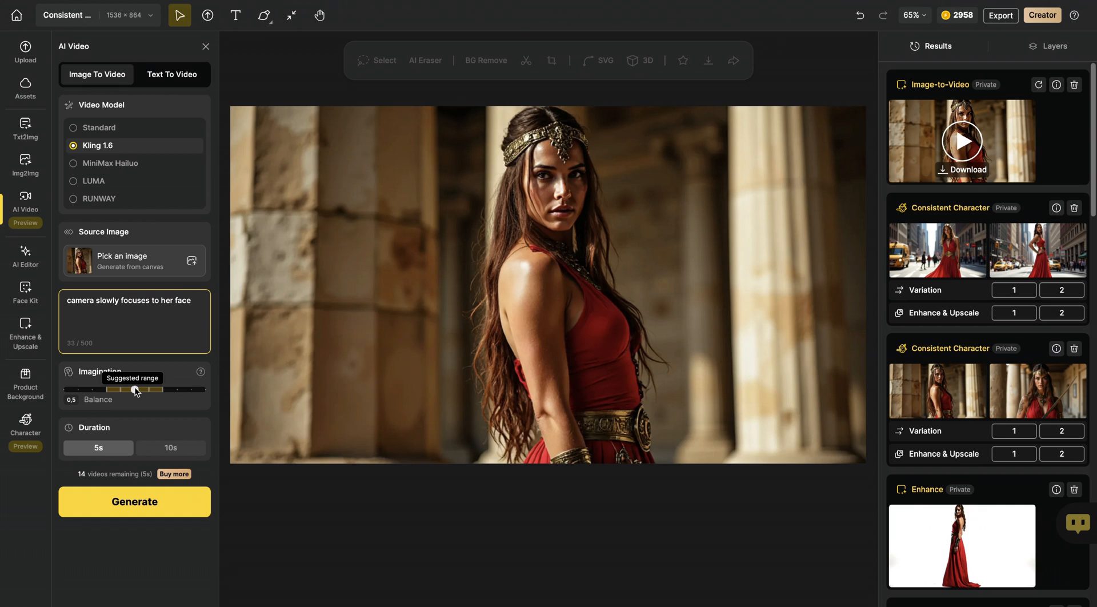
pyautogui.moveTo(135, 389); pyautogui.dragTo(161, 390)
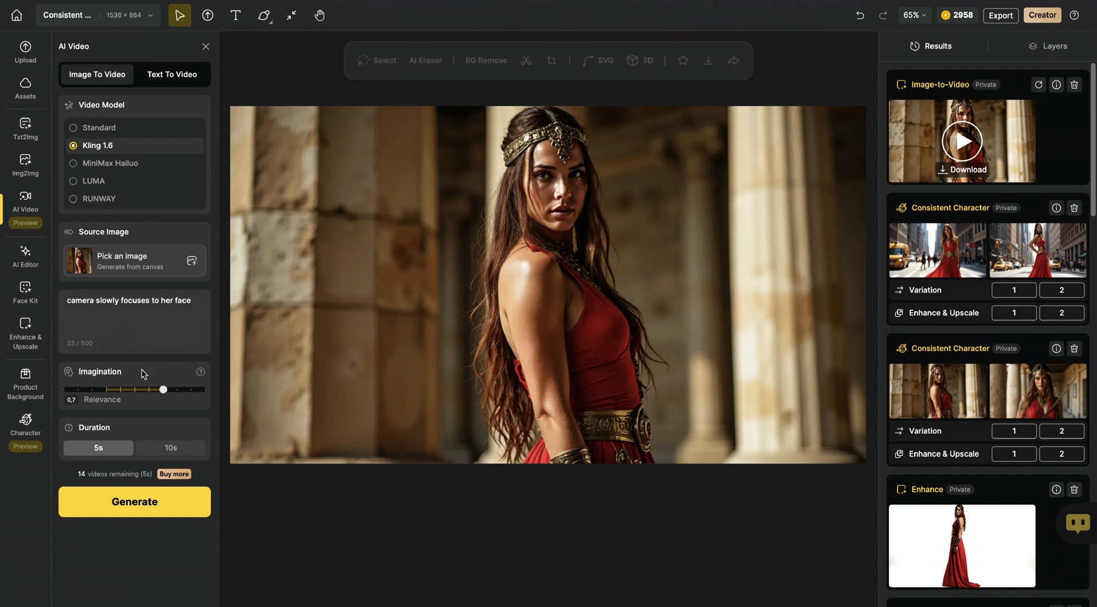
pyautogui.click(135, 502)
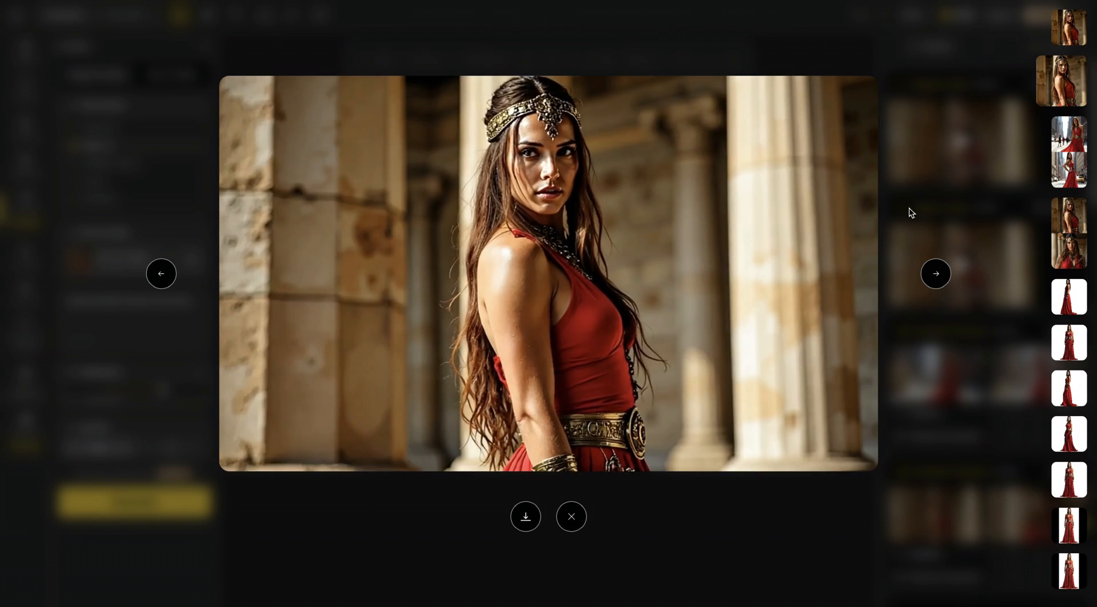
# Close the preview and play the newest Image-to-Video result.
pyautogui.click(571, 517)
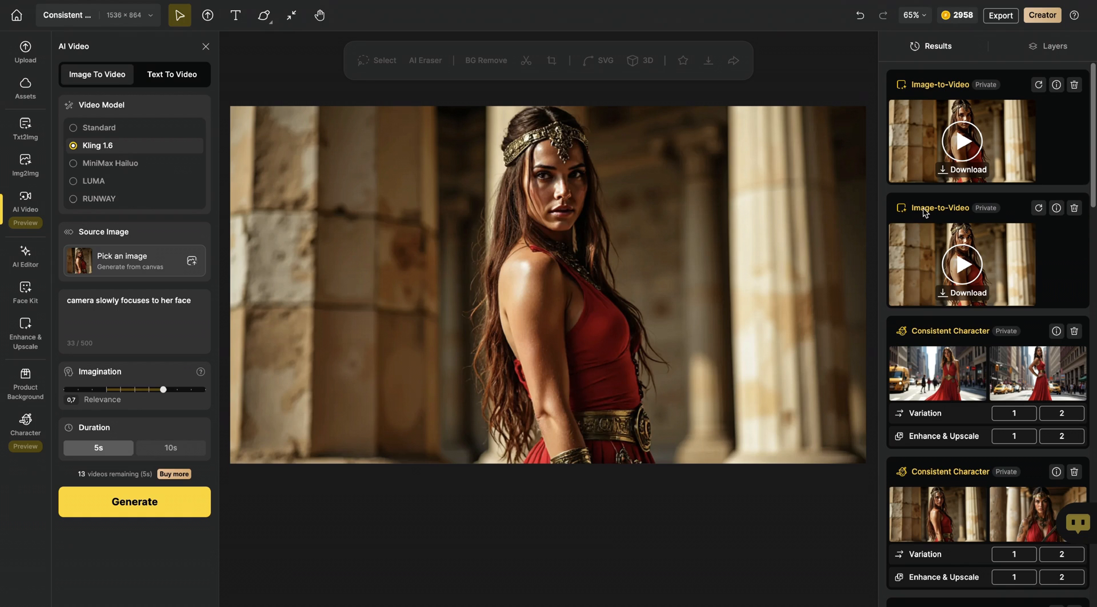
pyautogui.moveTo(184, 140)
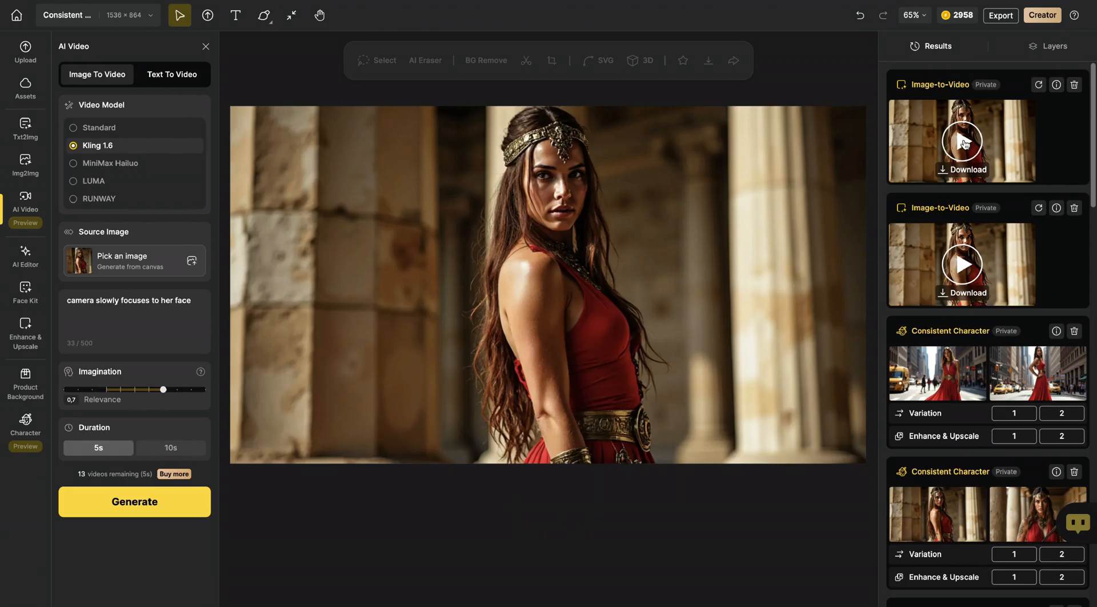
pyautogui.click(962, 142)
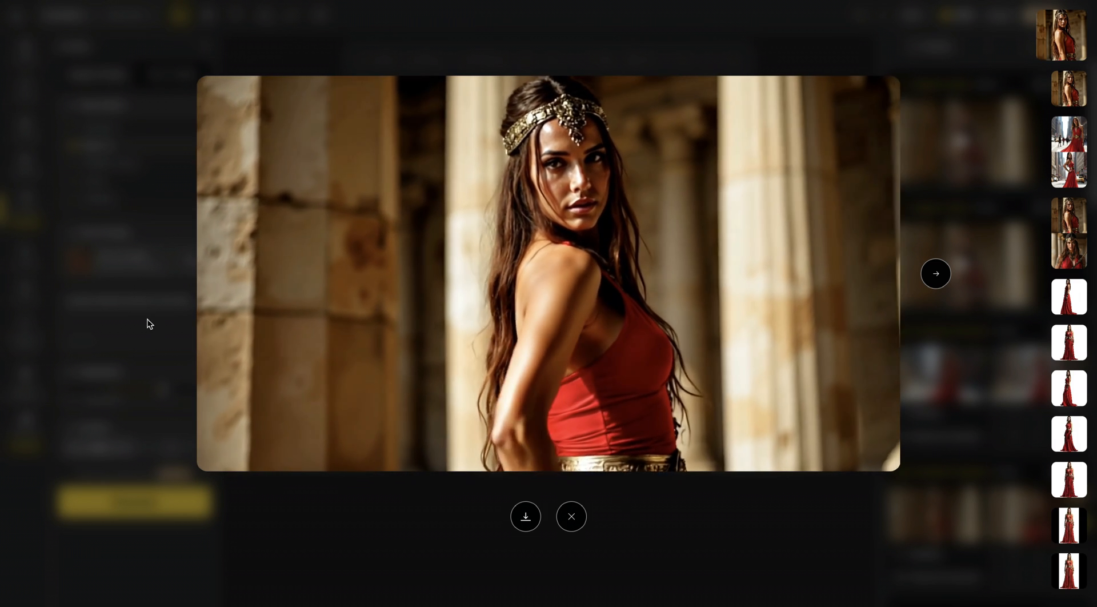
# Start a new character sheet from the character tools and bring up its style chooser.
pyautogui.click(571, 517)
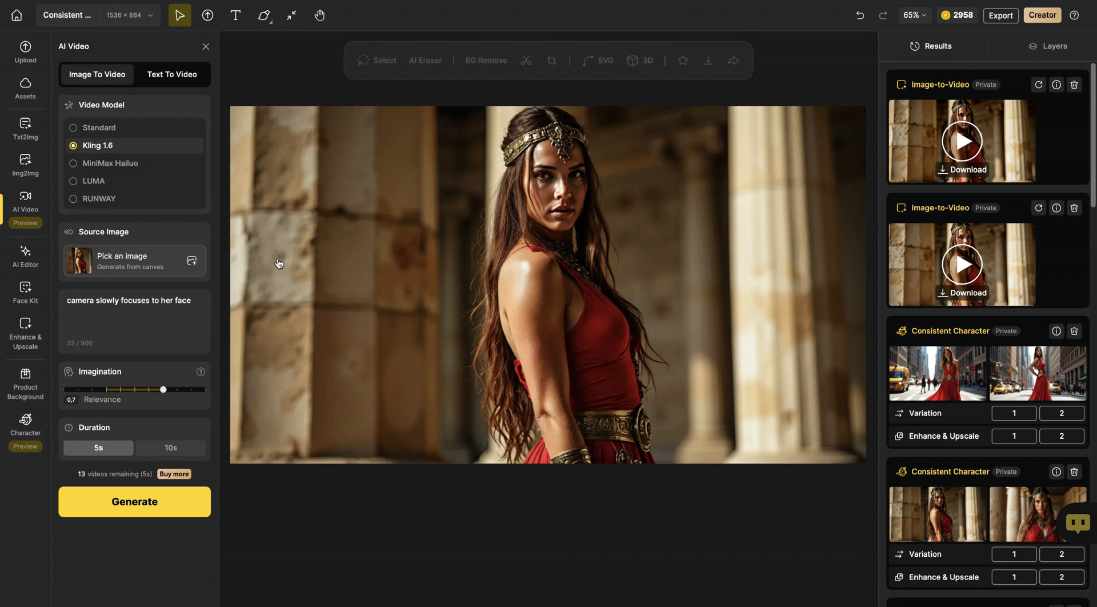
pyautogui.moveTo(25, 331)
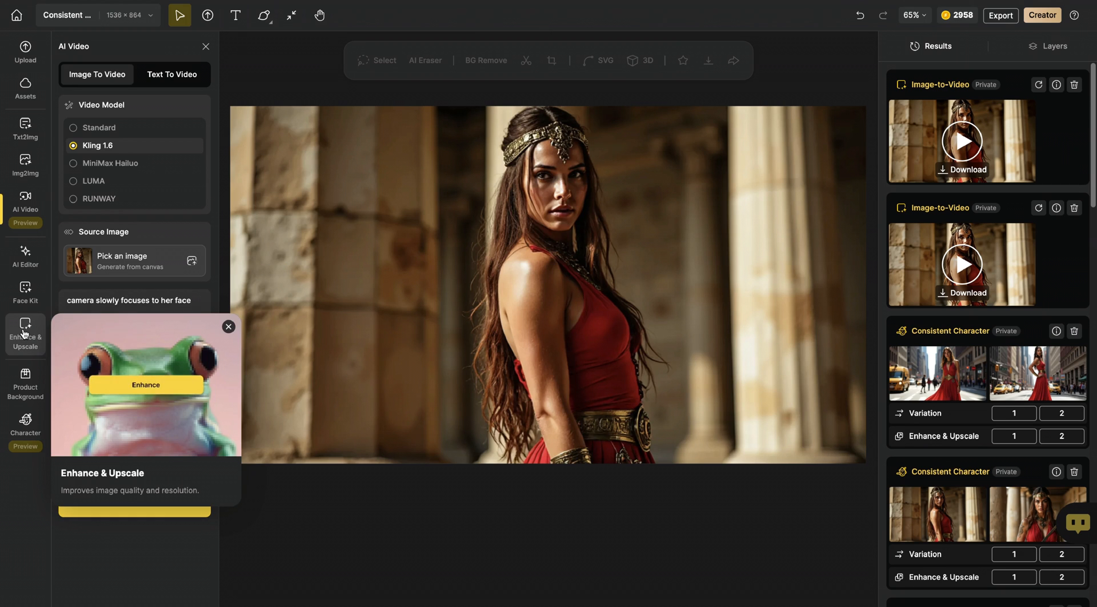
pyautogui.click(25, 420)
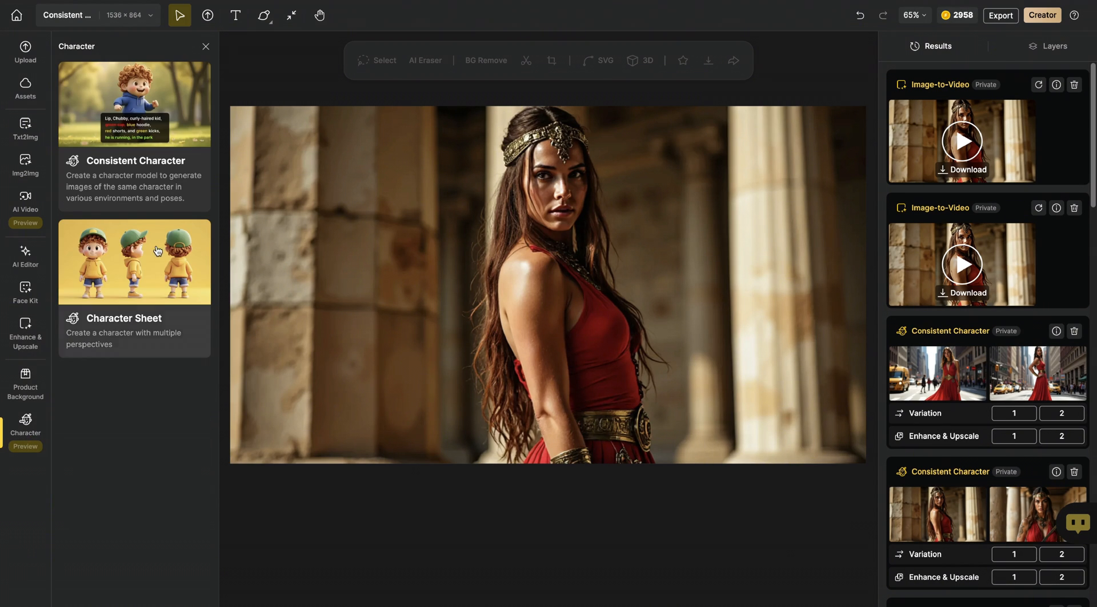
pyautogui.moveTo(163, 270)
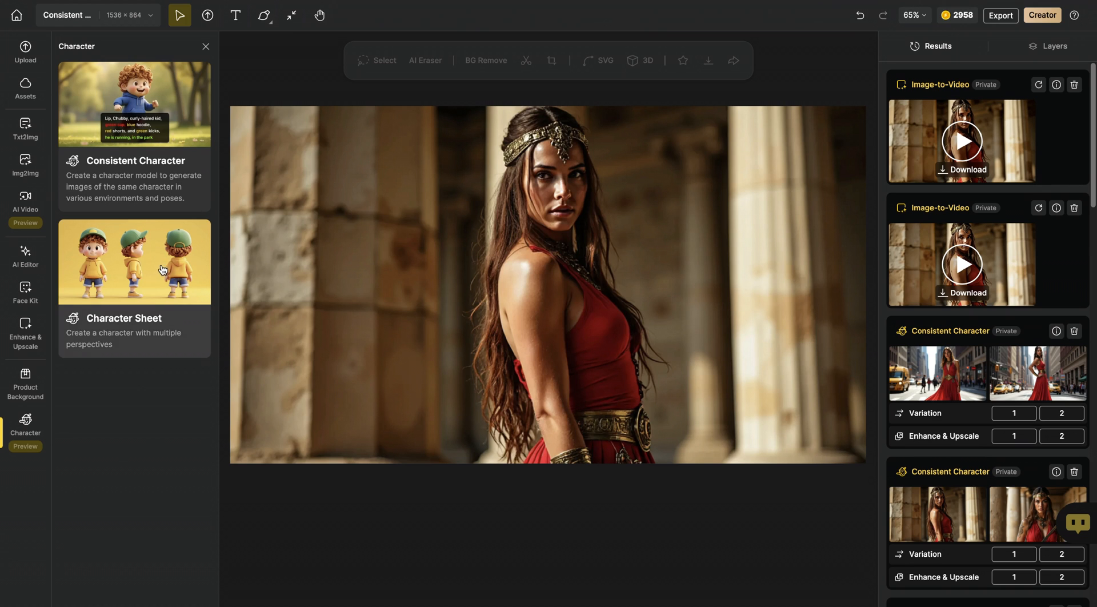
pyautogui.click(135, 263)
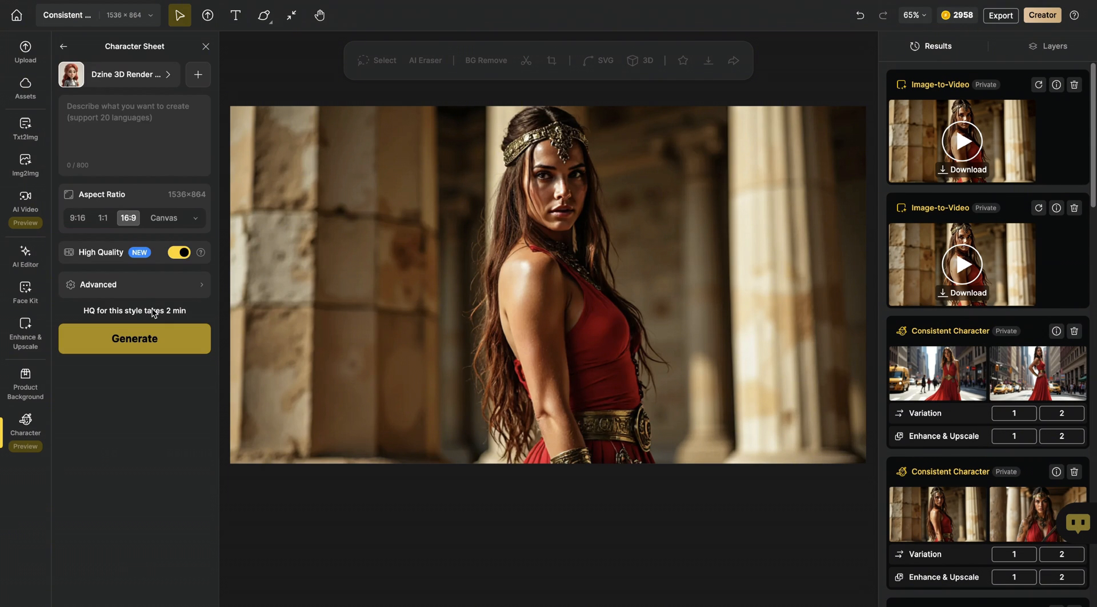
pyautogui.moveTo(142, 80)
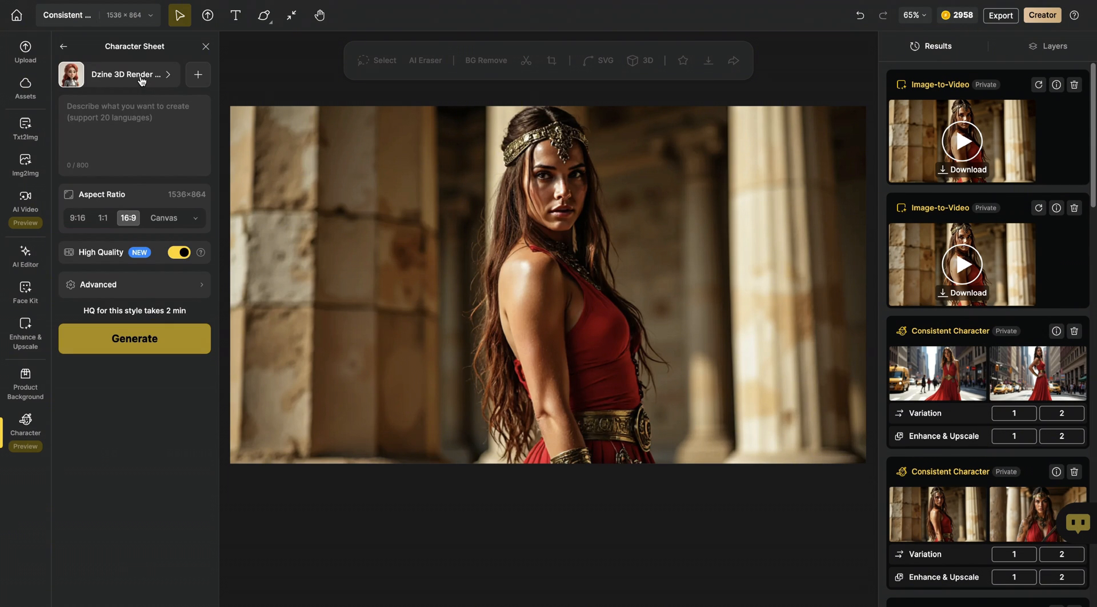
pyautogui.moveTo(142, 80)
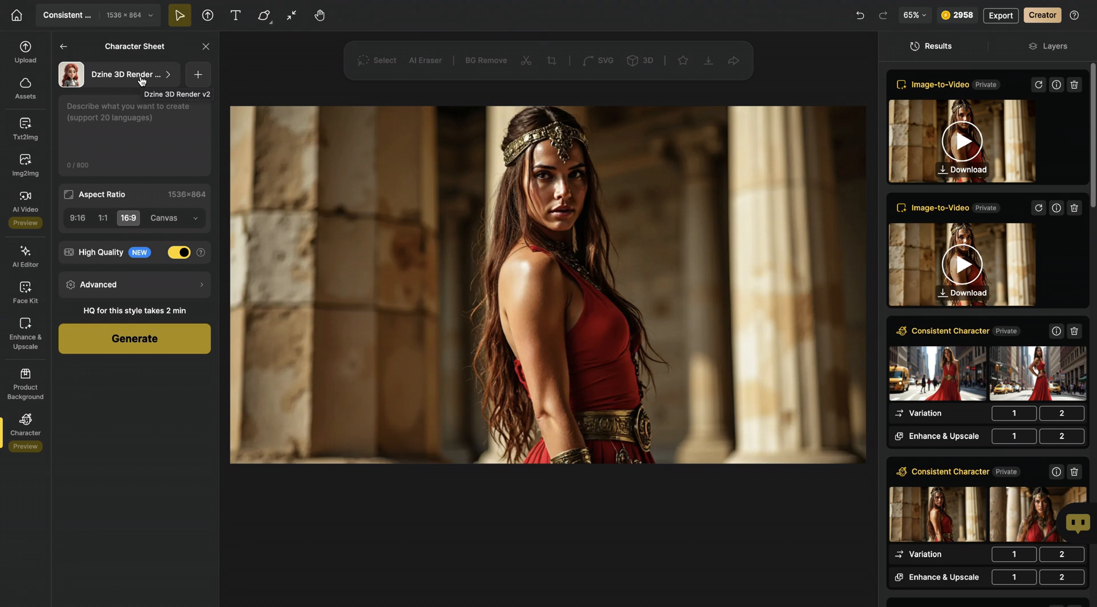
pyautogui.click(126, 74)
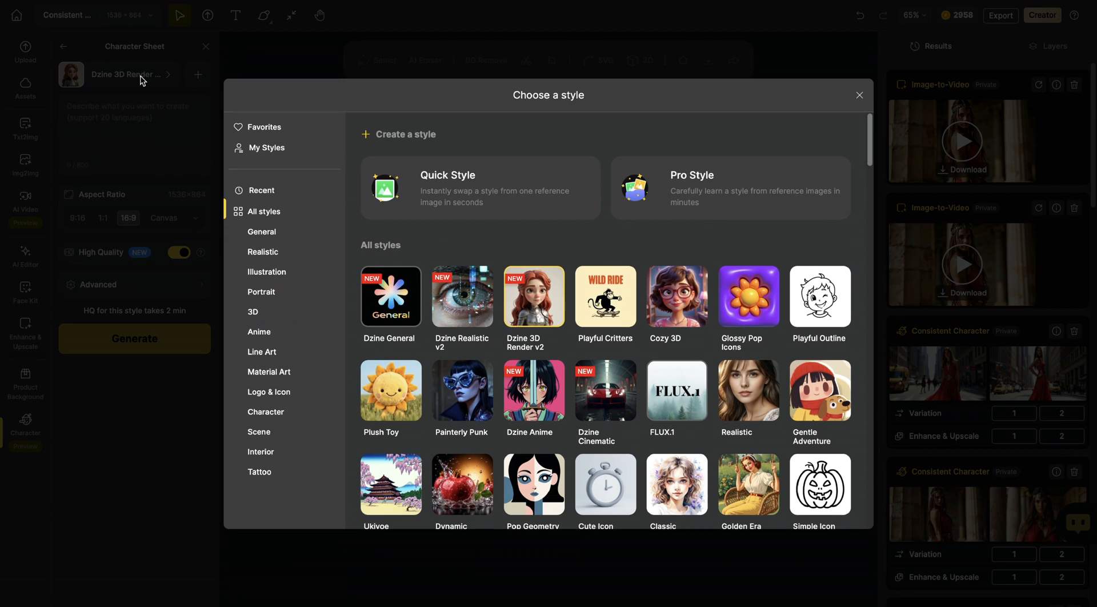
pyautogui.moveTo(534, 297)
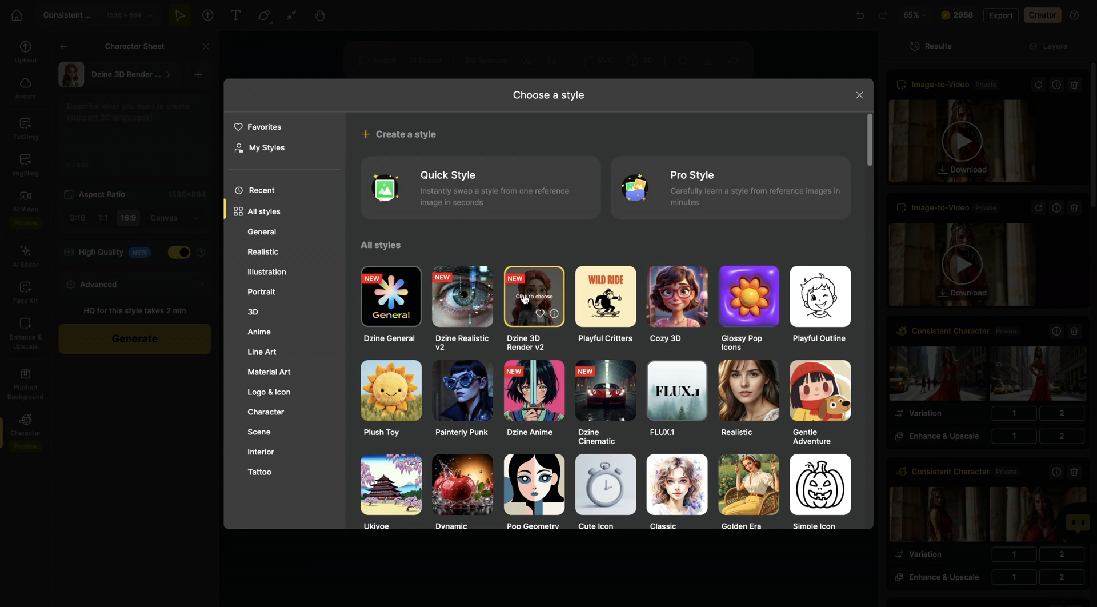
pyautogui.moveTo(576, 354)
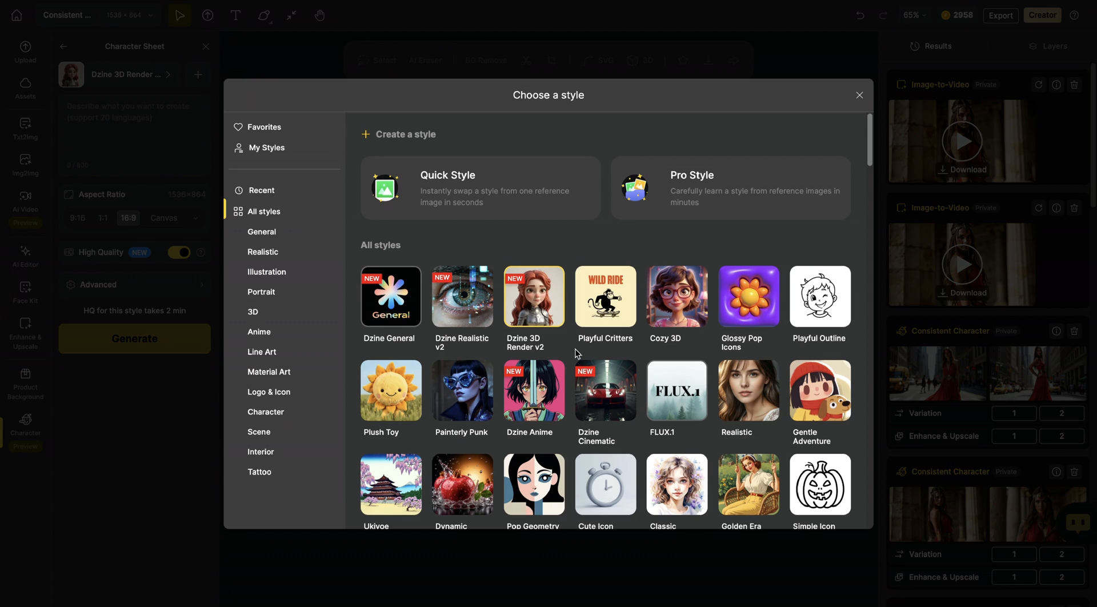
# Scroll through the styles and choose Dzine Realistic v2.
pyautogui.scroll(-3)
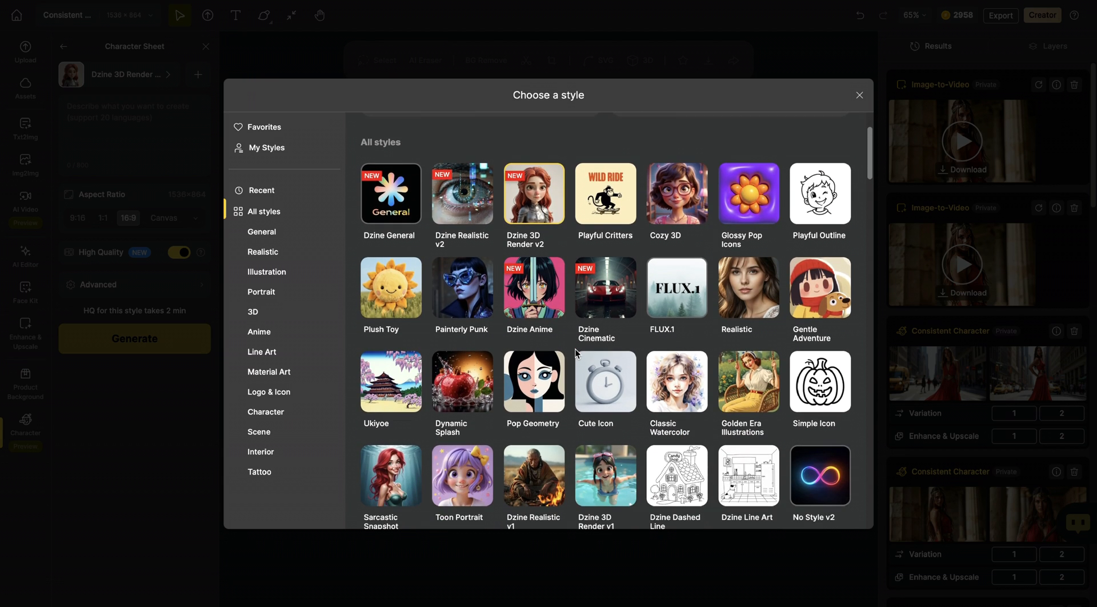
pyautogui.scroll(-3)
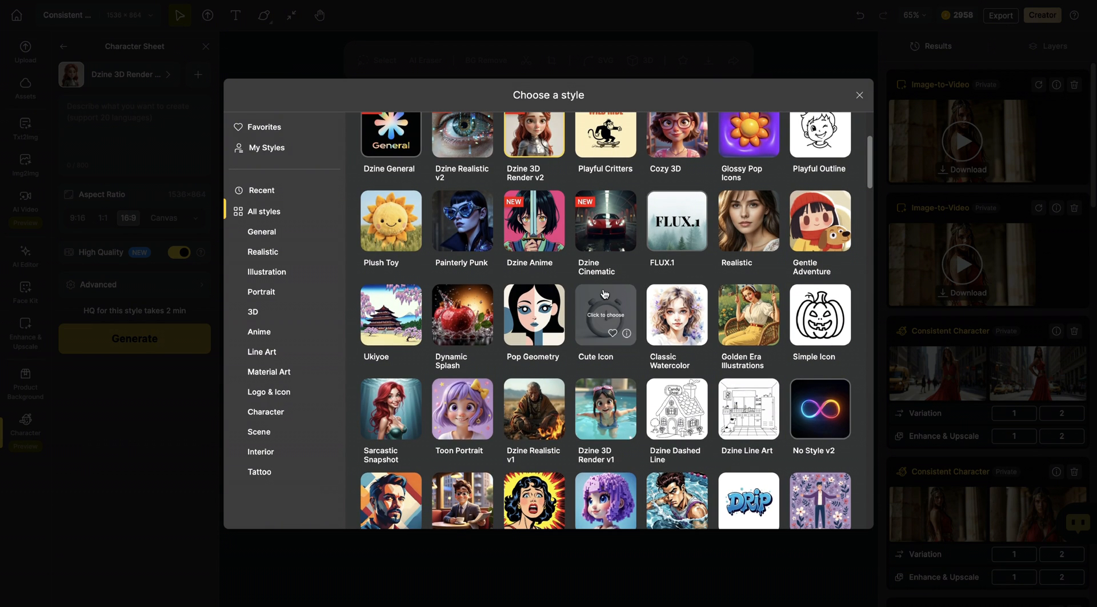
pyautogui.moveTo(560, 371)
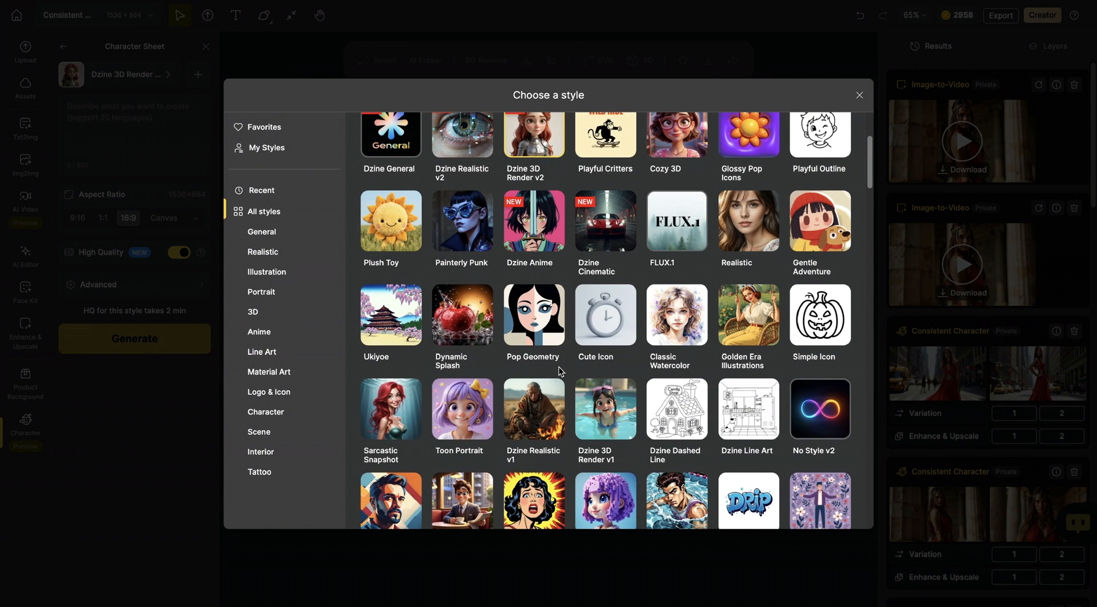
pyautogui.scroll(-3)
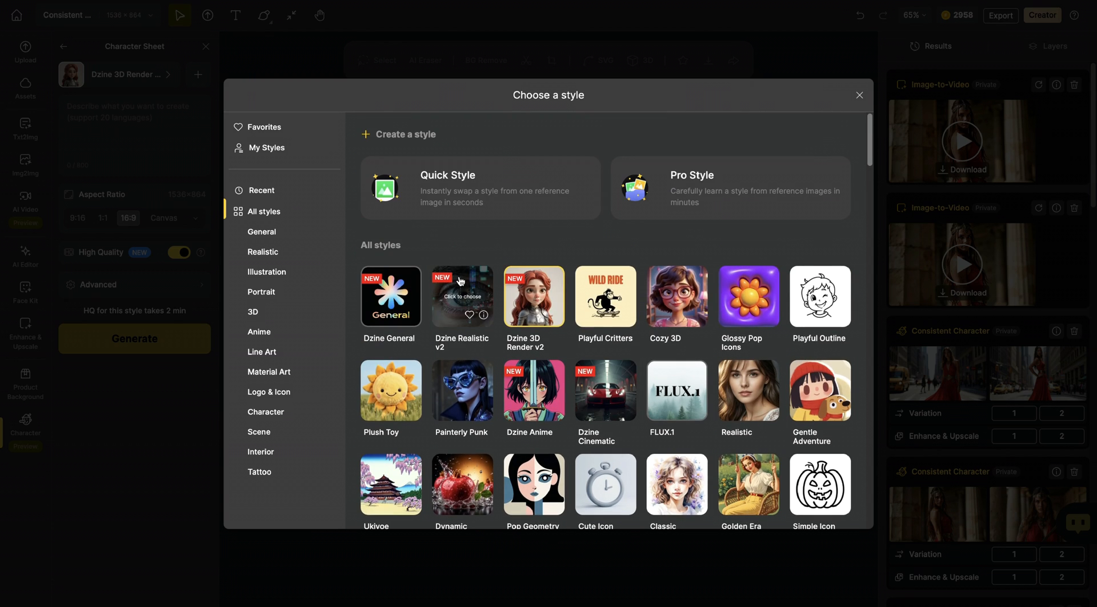
pyautogui.click(462, 297)
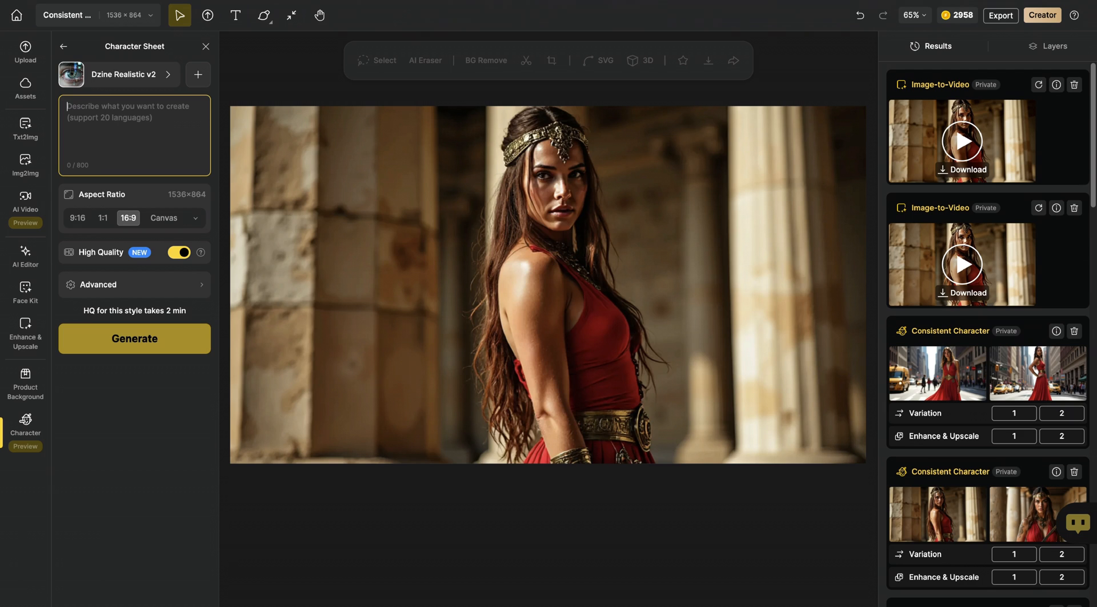
# Enter the futuristic superhero woman in green and red bodysuit character-sheet prompt, rewrite a word, and generate.
pyautogui.write('Character Sheet of a futuristic superhero woman, wearing a sleek, form-fitting green and red bodysuit with geometric designs, short dark hair, standing confidently in front of a white minimalist background')
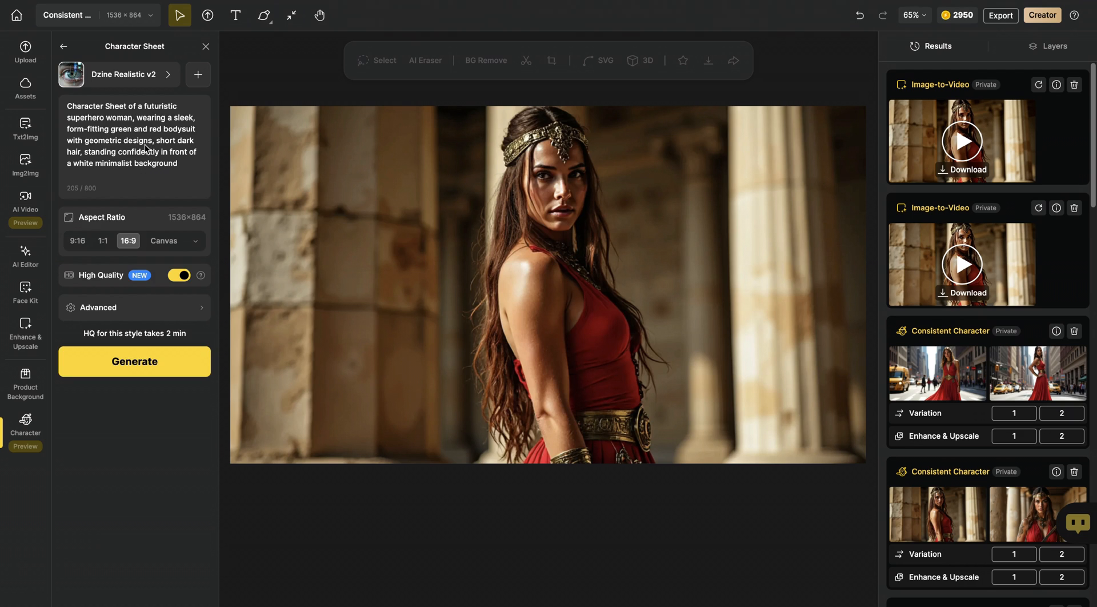
pyautogui.moveTo(94, 142)
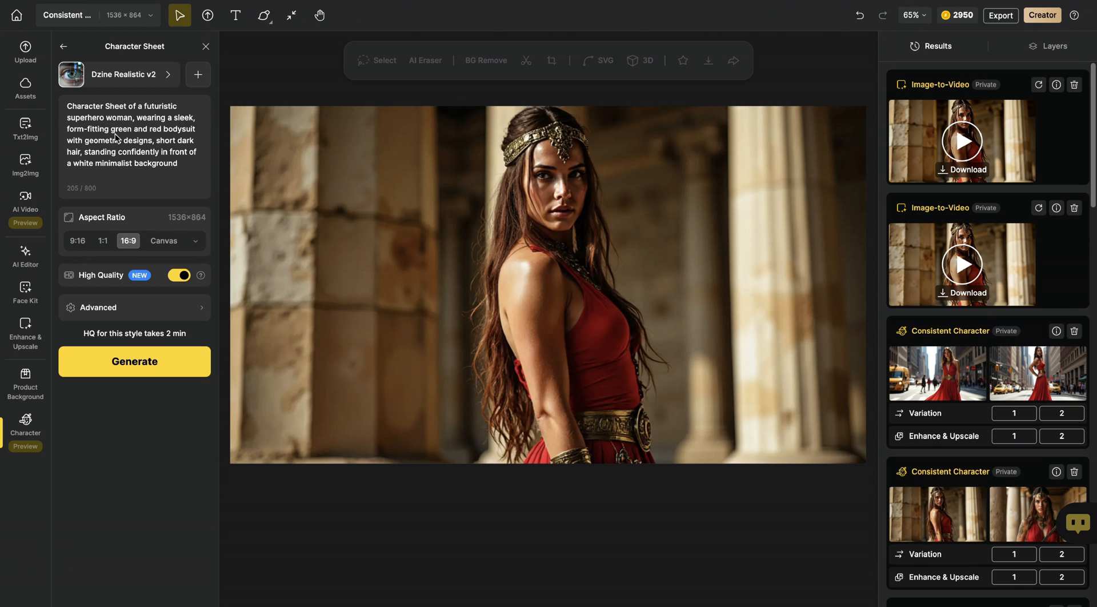
pyautogui.moveTo(126, 175)
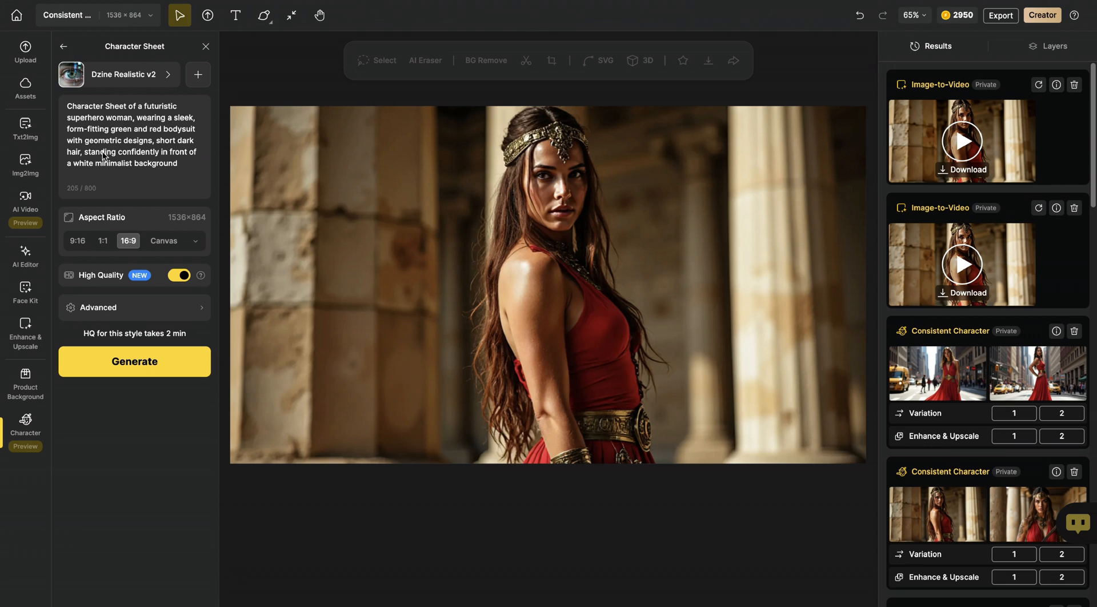
pyautogui.moveTo(104, 169)
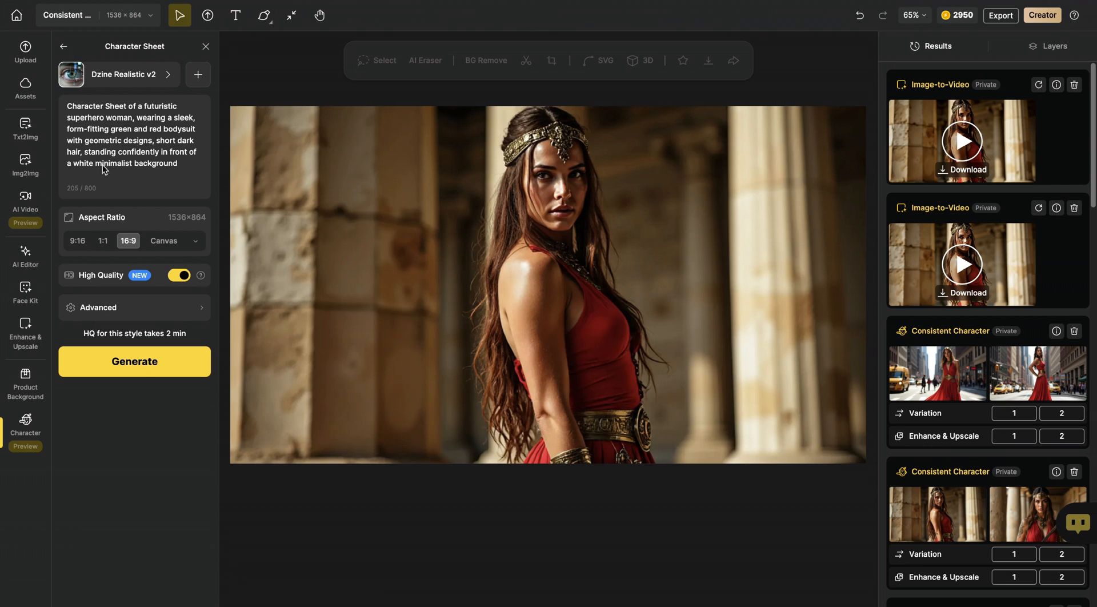
pyautogui.moveTo(190, 163)
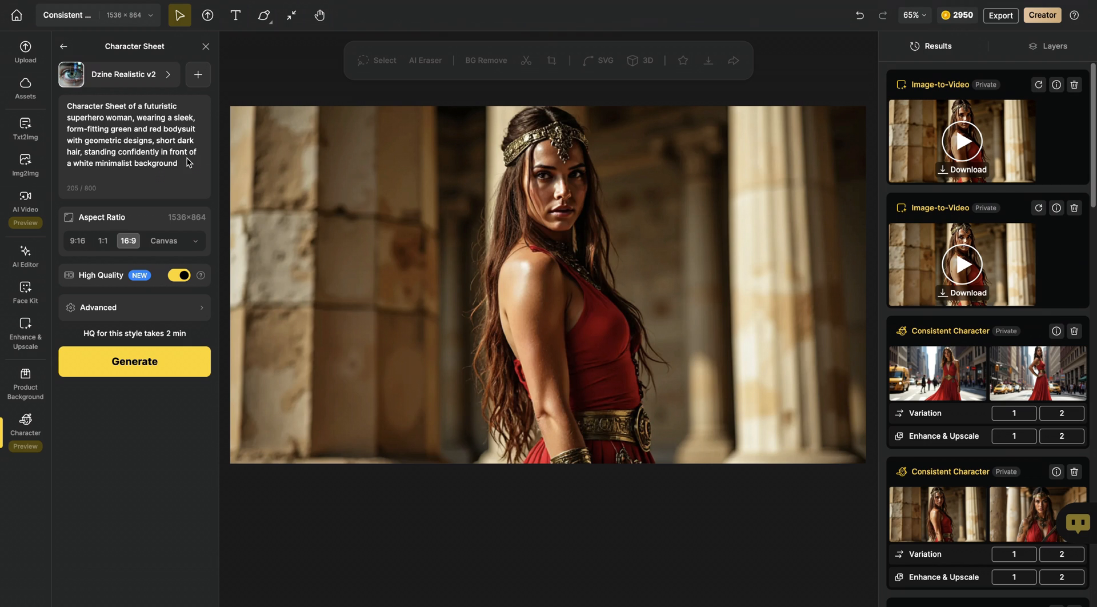
pyautogui.moveTo(172, 173)
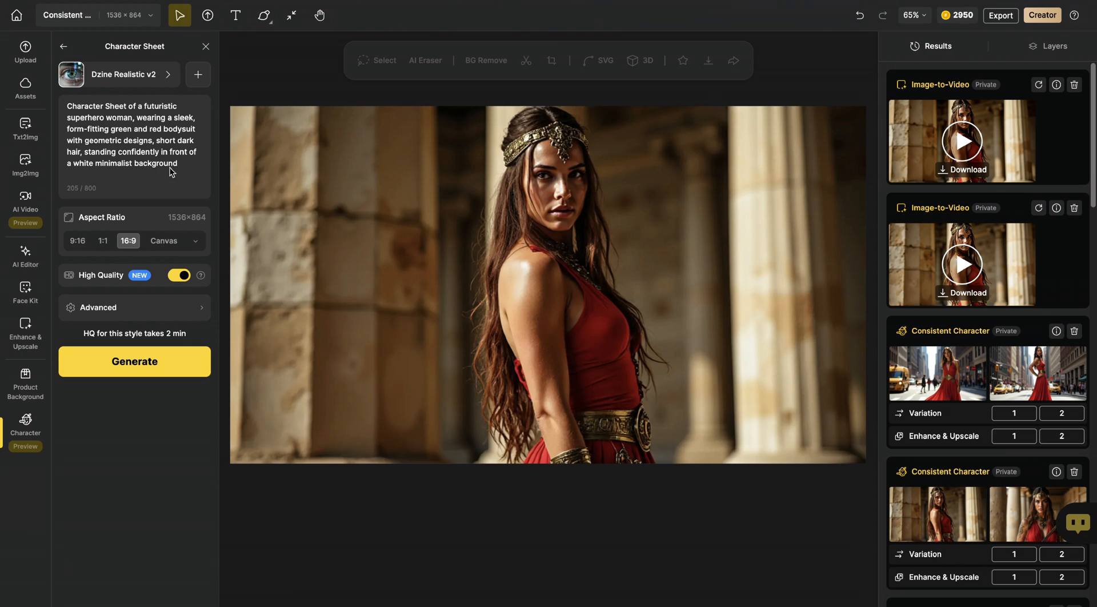
pyautogui.doubleClick(114, 163)
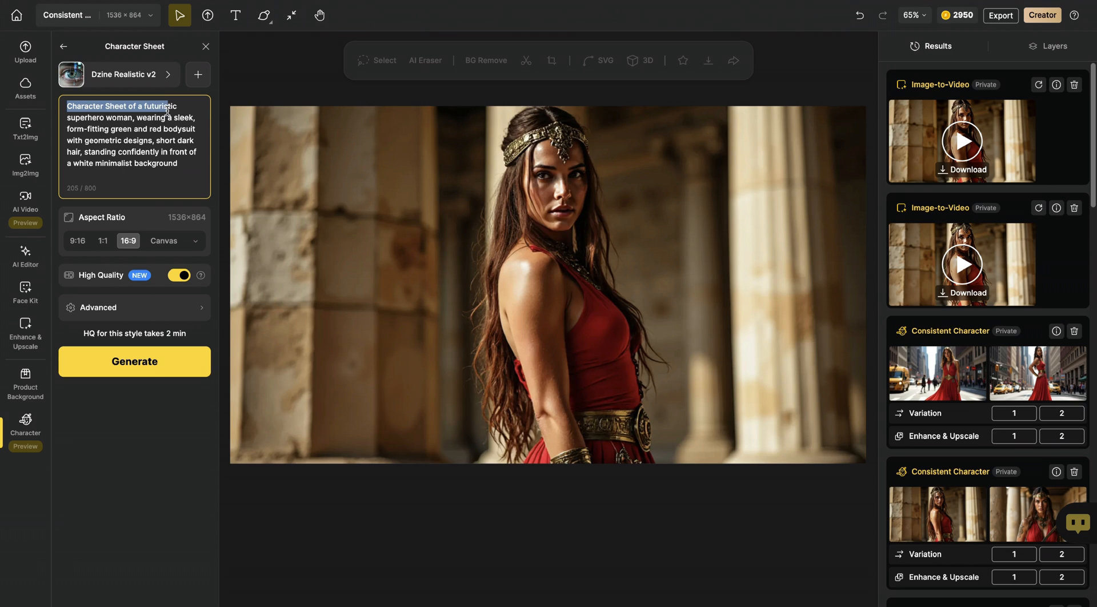
pyautogui.moveTo(135, 262)
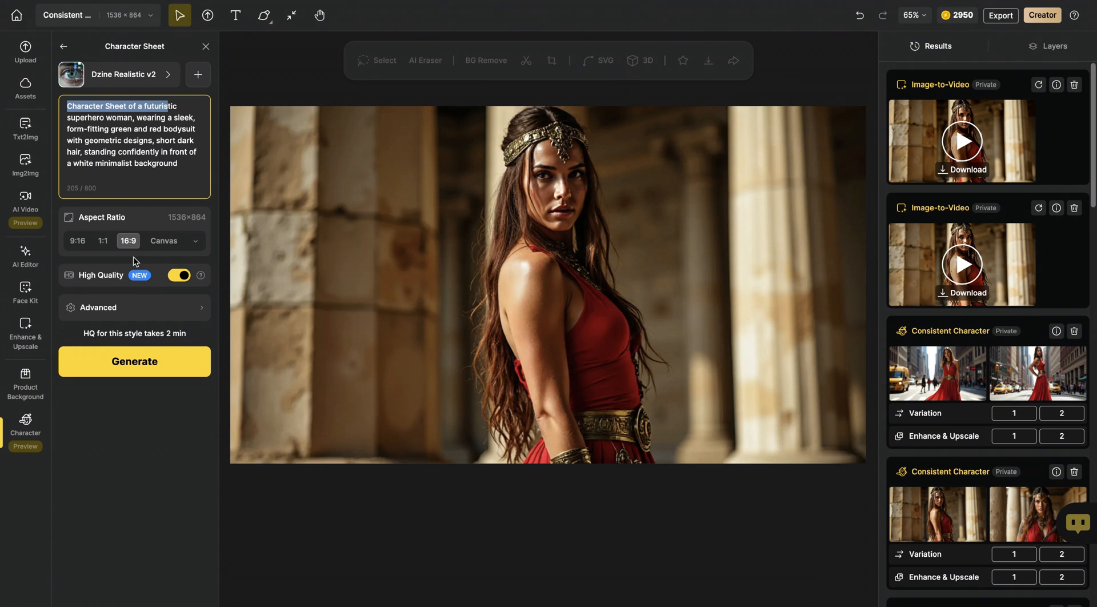
pyautogui.moveTo(119, 284)
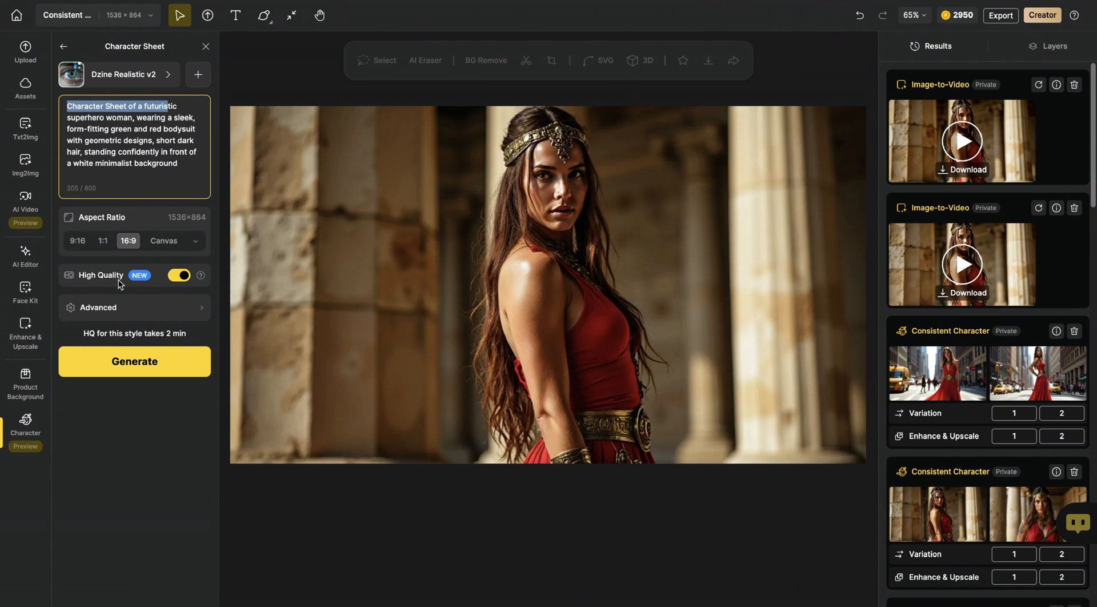
pyautogui.click(135, 361)
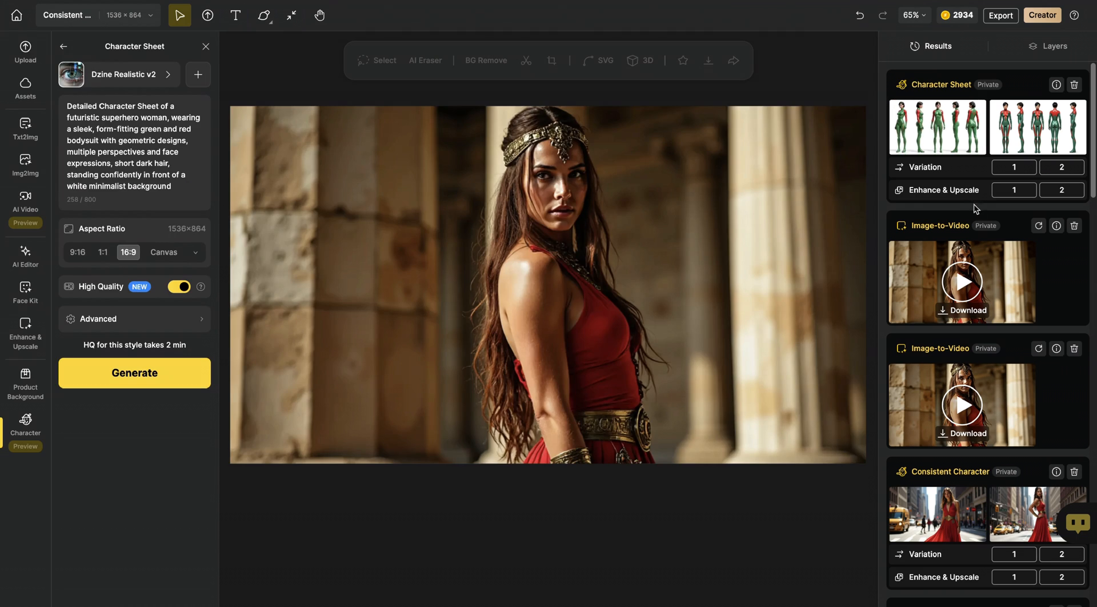
# Enhance & Upscale the first character sheet with Portrait type and Creative strength.
pyautogui.click(1013, 190)
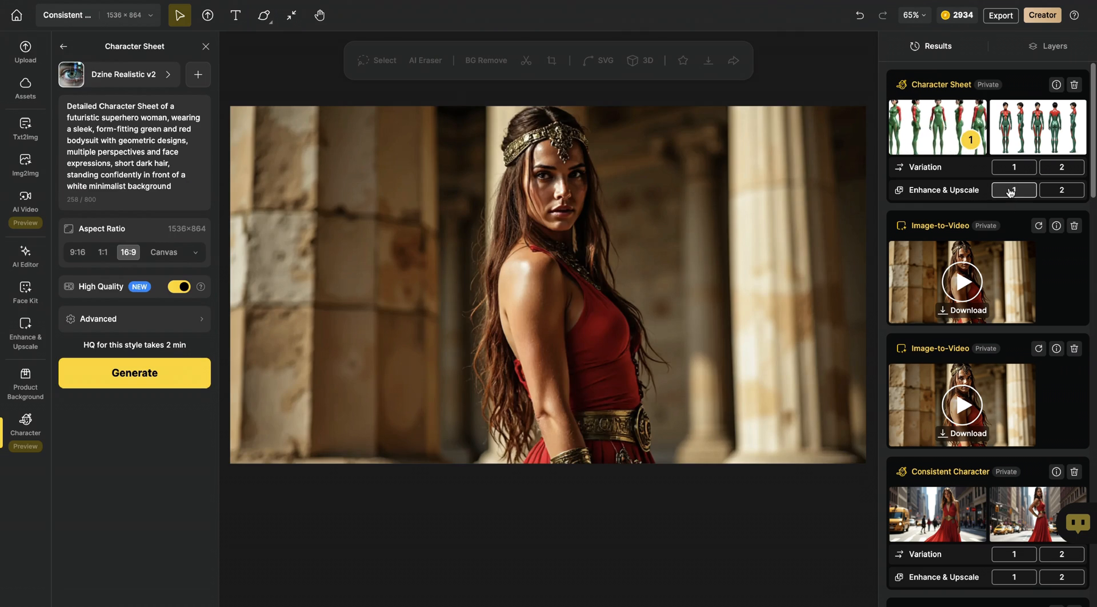
pyautogui.click(1014, 190)
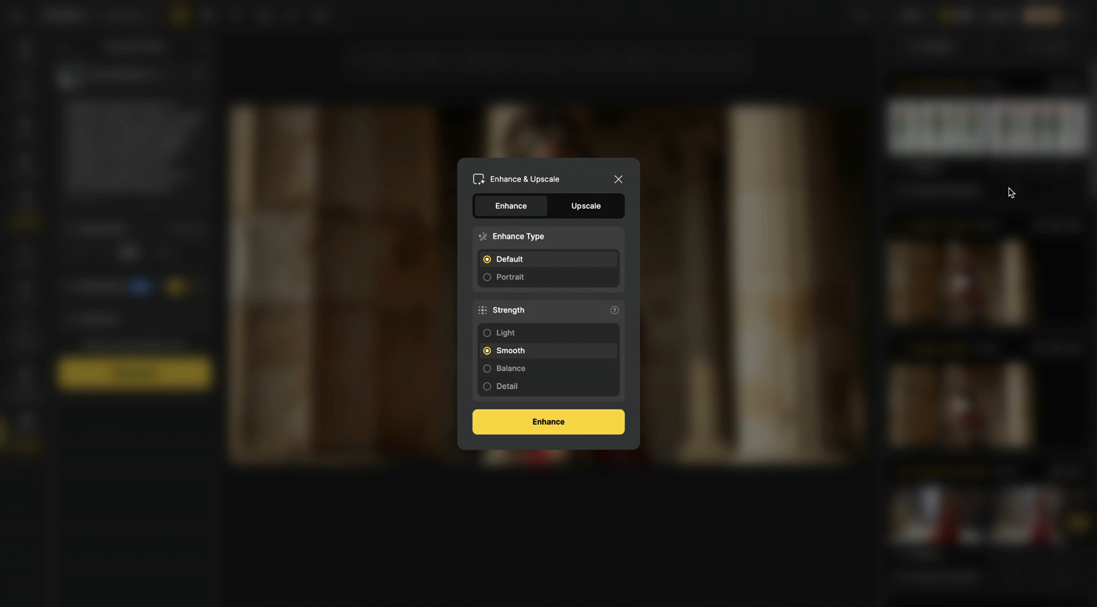
pyautogui.click(509, 276)
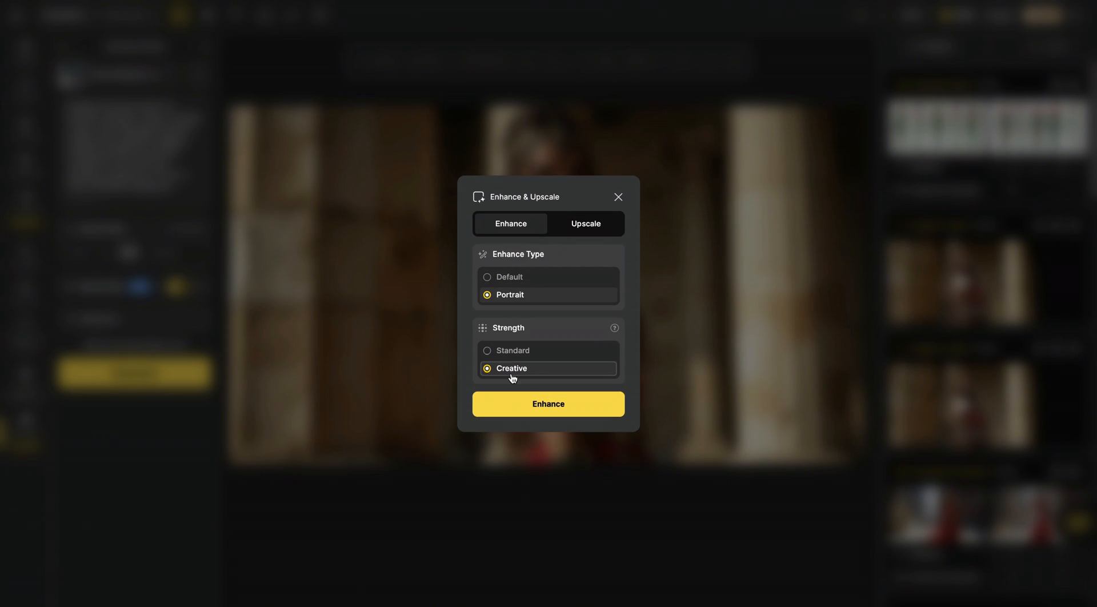
pyautogui.moveTo(526, 381)
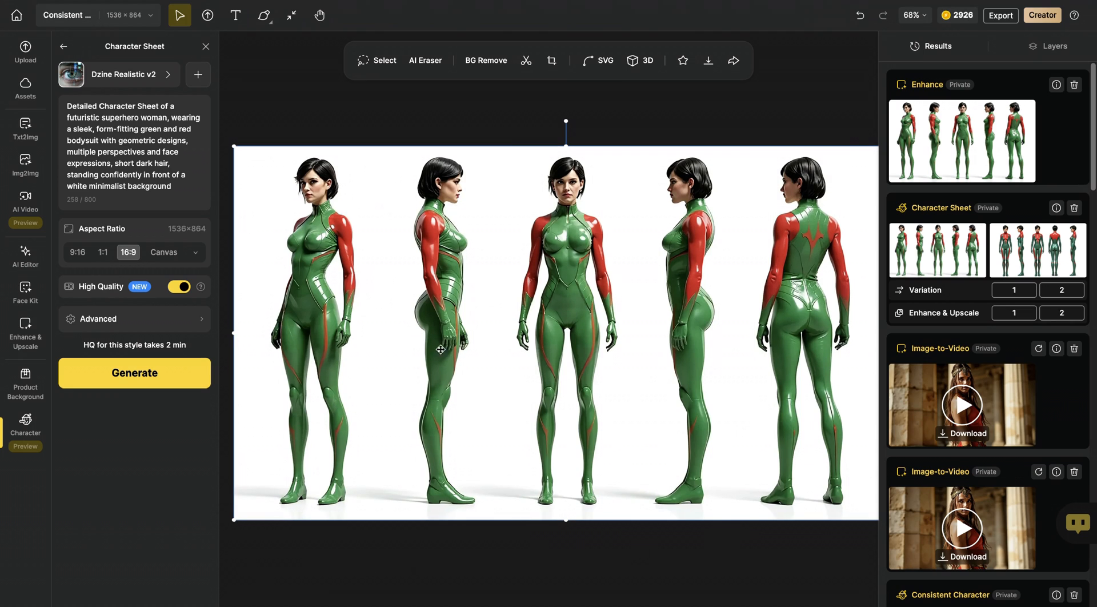
pyautogui.moveTo(858, 393)
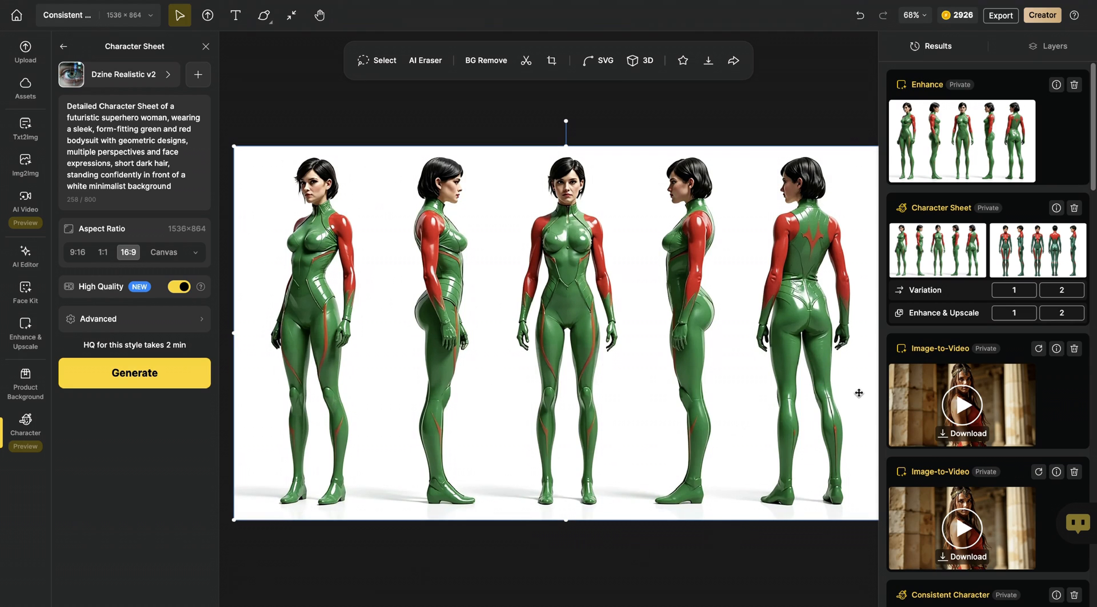
pyautogui.moveTo(839, 398)
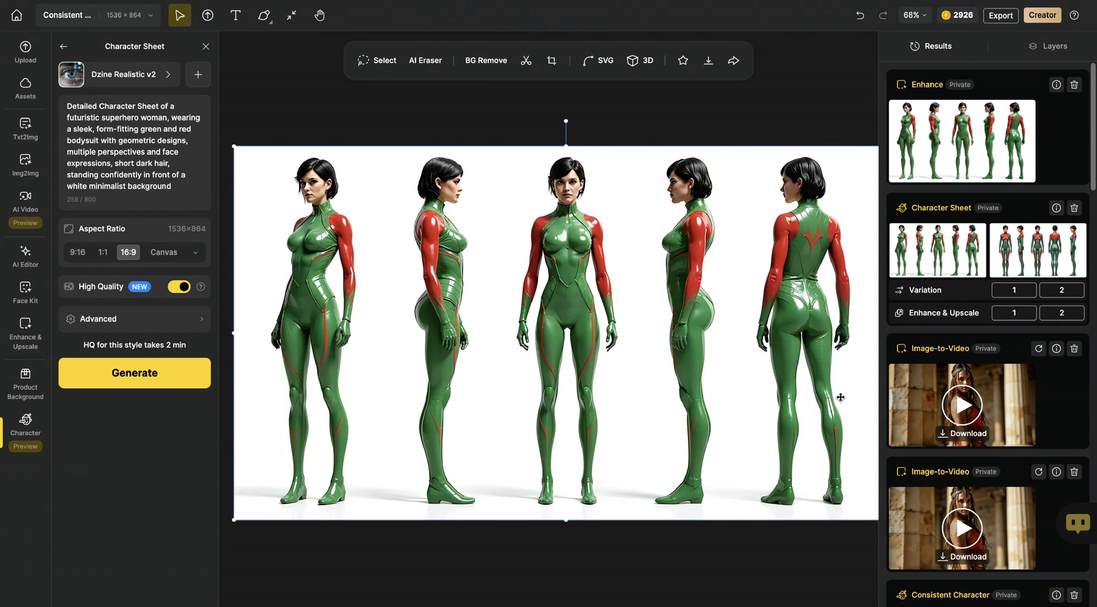
pyautogui.moveTo(551, 60)
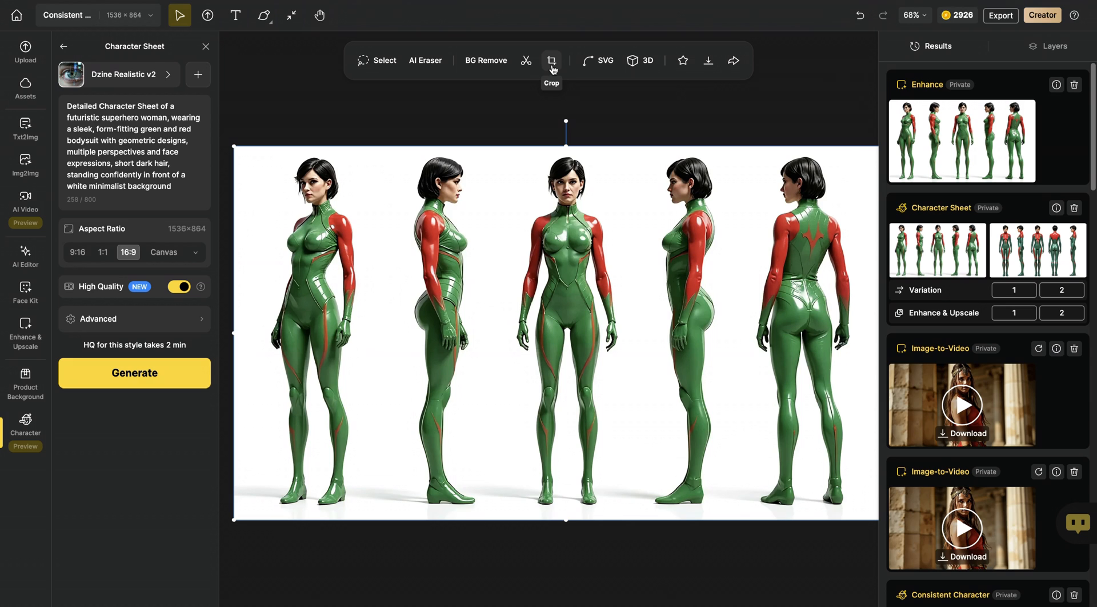
# Crop the sheet to a single standing pose and export the canvas as an image.
pyautogui.click(554, 60)
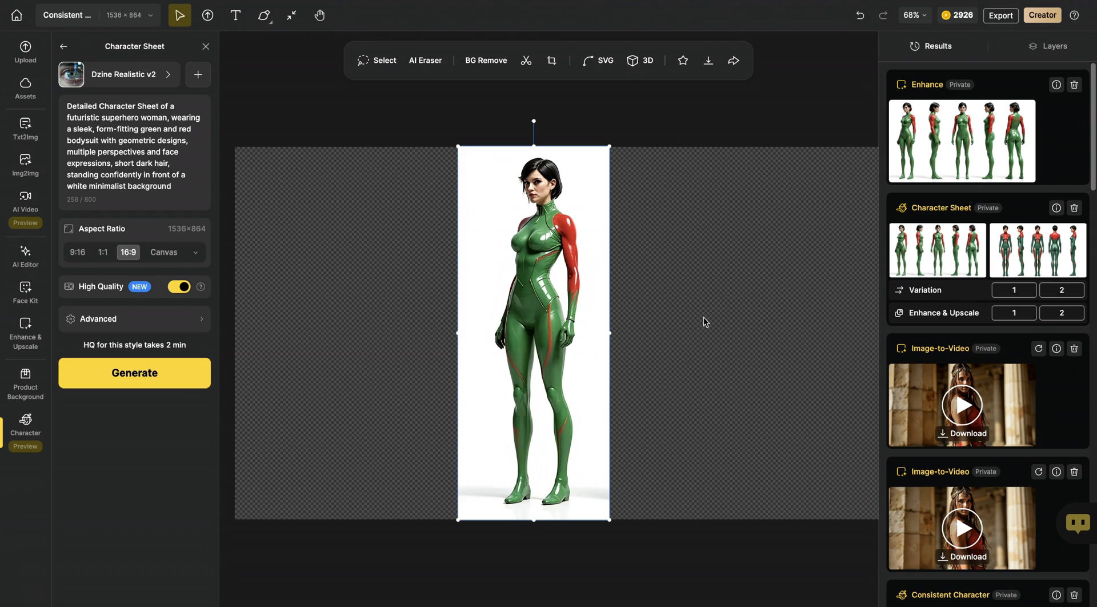
pyautogui.moveTo(1001, 16)
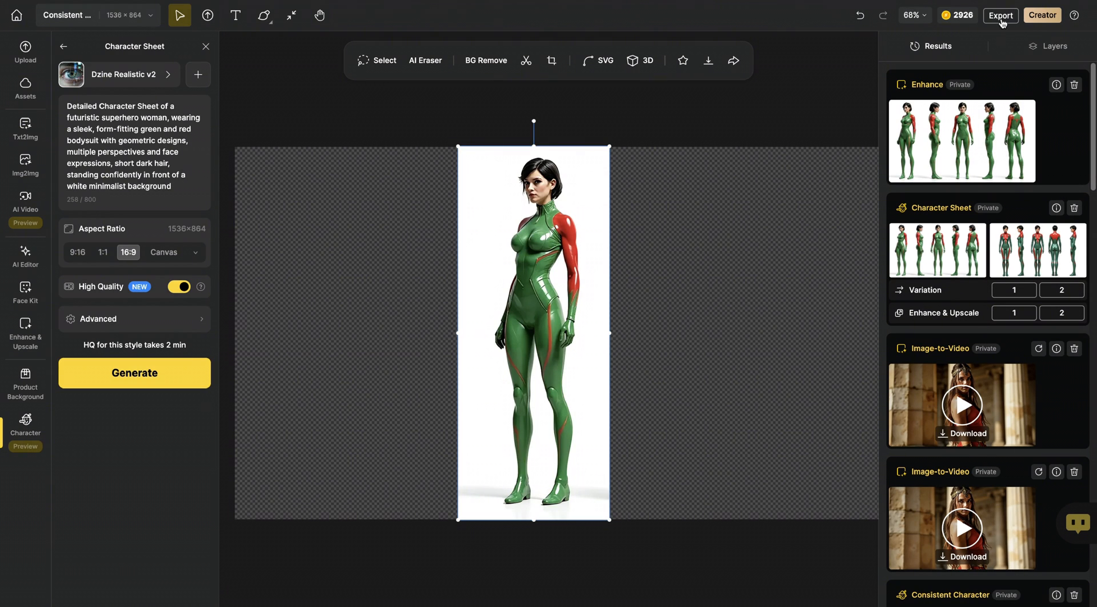
pyautogui.click(1001, 16)
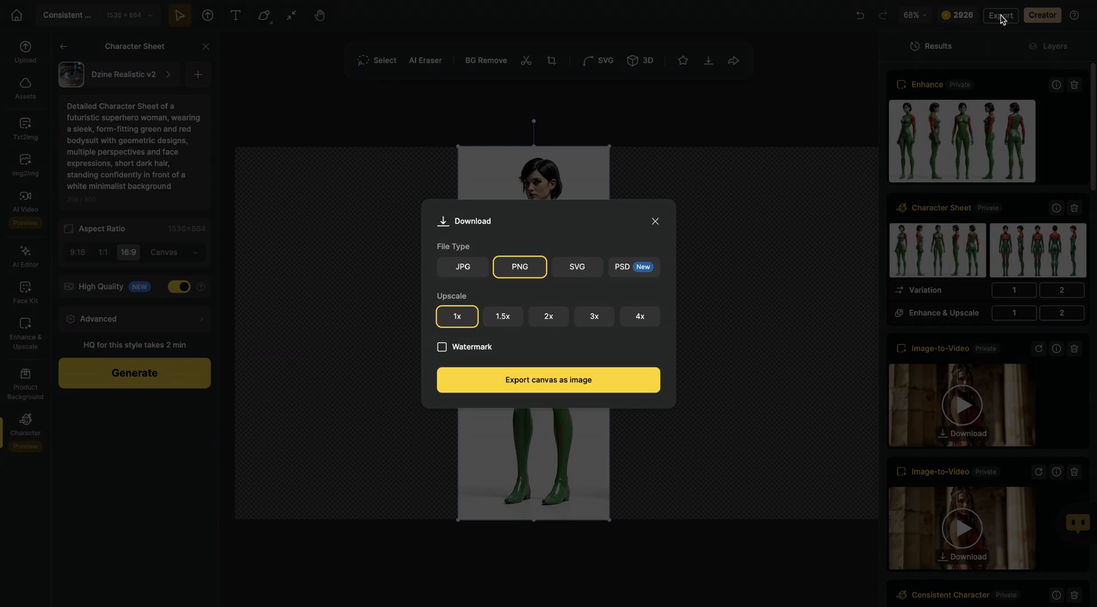
pyautogui.click(656, 222)
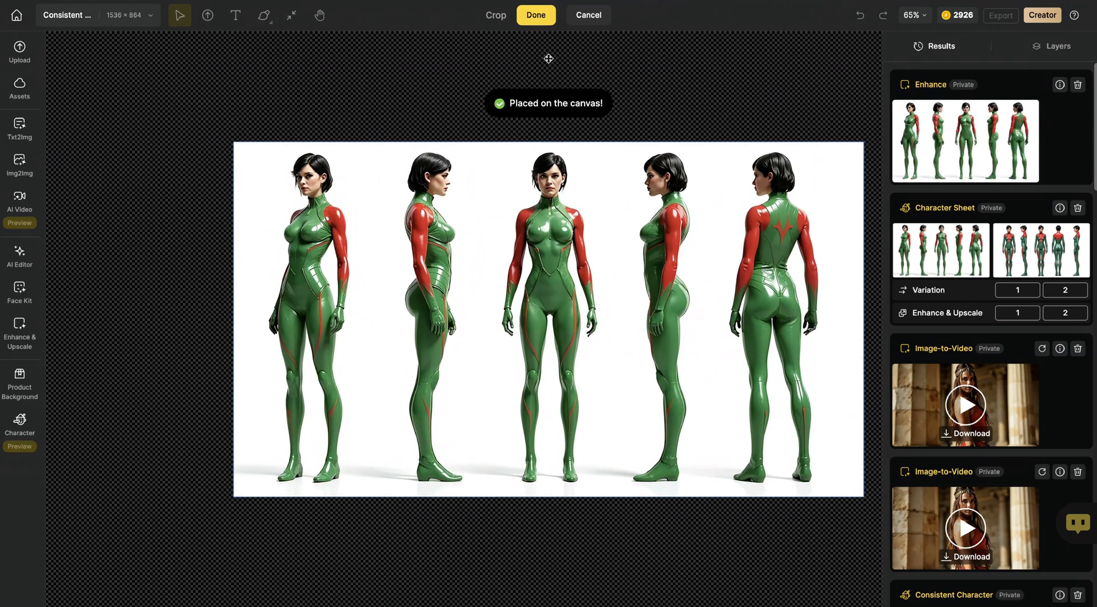
# Re-crop to leave out the leftmost figure, keeping the side-view pose, and return to the character tools list.
pyautogui.moveTo(235, 315); pyautogui.dragTo(384, 314)
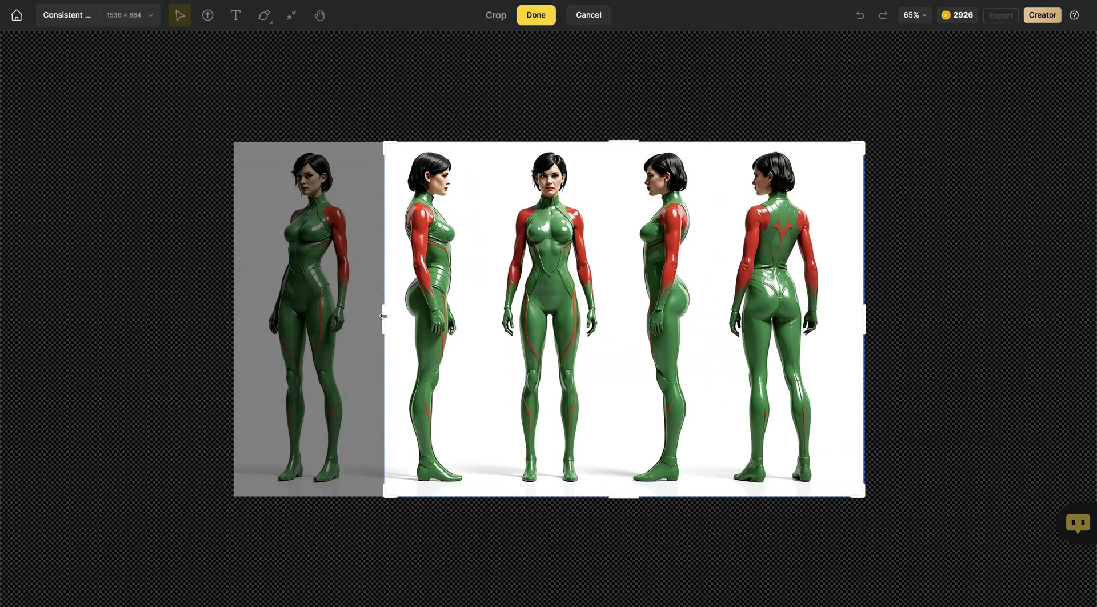
pyautogui.click(535, 15)
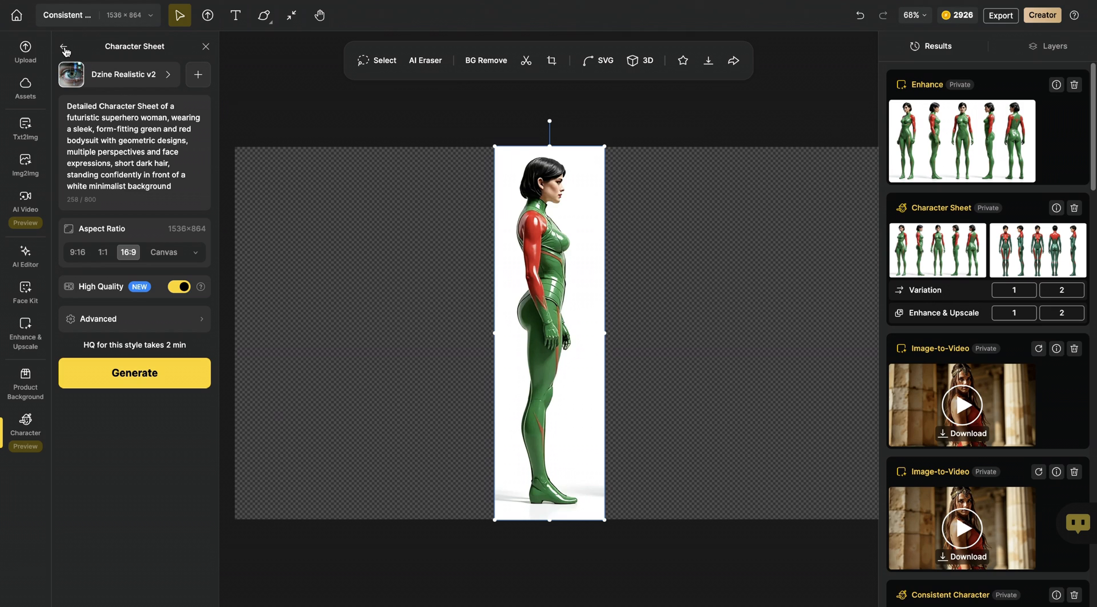
pyautogui.click(64, 47)
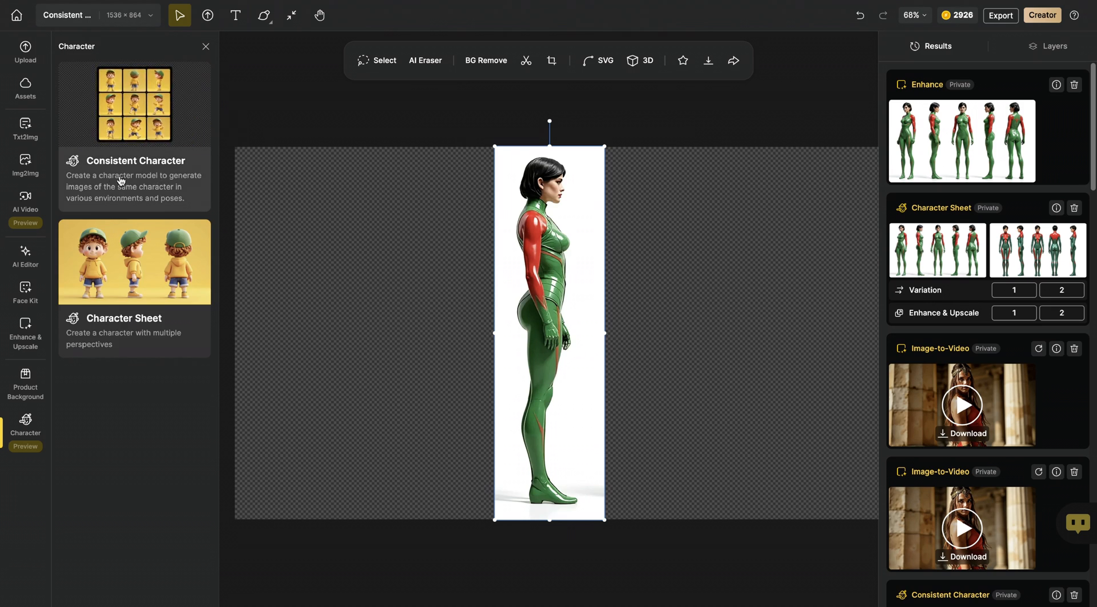